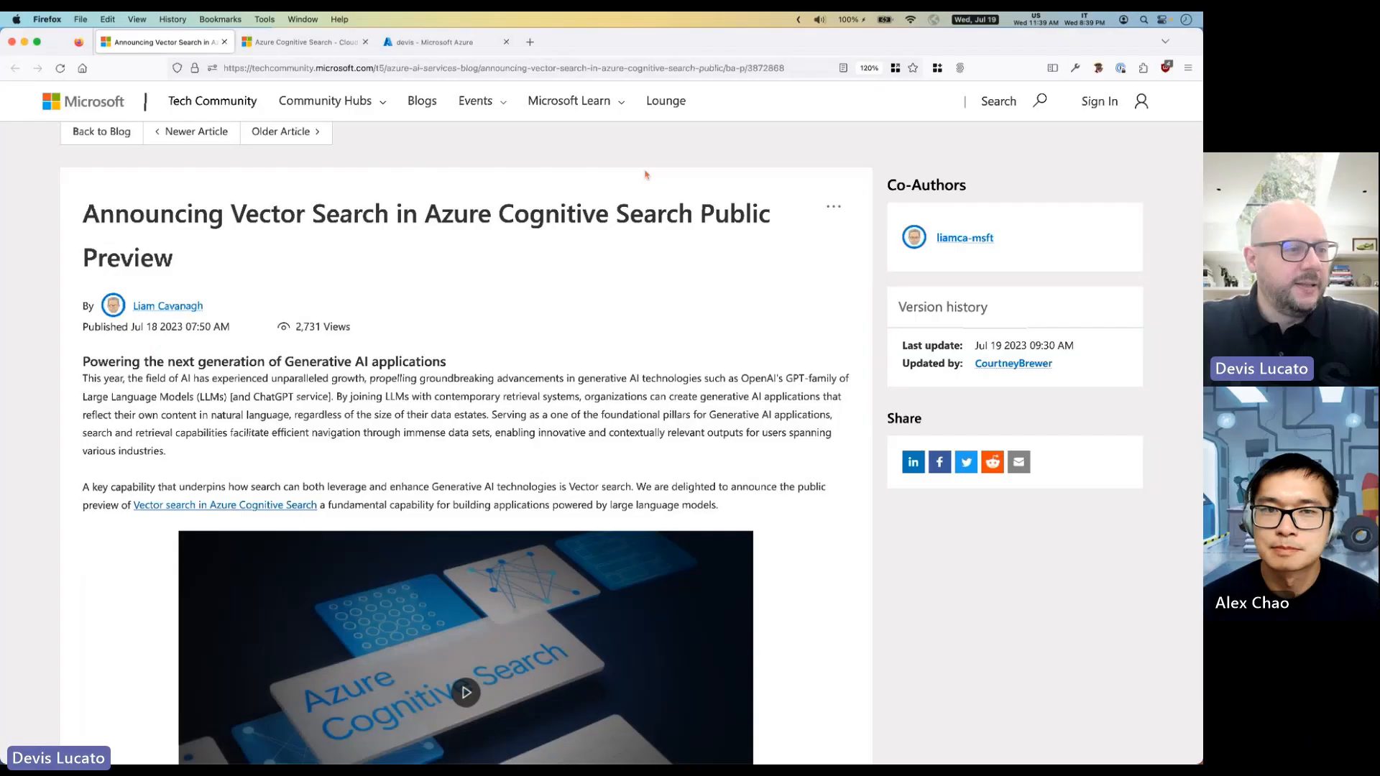
# Scroll down through the Azure Cognitive Search product page to review its features.
pyautogui.scroll(-3)
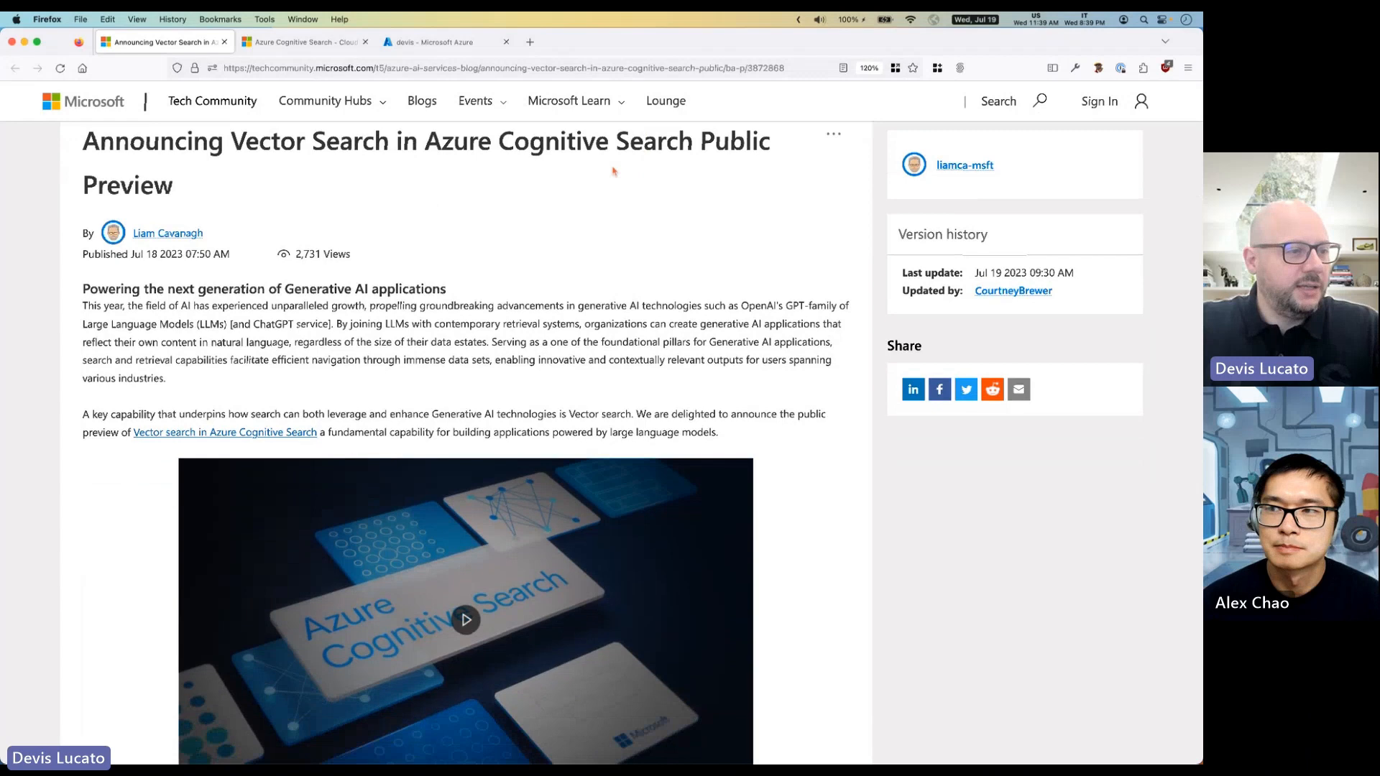
pyautogui.scroll(-3)
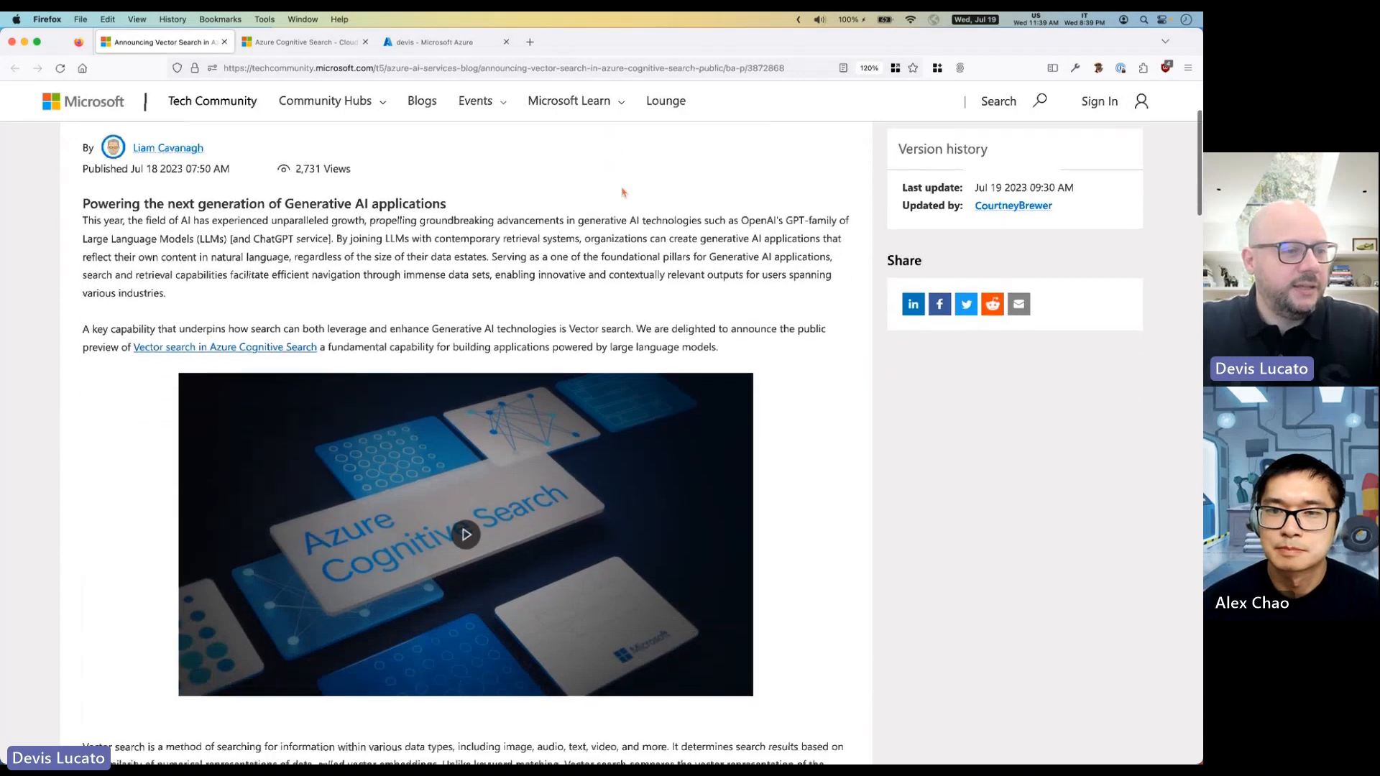
pyautogui.scroll(-3)
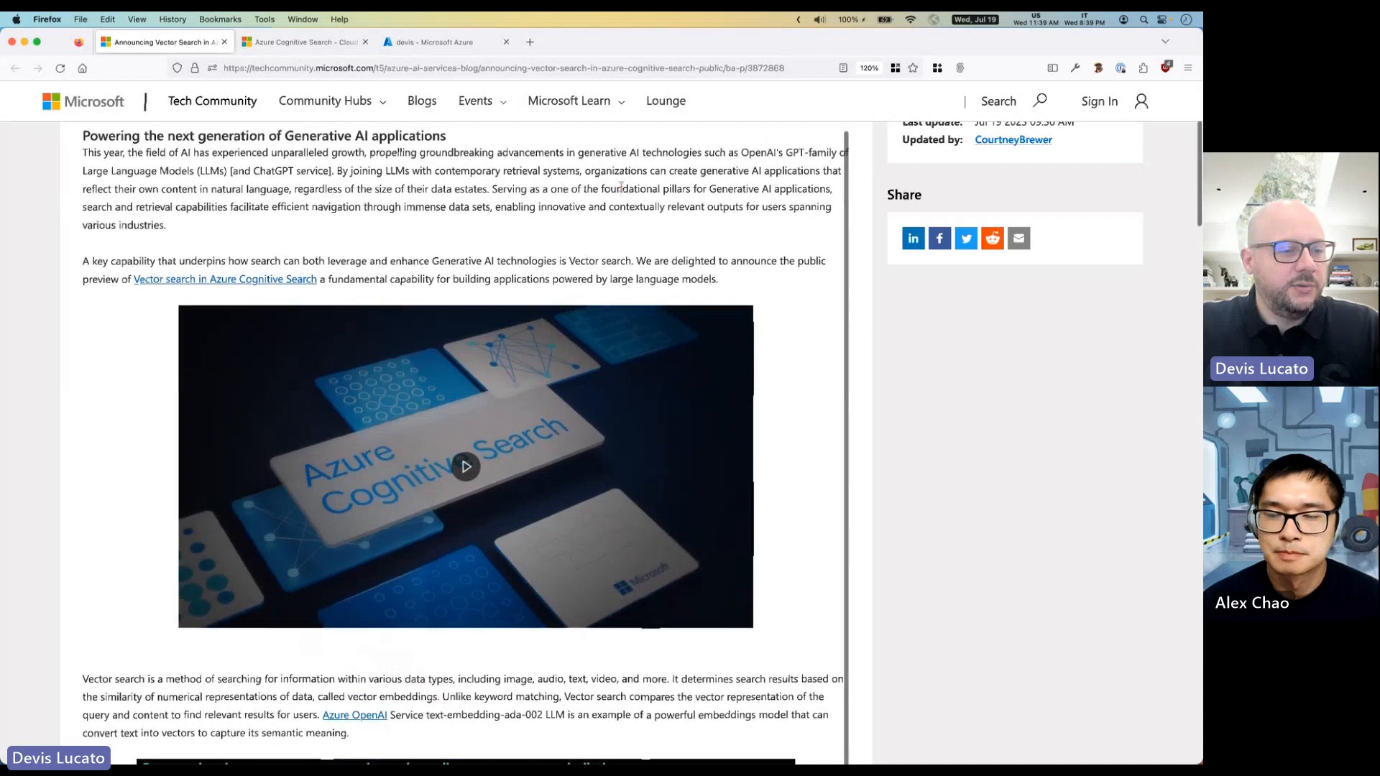
pyautogui.scroll(-3)
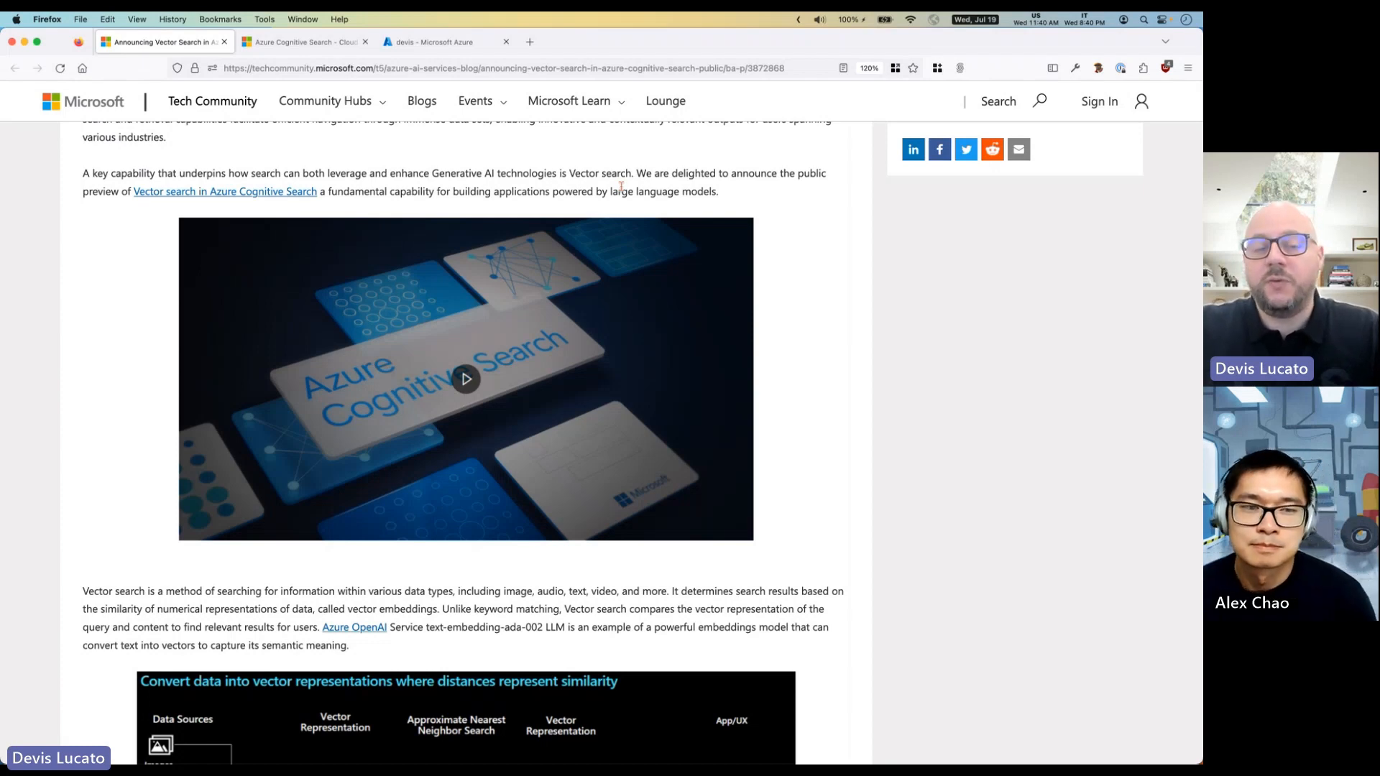
pyautogui.scroll(-3)
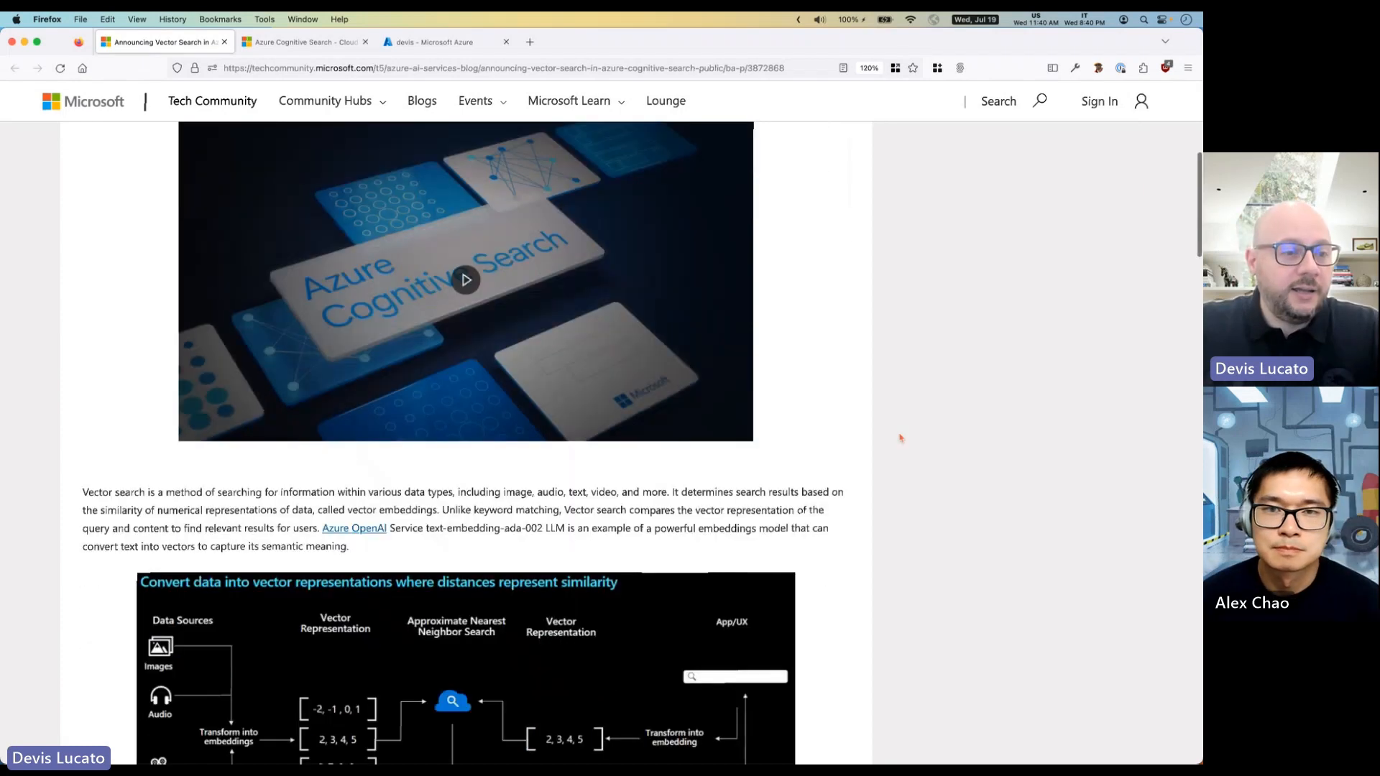
pyautogui.scroll(-3)
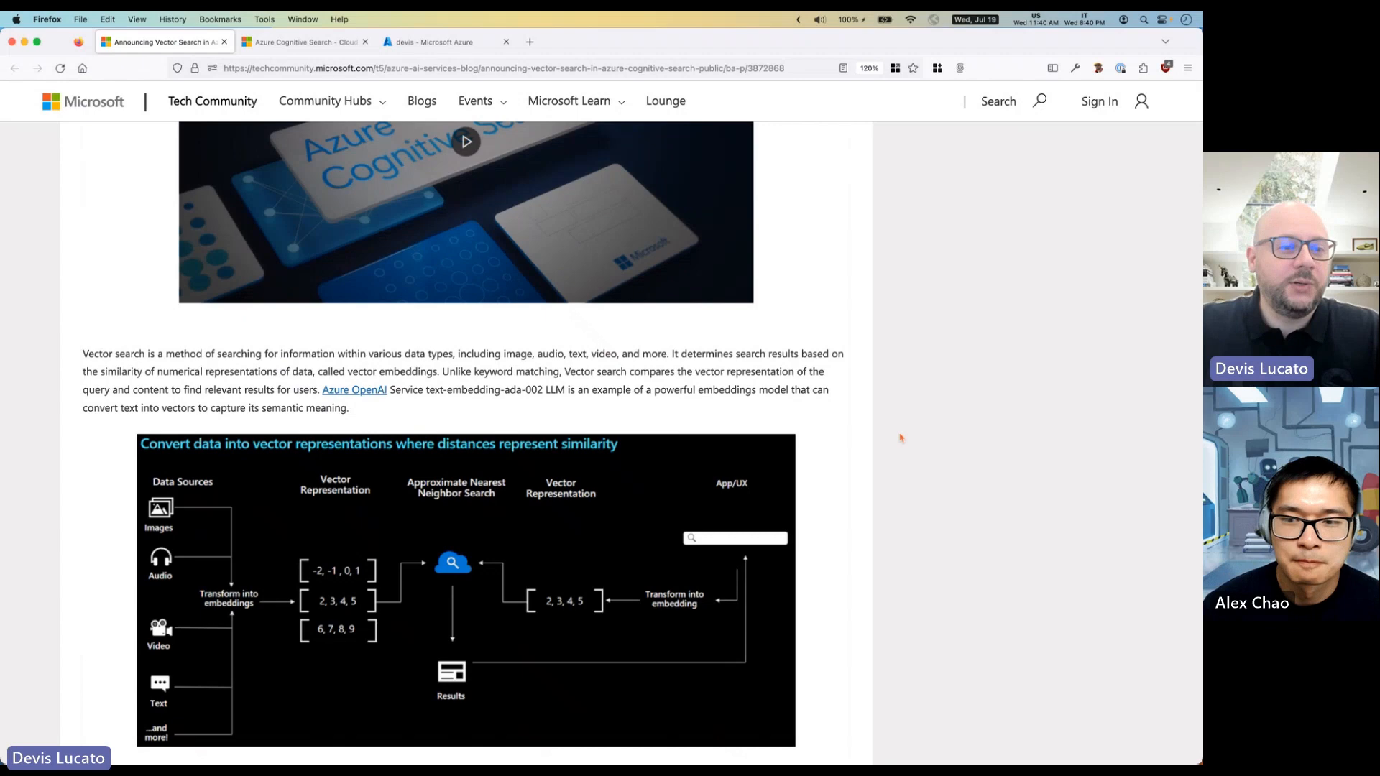
pyautogui.scroll(-3)
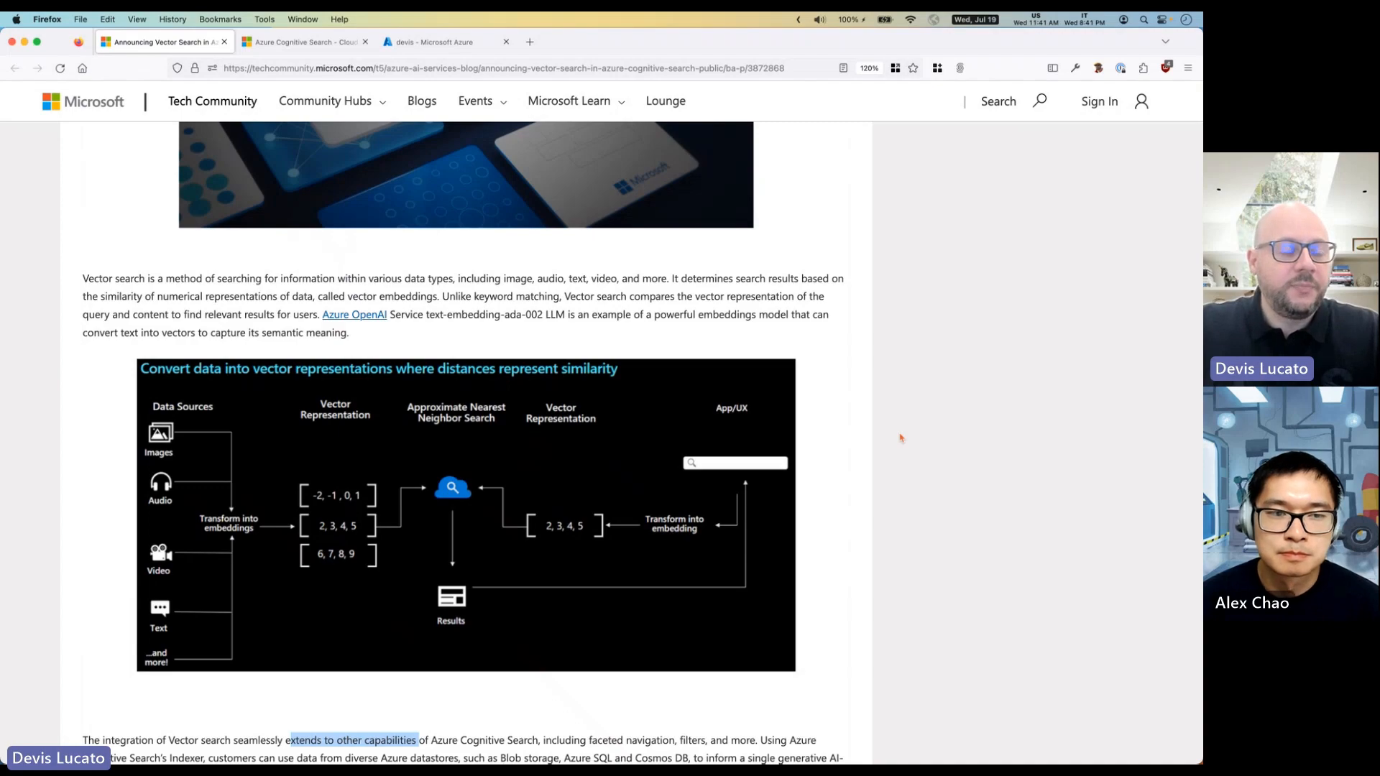
pyautogui.scroll(-3)
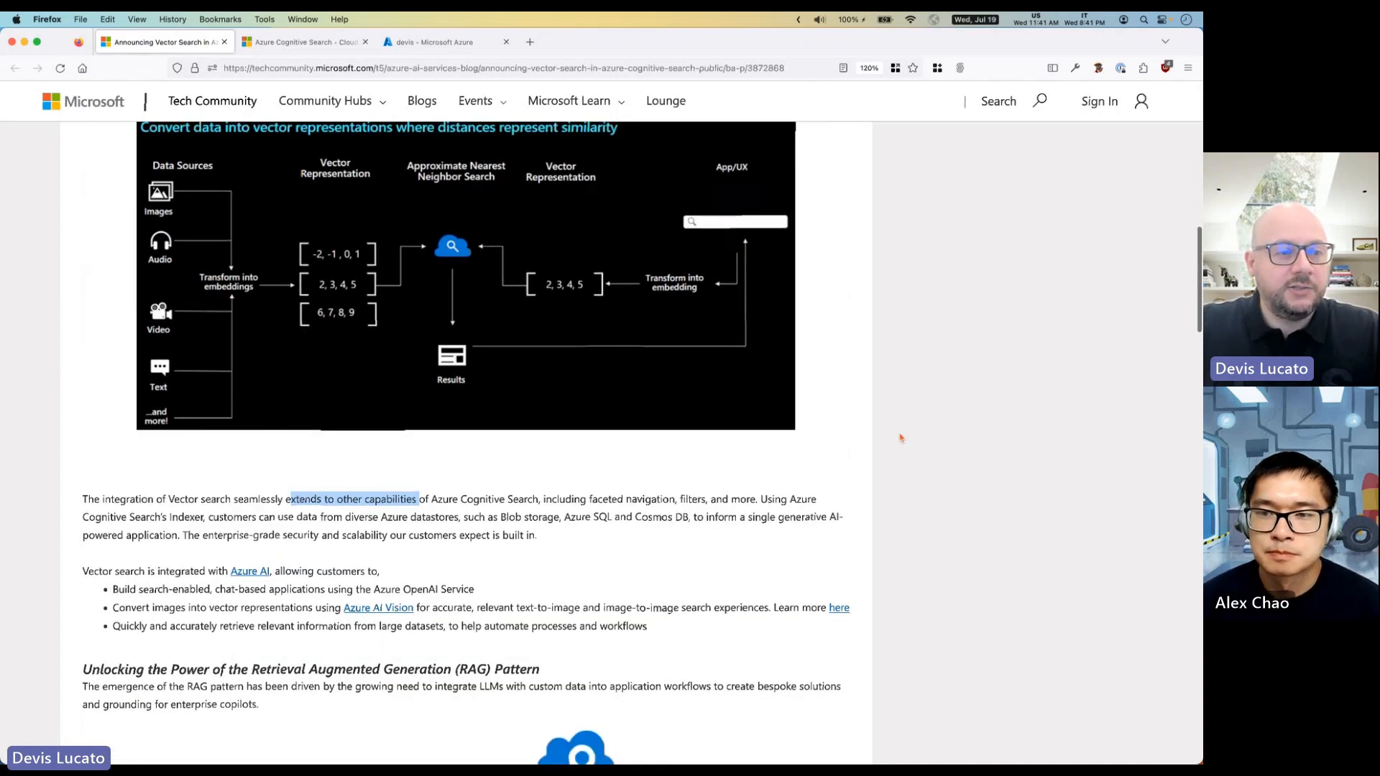
pyautogui.scroll(-3)
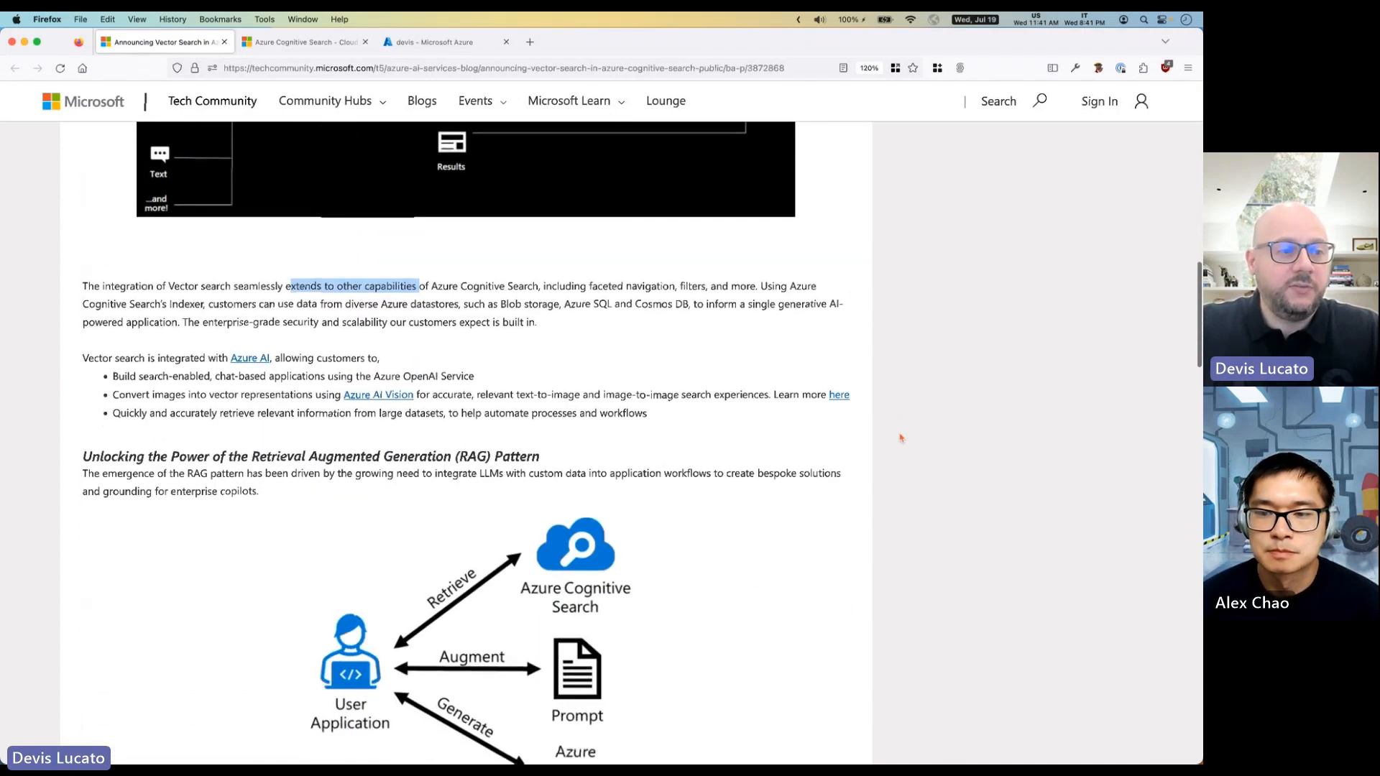
pyautogui.scroll(-3)
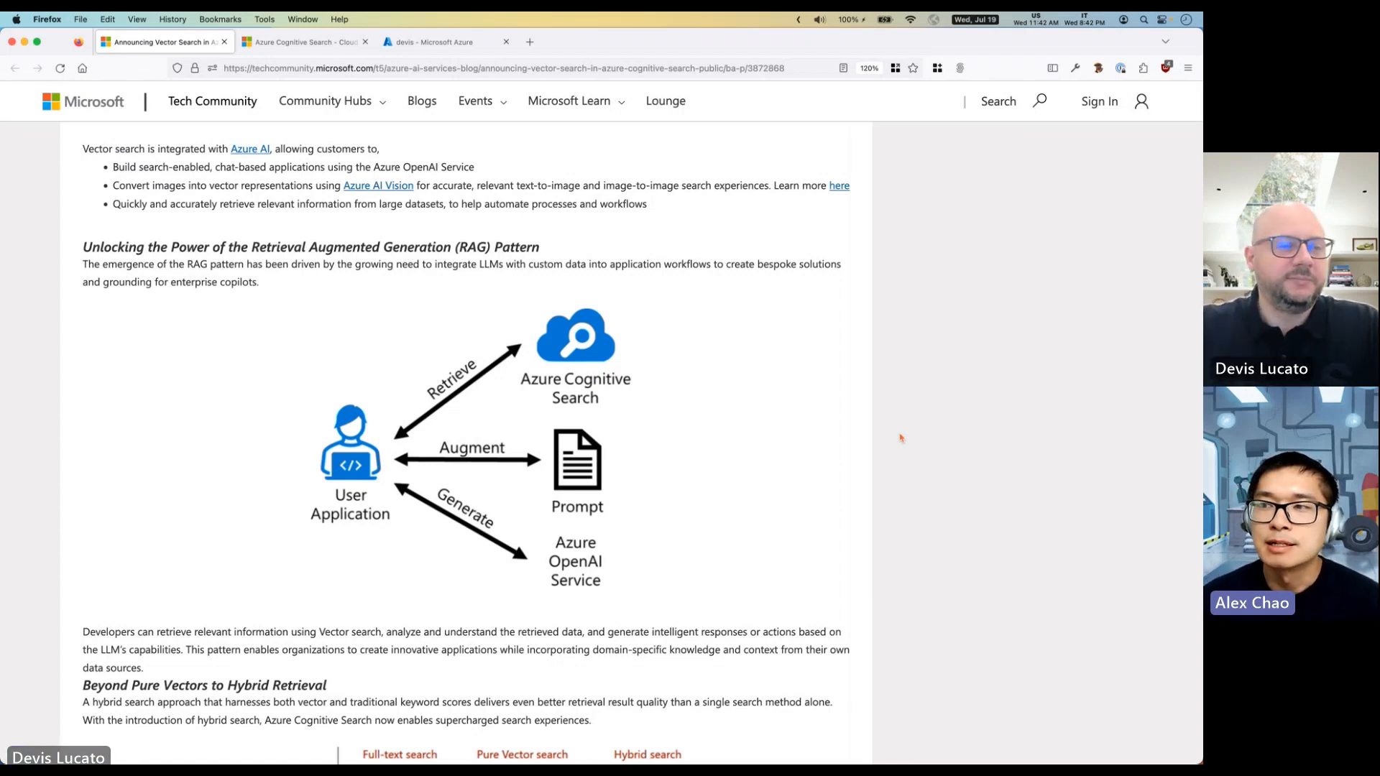
pyautogui.moveTo(987, 415)
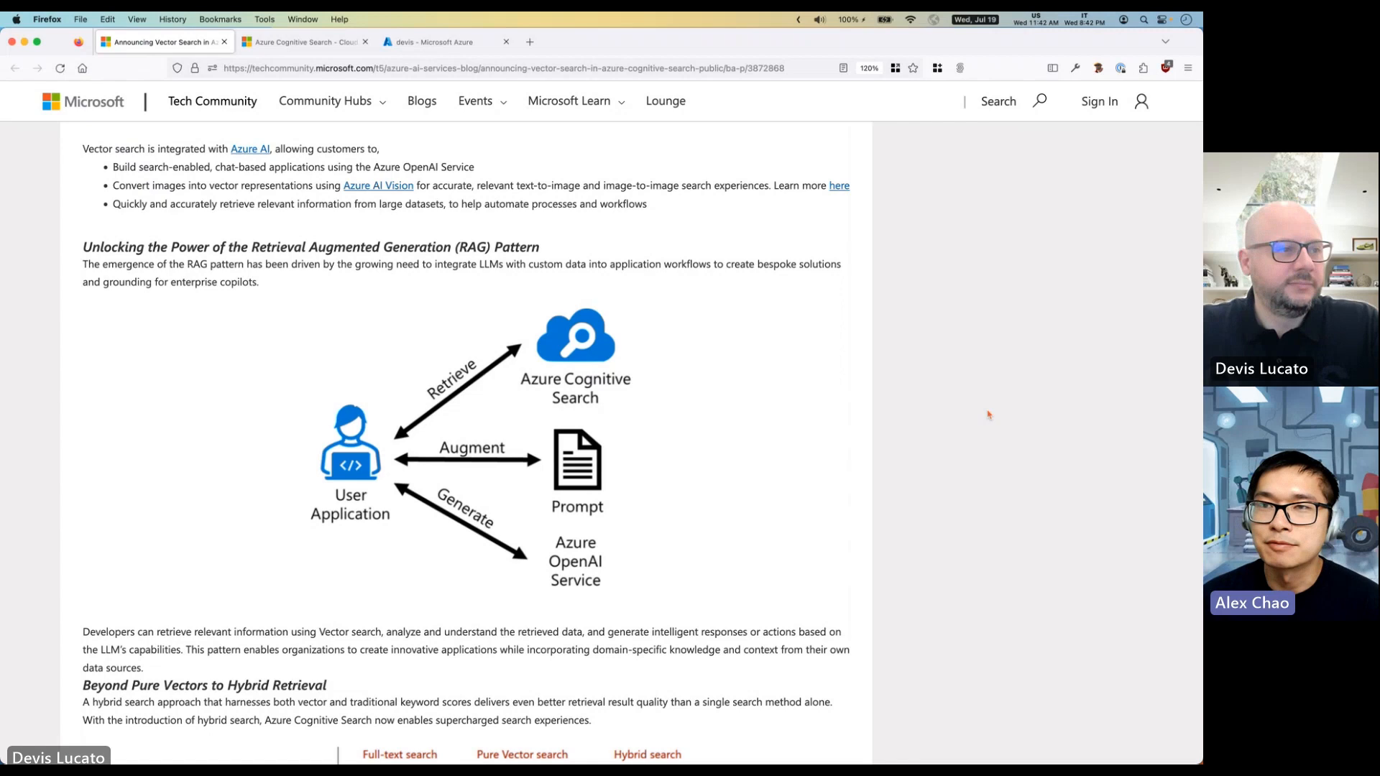
pyautogui.scroll(-3)
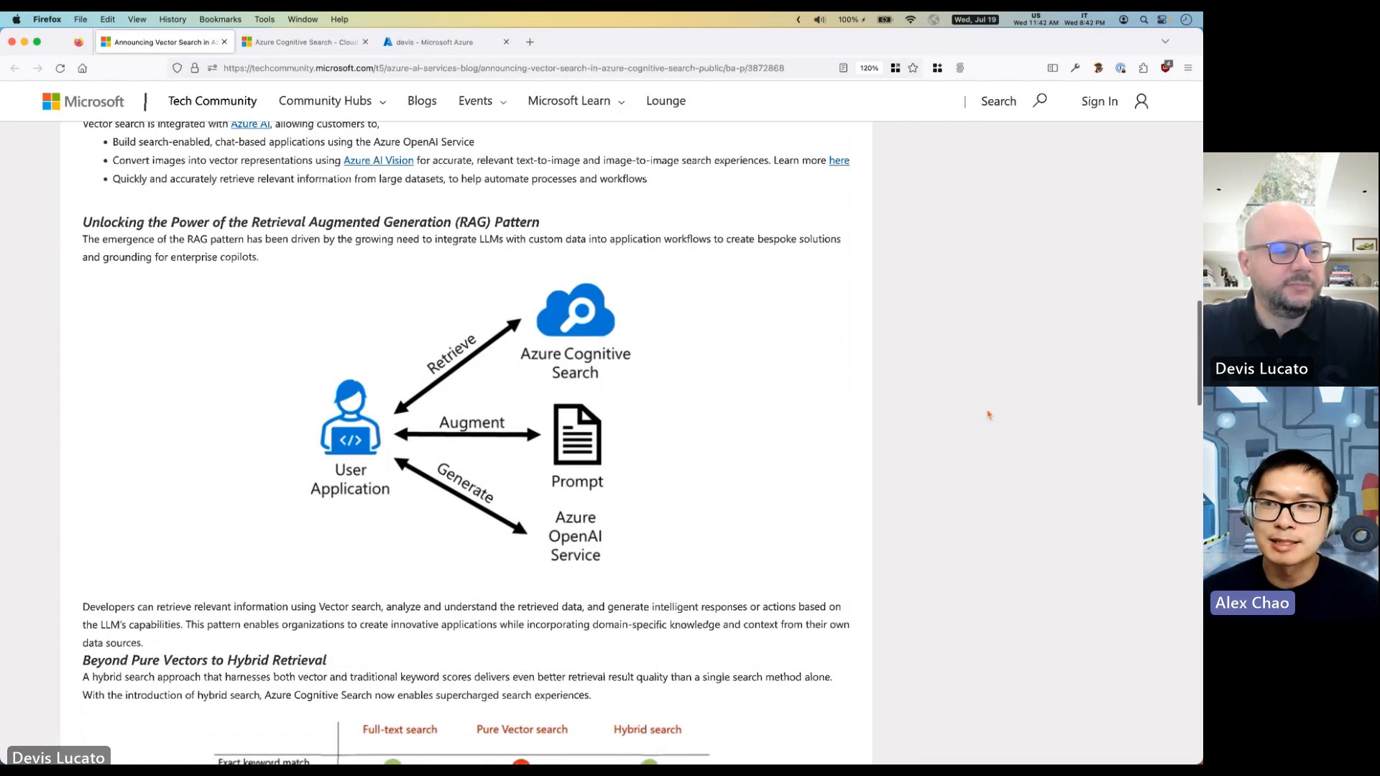
pyautogui.scroll(-3)
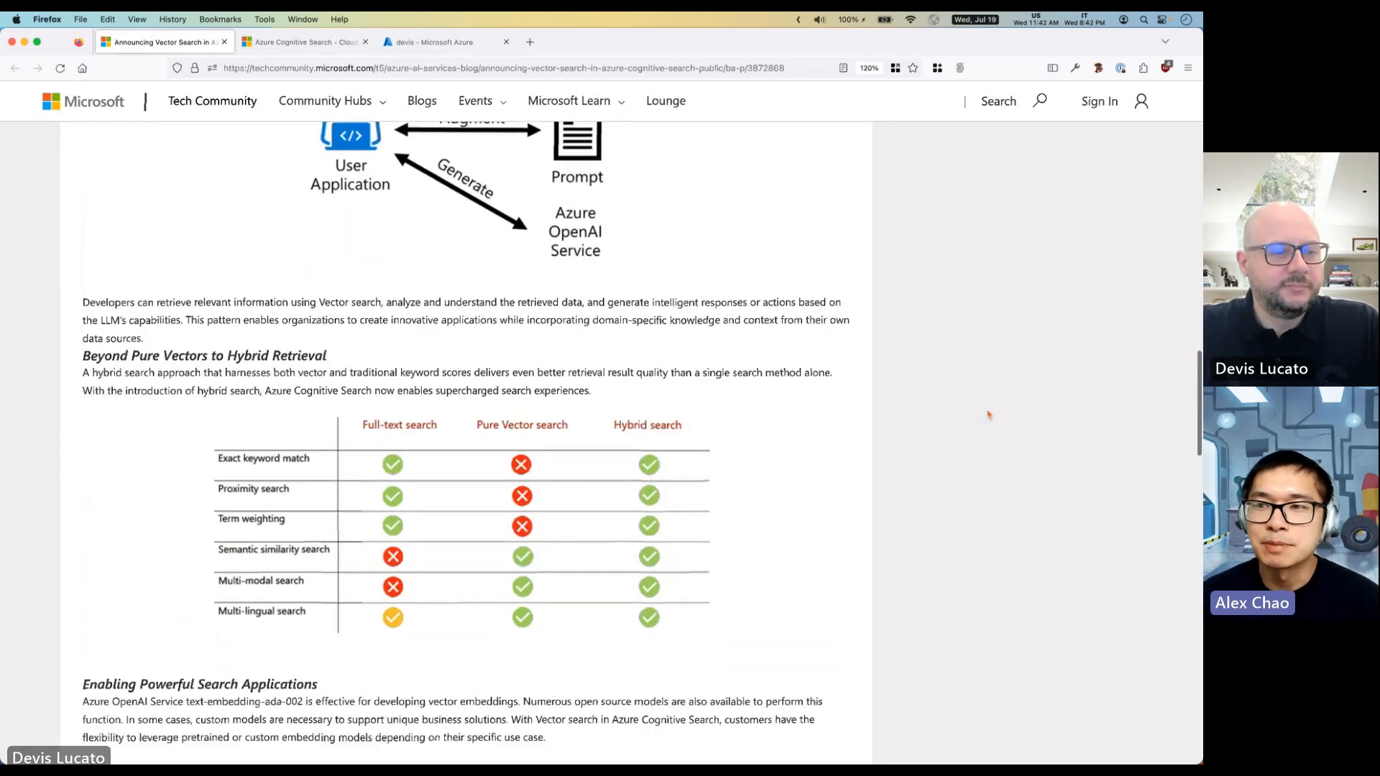
pyautogui.scroll(-3)
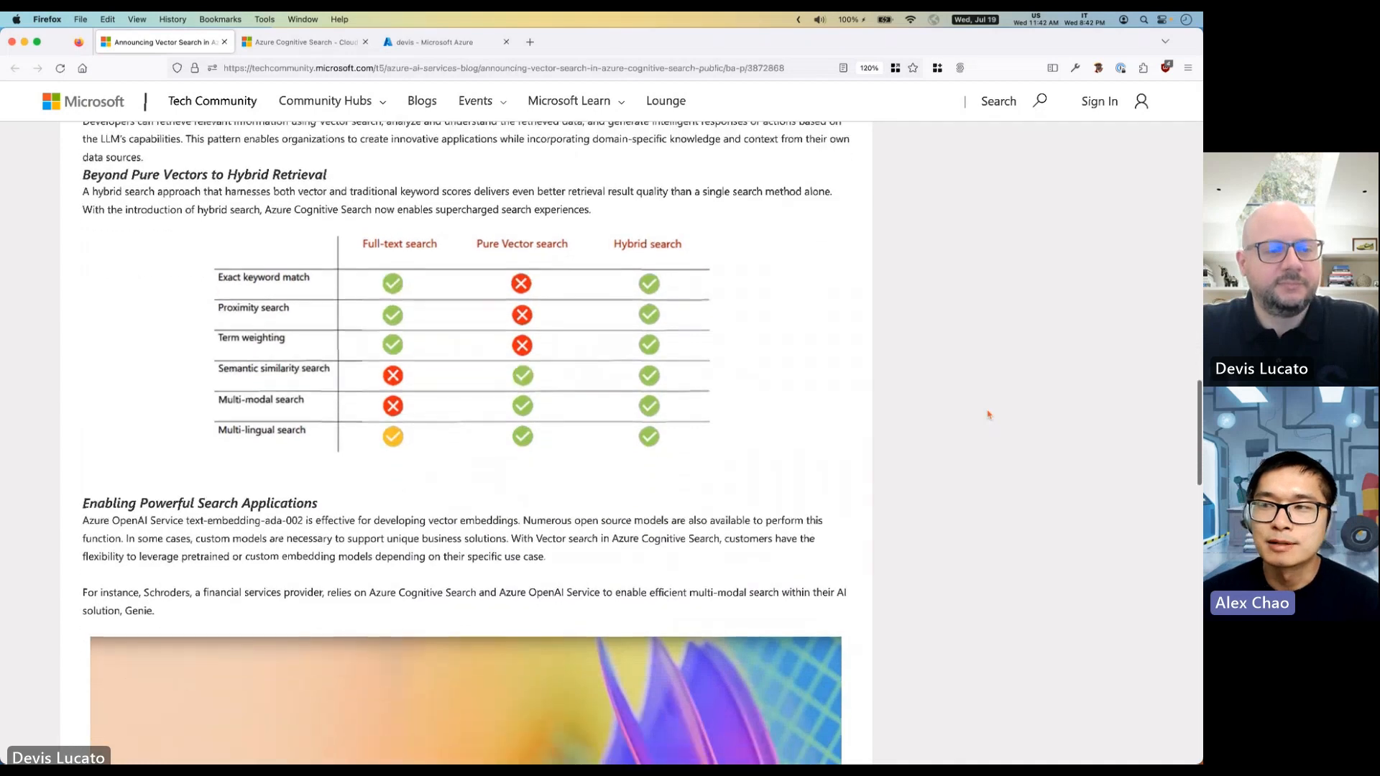
pyautogui.scroll(-3)
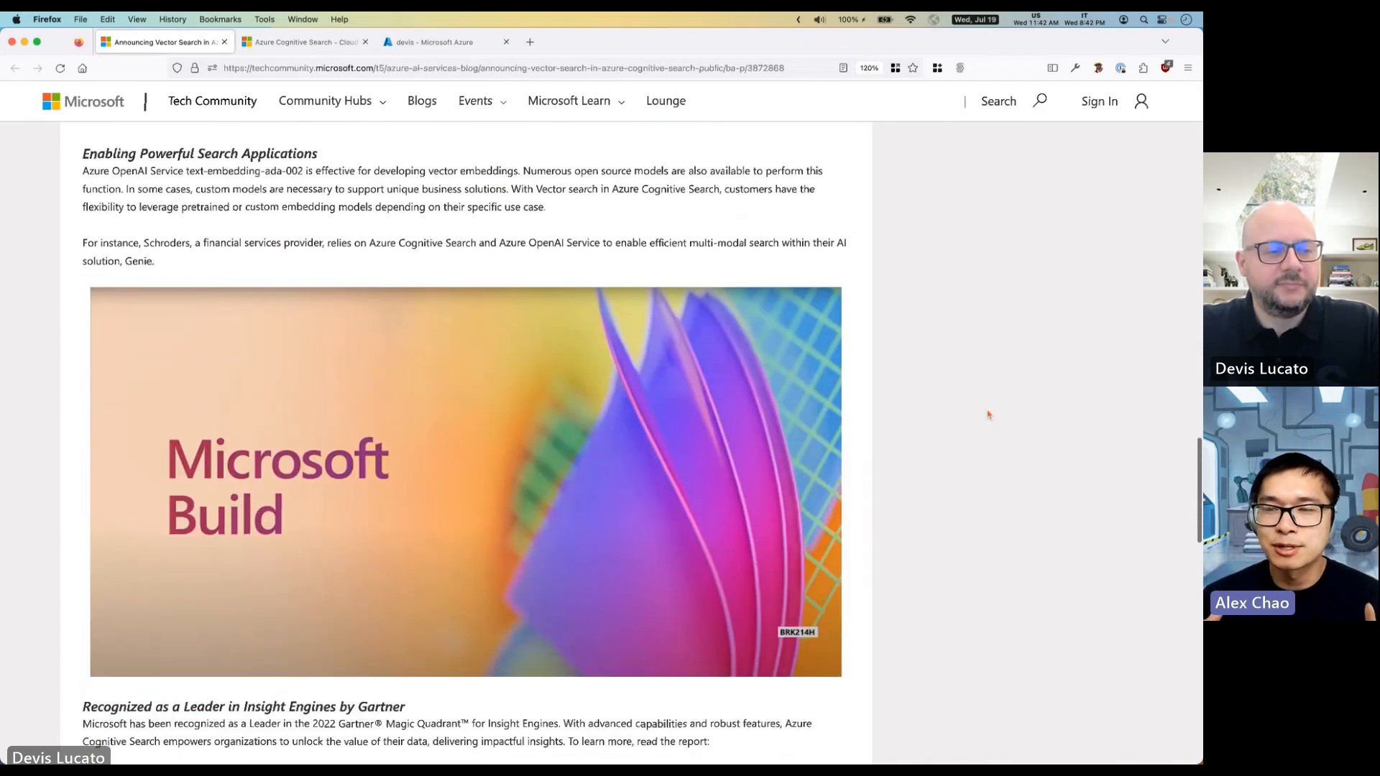
pyautogui.scroll(-3)
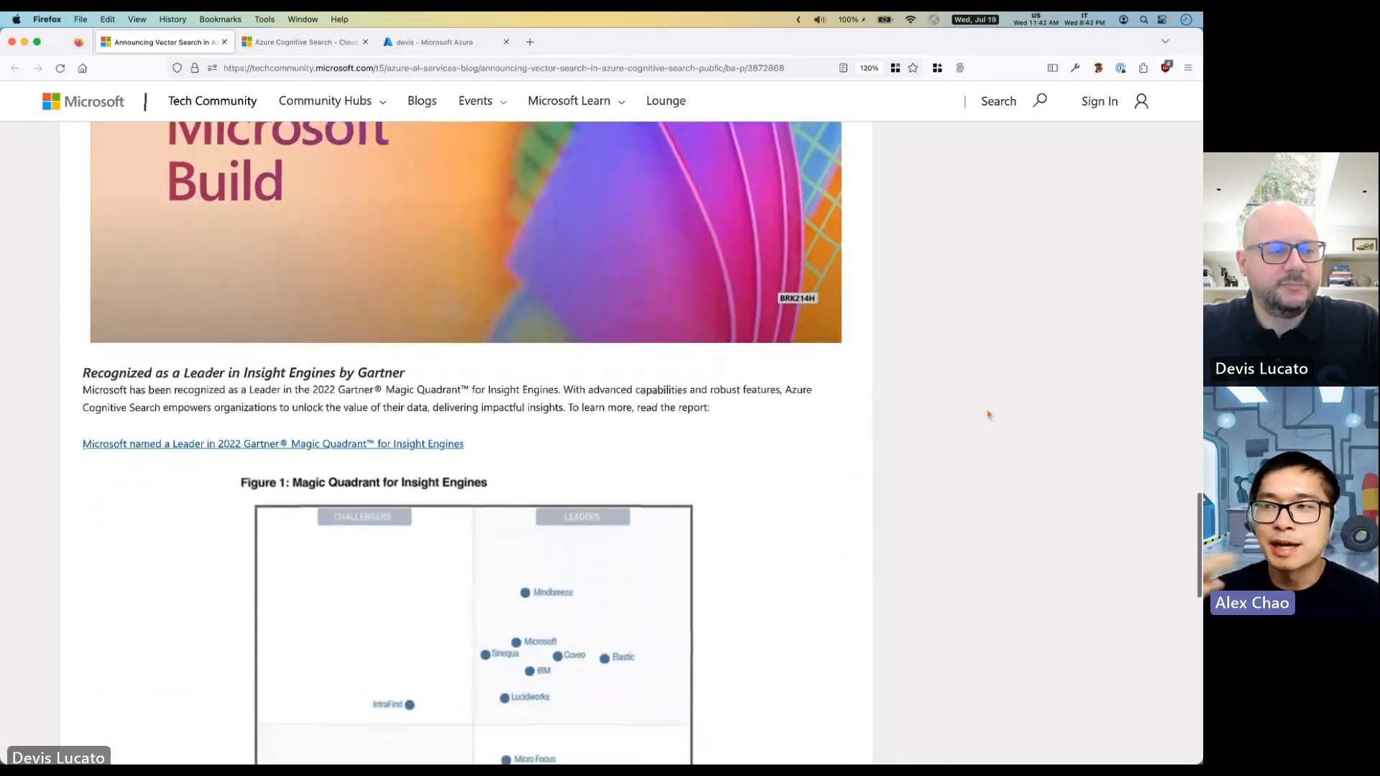
pyautogui.scroll(-3)
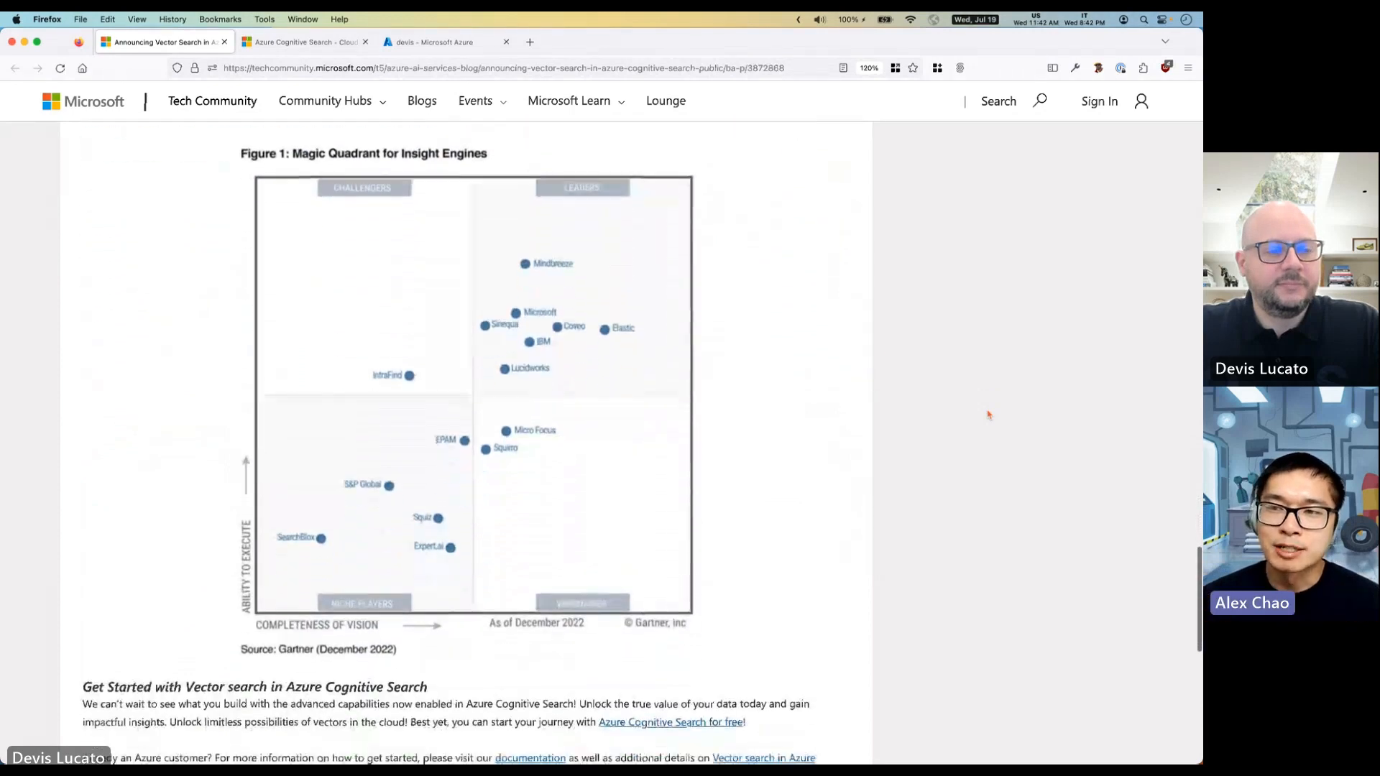
pyautogui.scroll(-3)
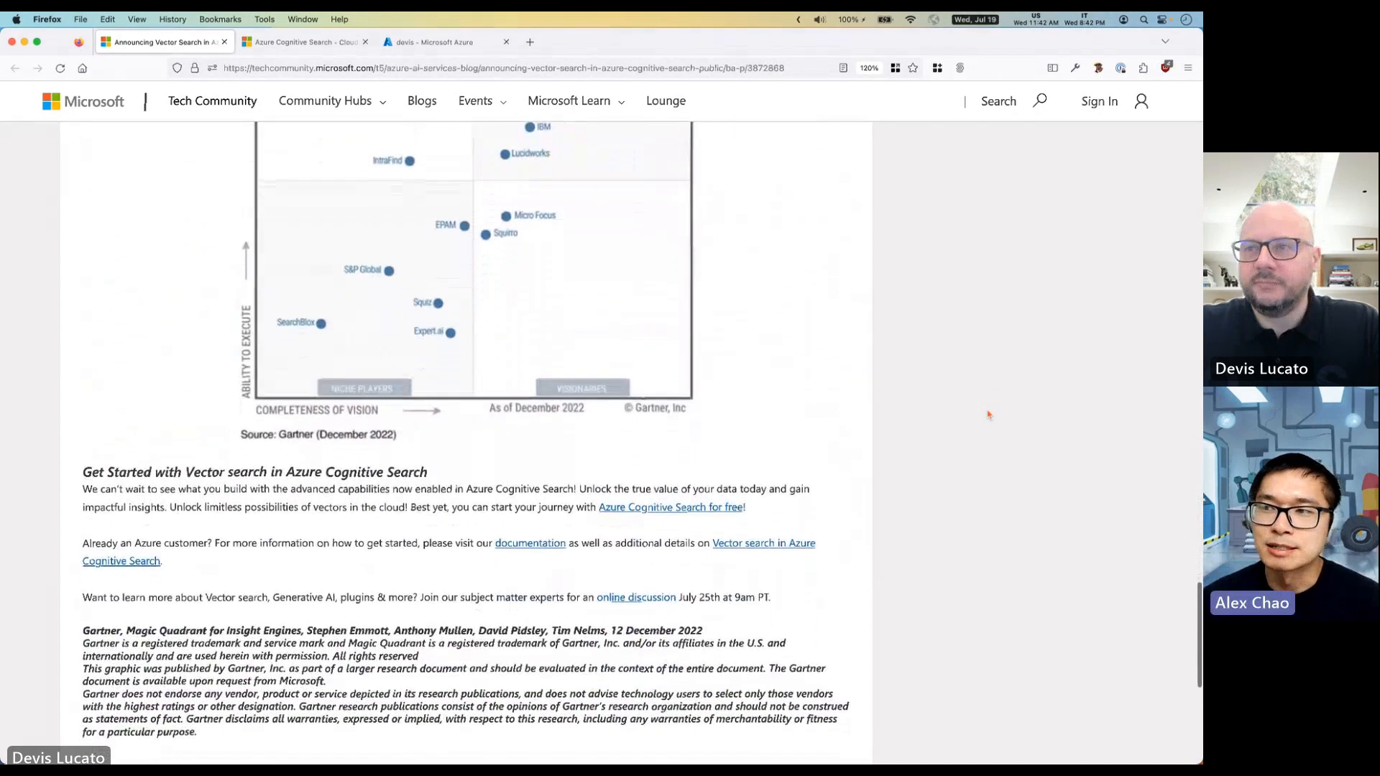
pyautogui.scroll(-3)
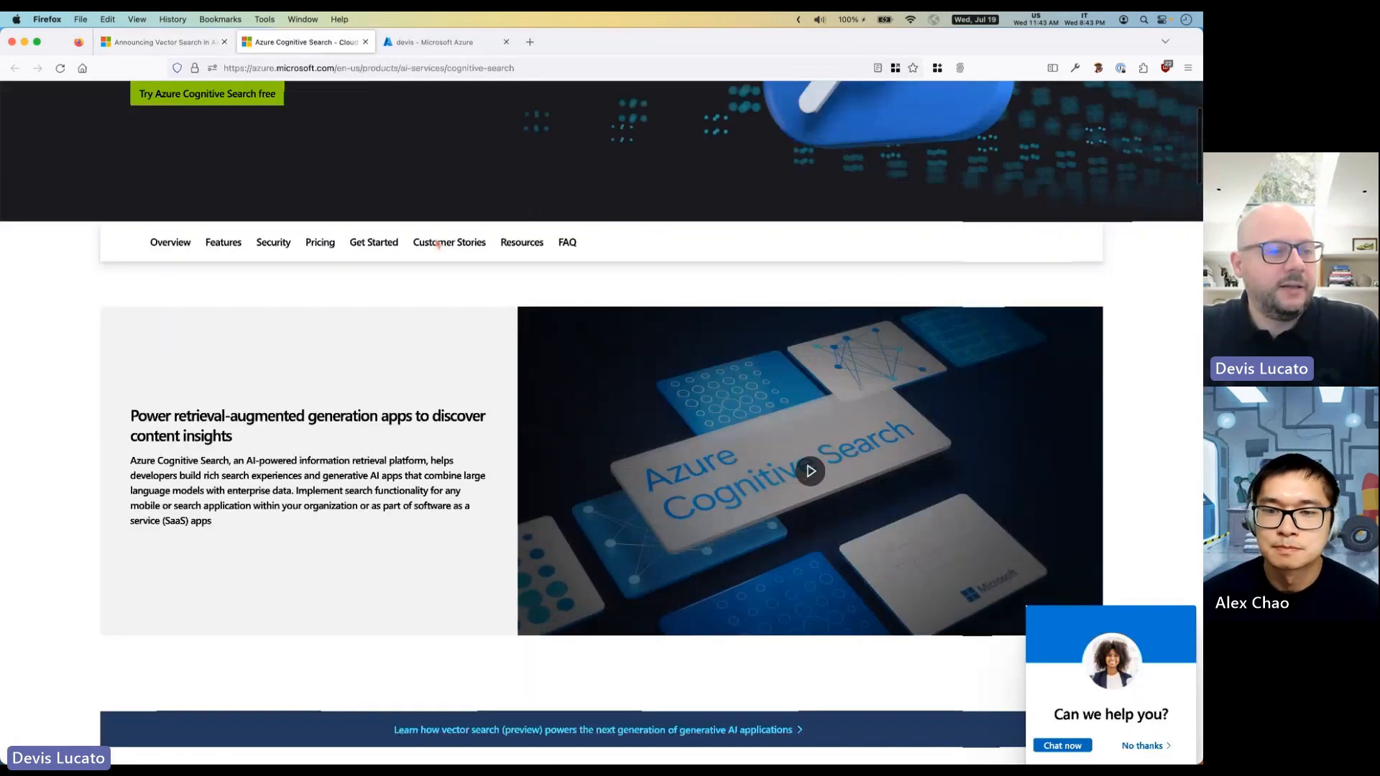
pyautogui.scroll(-3)
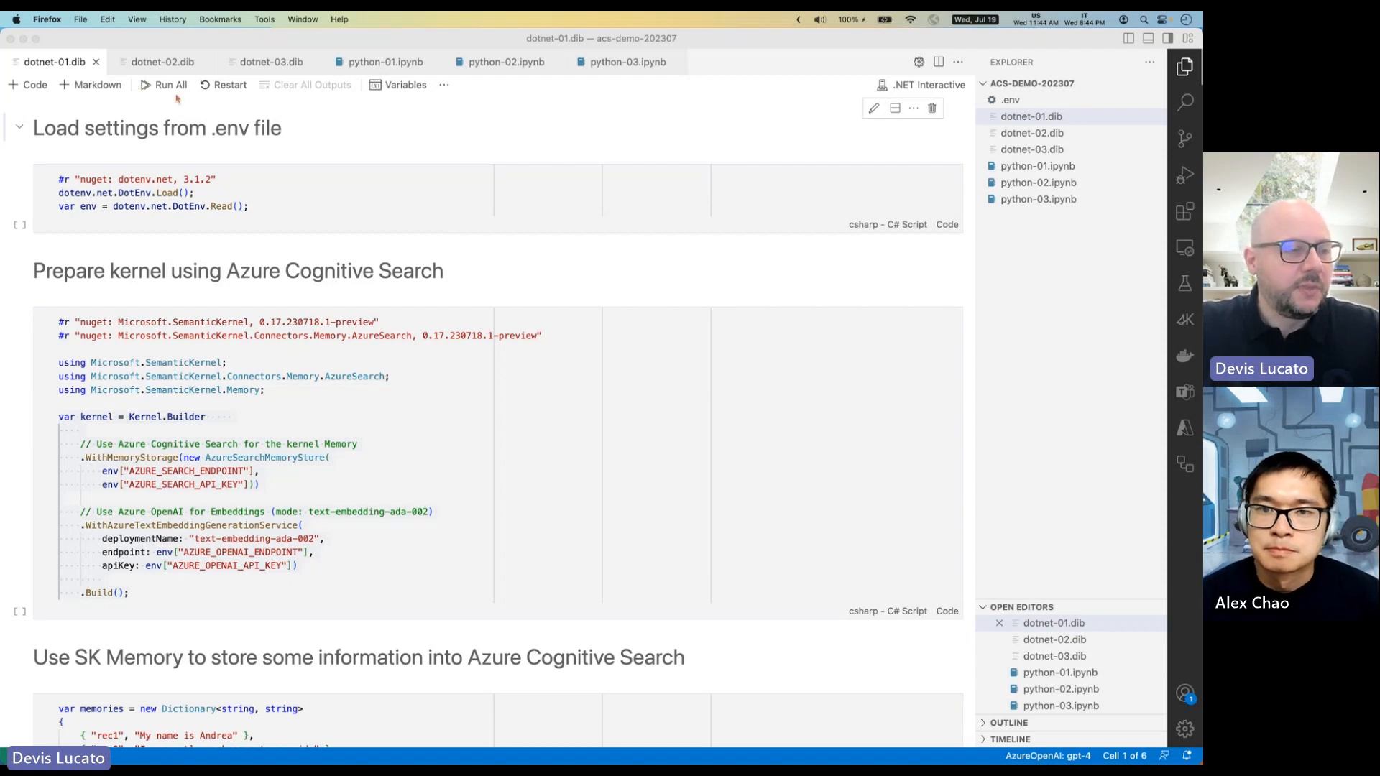
pyautogui.moveTo(714, 182)
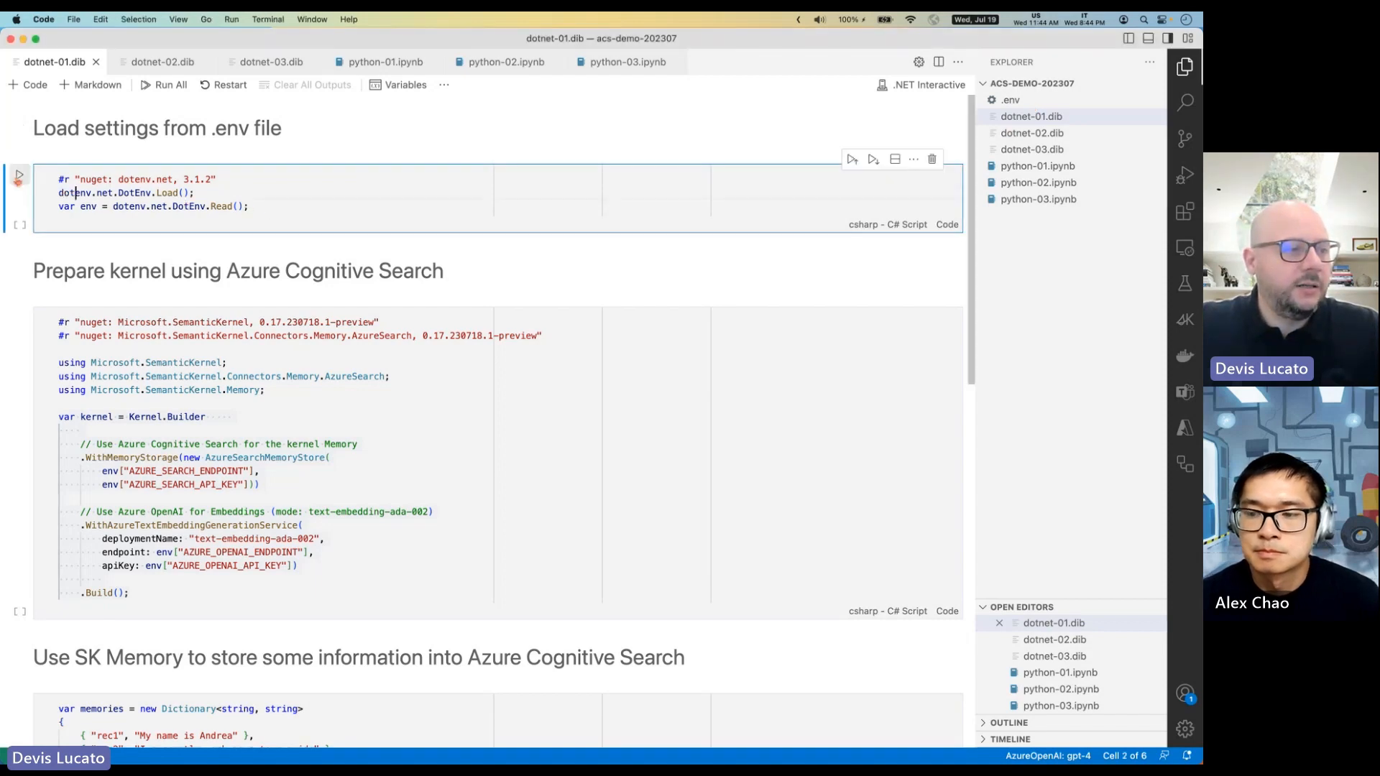
# Run the 'Load settings from .env file' cell, installing dotenv.net 3.1.2.
pyautogui.click(17, 179)
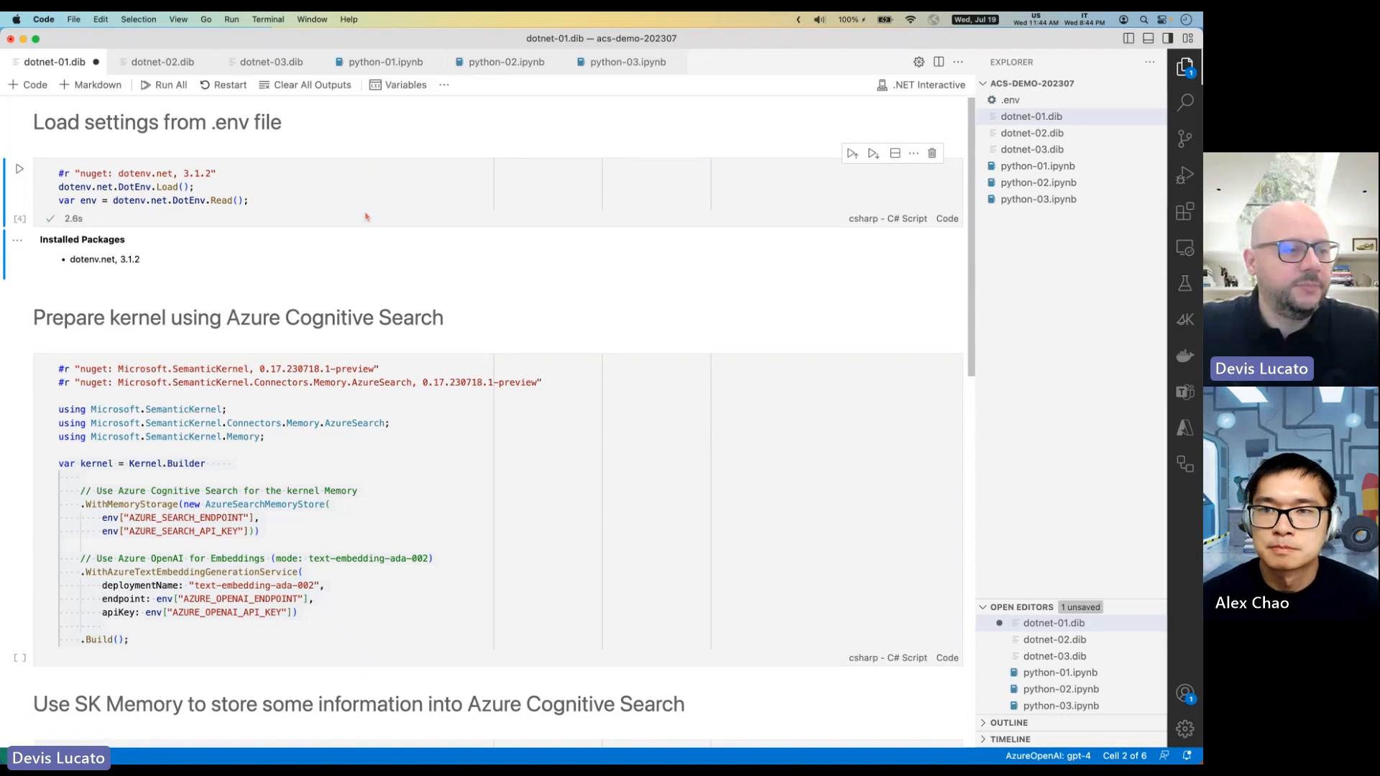
pyautogui.scroll(-3)
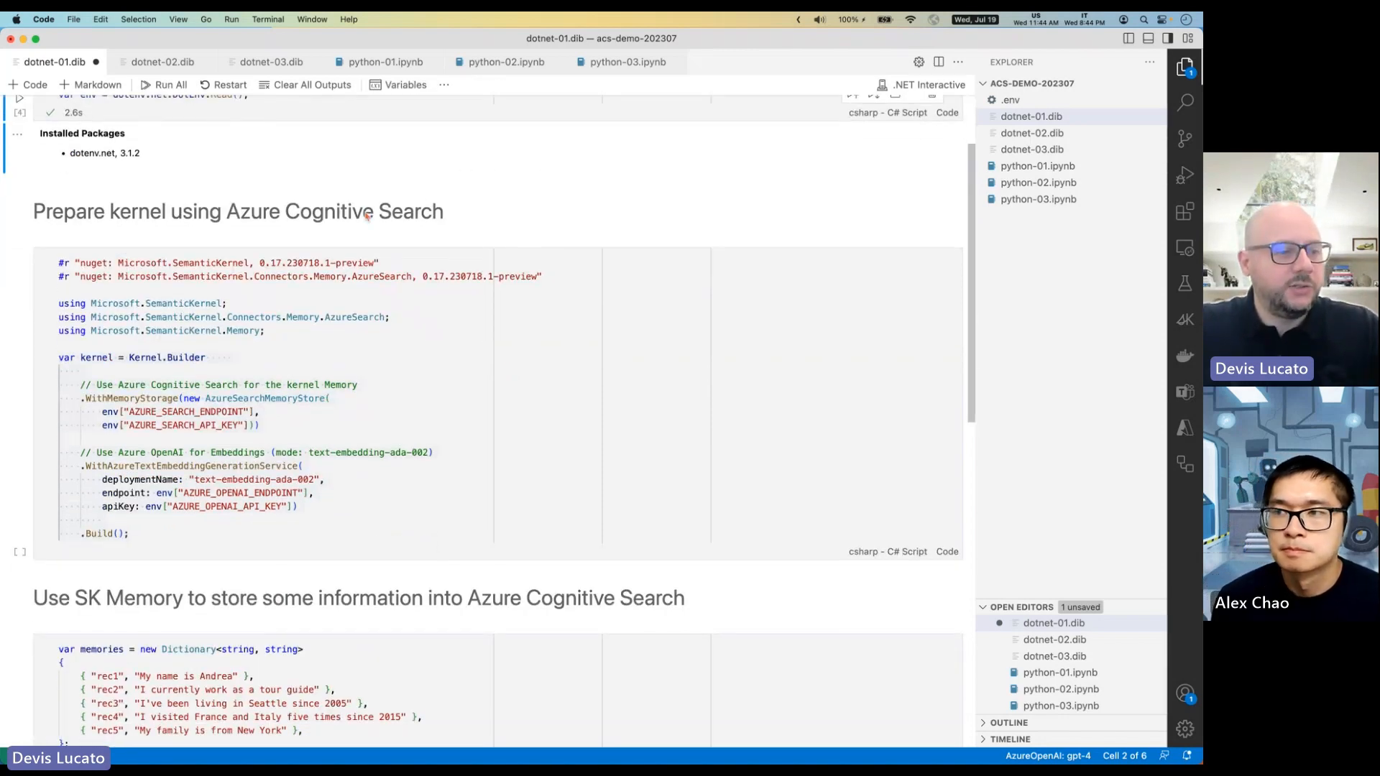
pyautogui.scroll(-3)
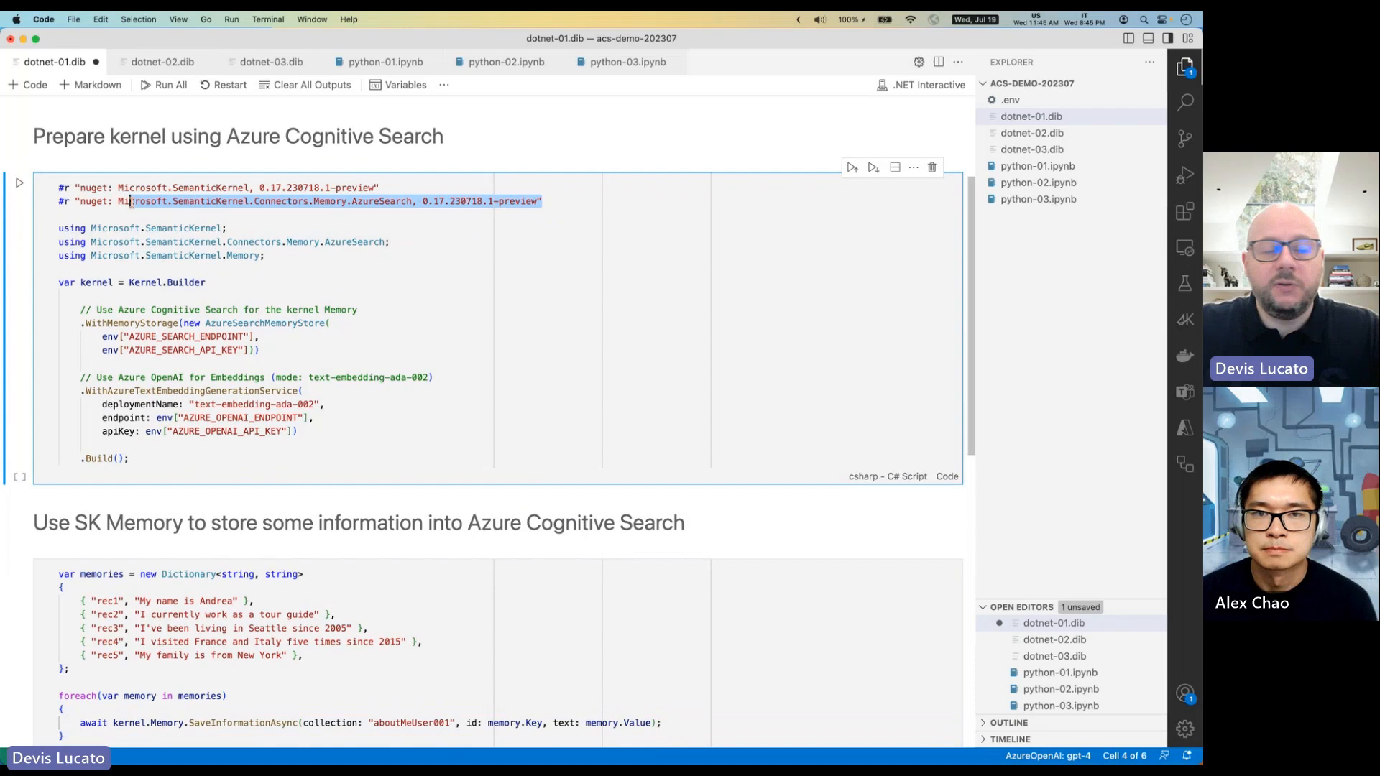
pyautogui.click(343, 214)
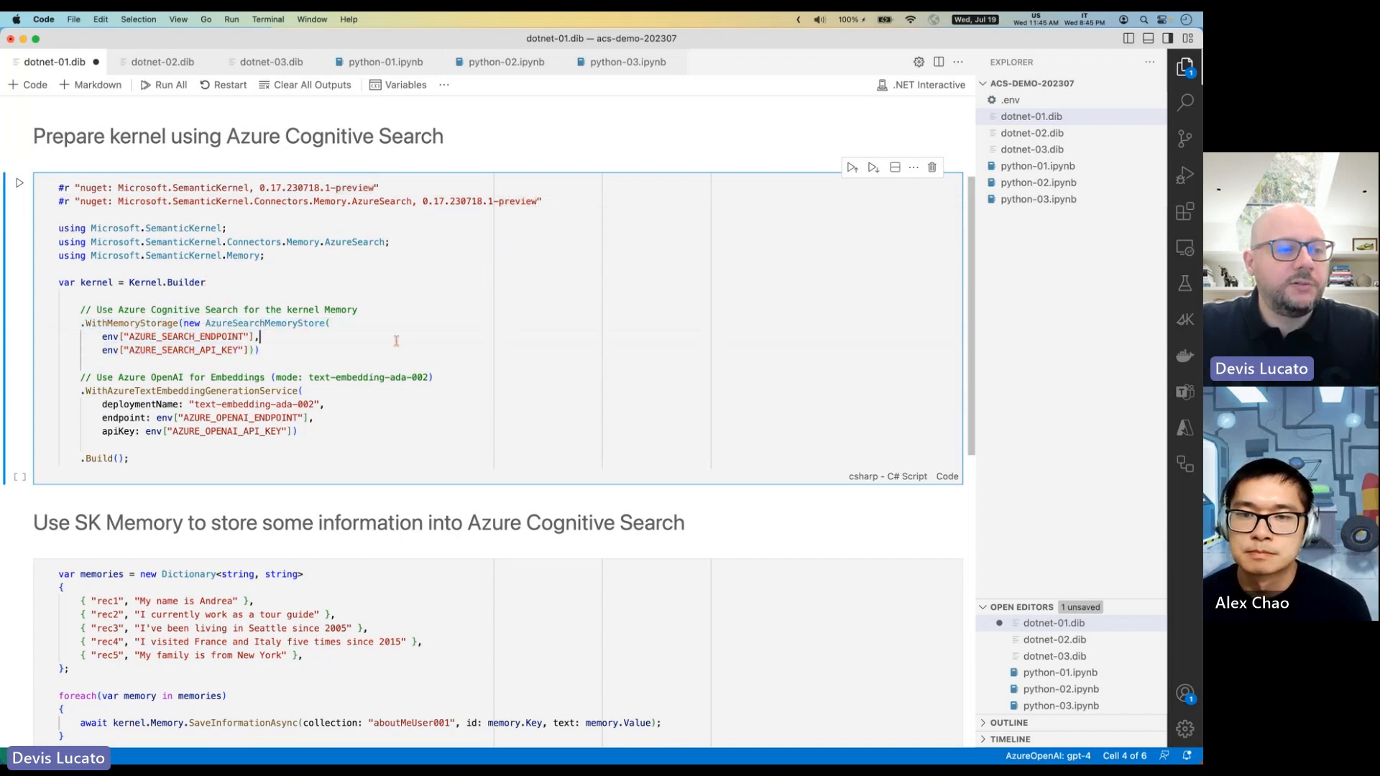
pyautogui.doubleClick(263, 322)
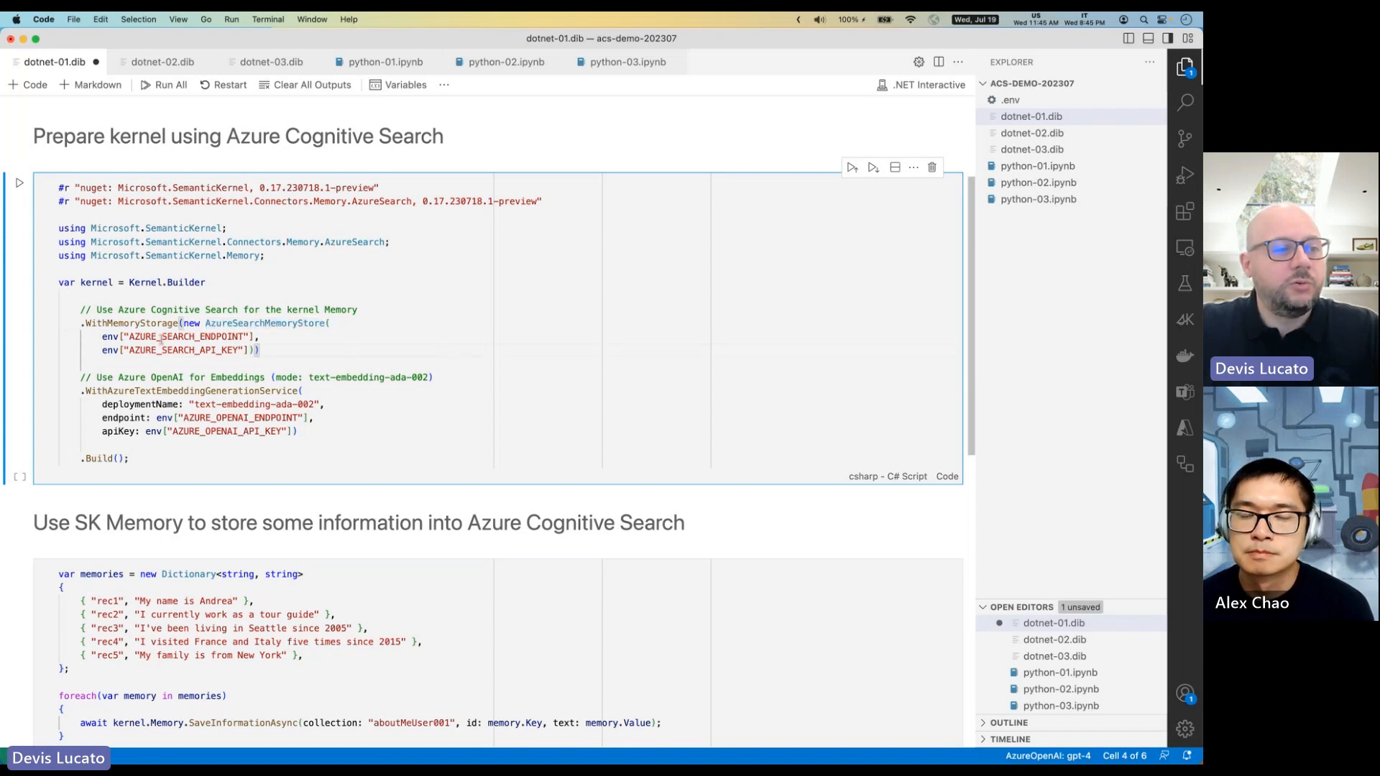
pyautogui.doubleClick(176, 336)
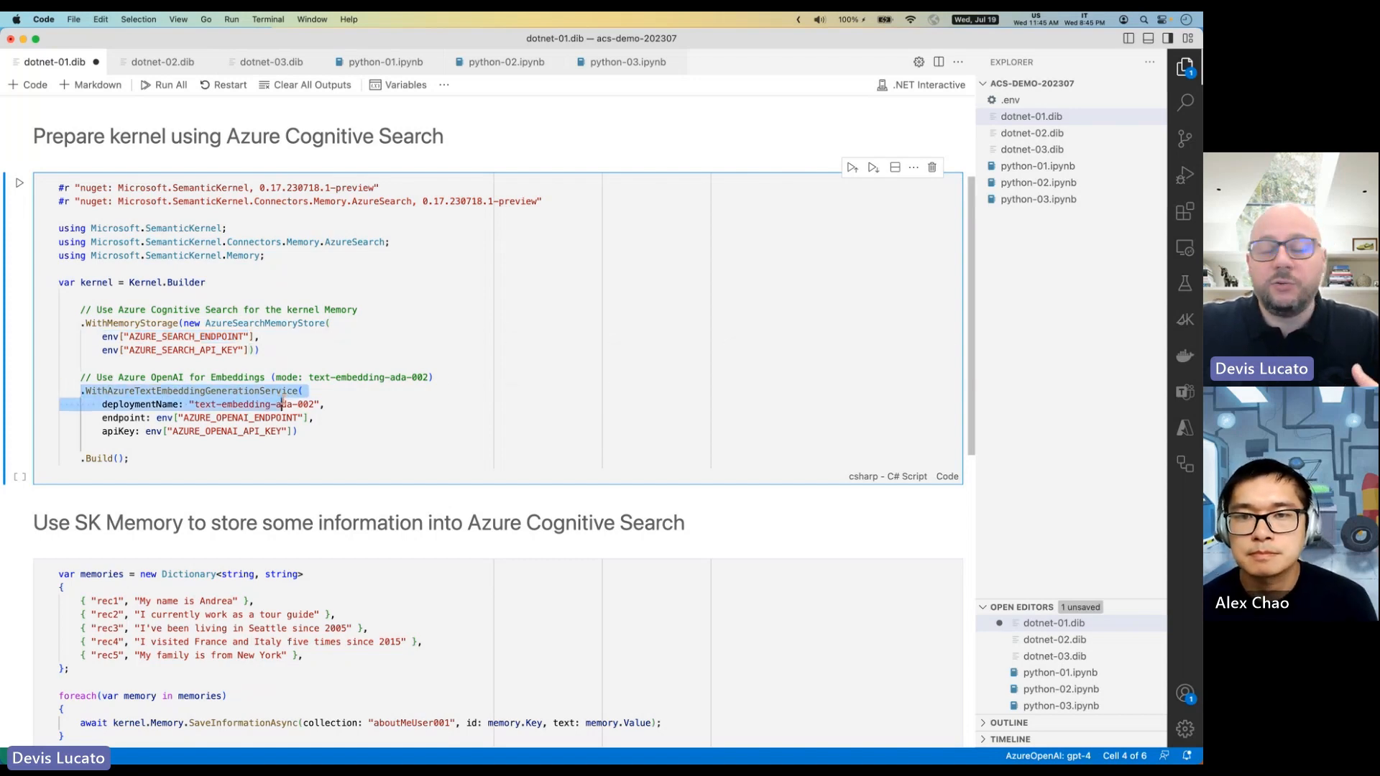
pyautogui.click(299, 431)
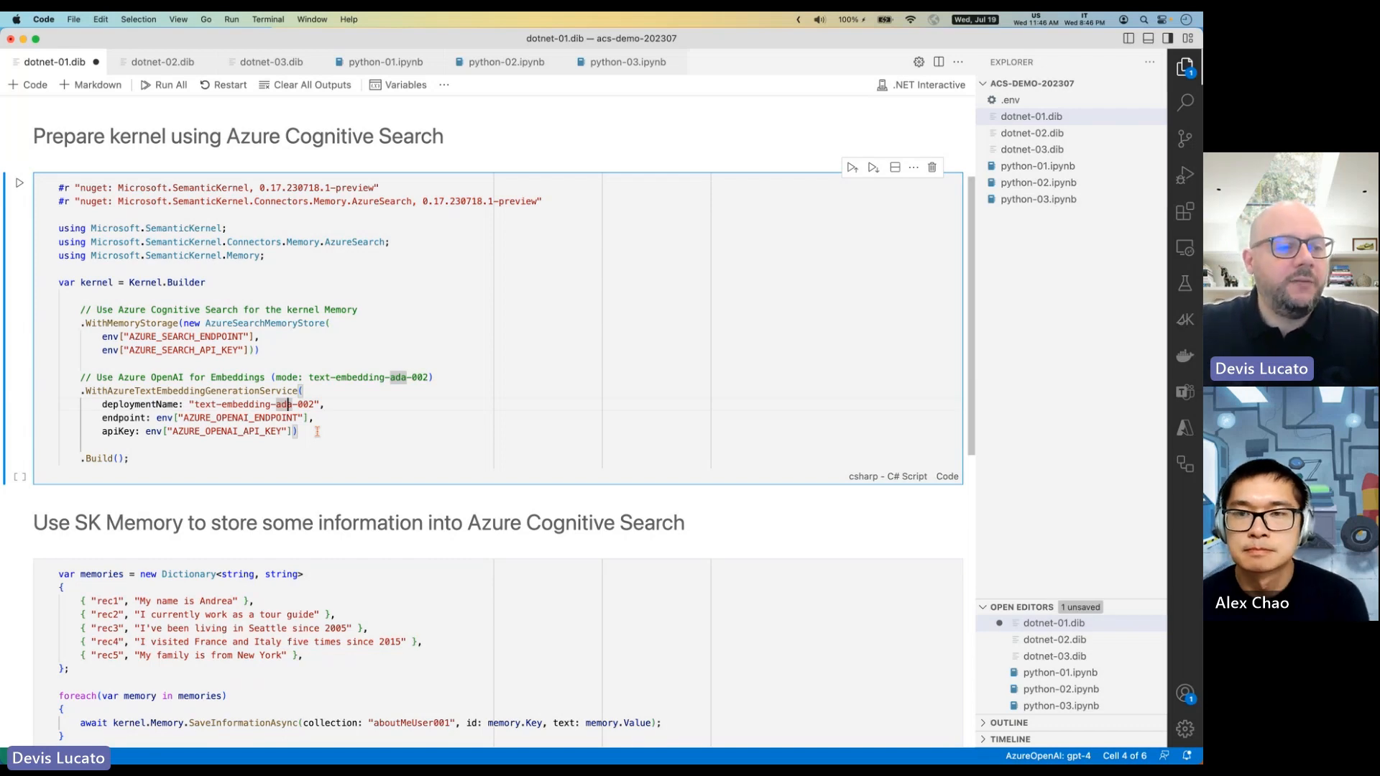
pyautogui.scroll(-3)
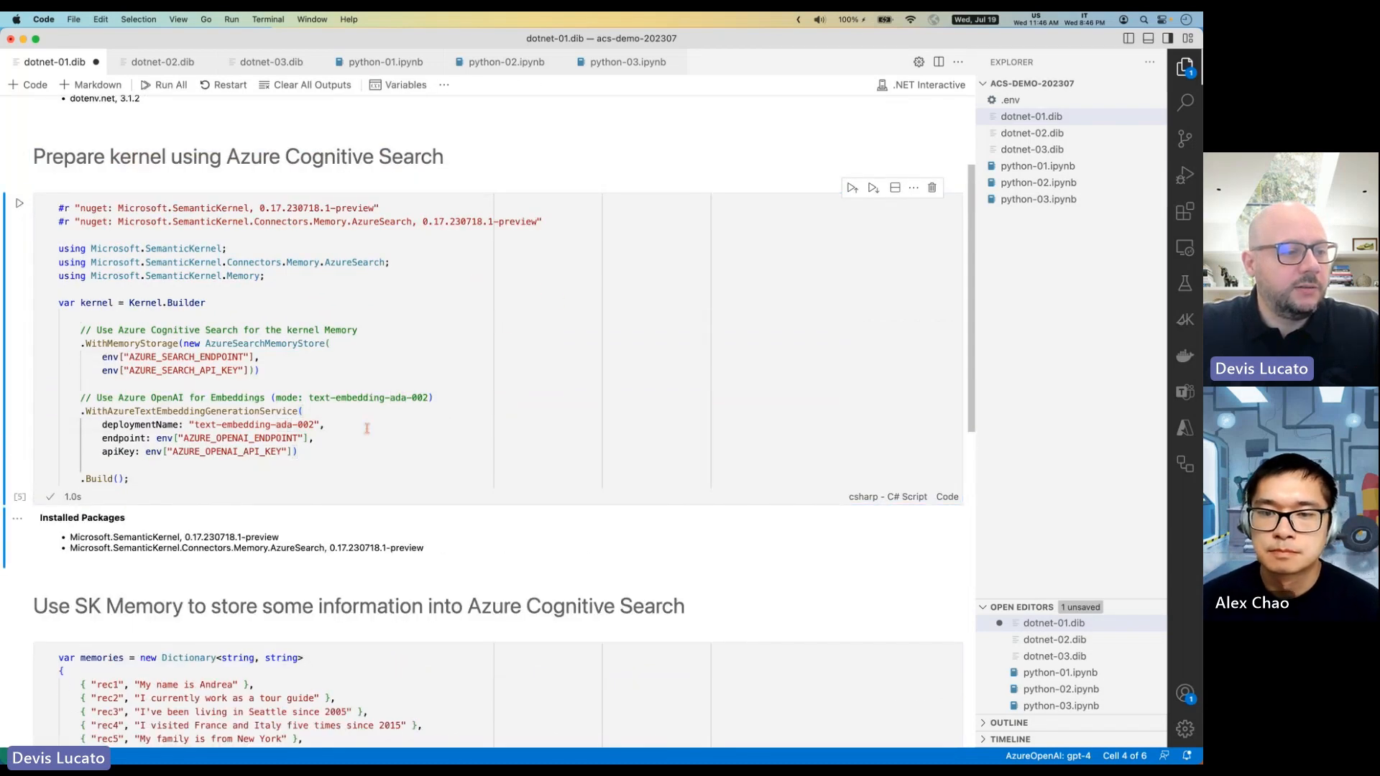
pyautogui.scroll(-3)
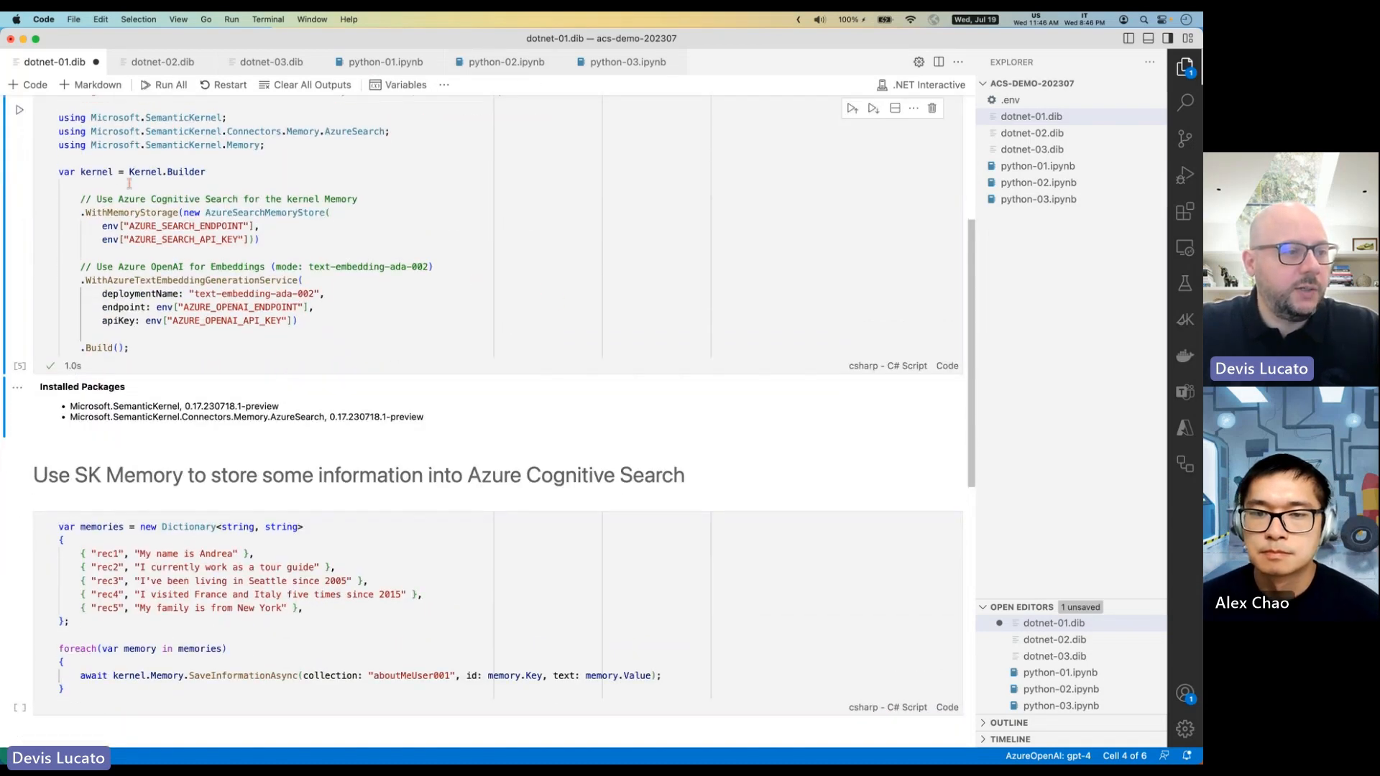
pyautogui.scroll(-3)
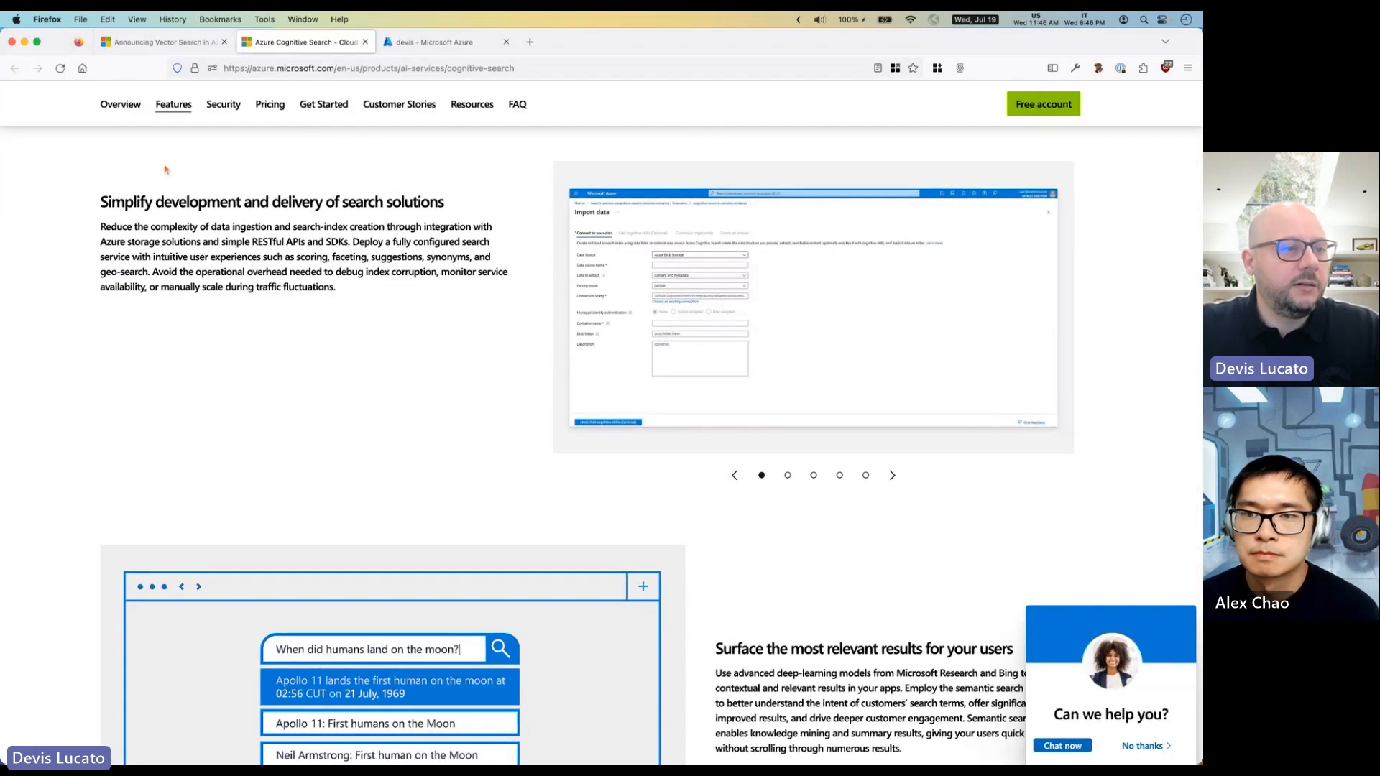
# Open the sk-demo-search-free service's Indexes page from the devis resource group.
pyautogui.click(444, 42)
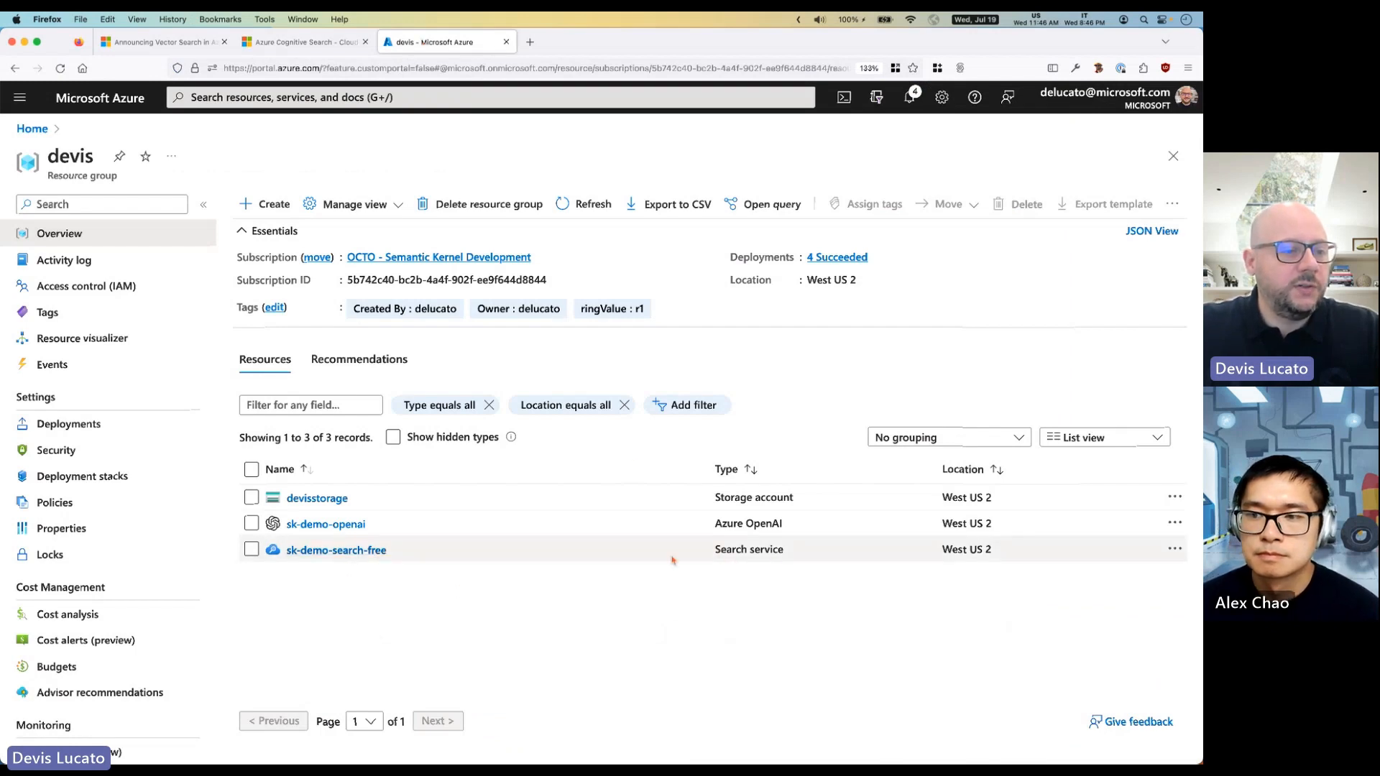
pyautogui.click(335, 549)
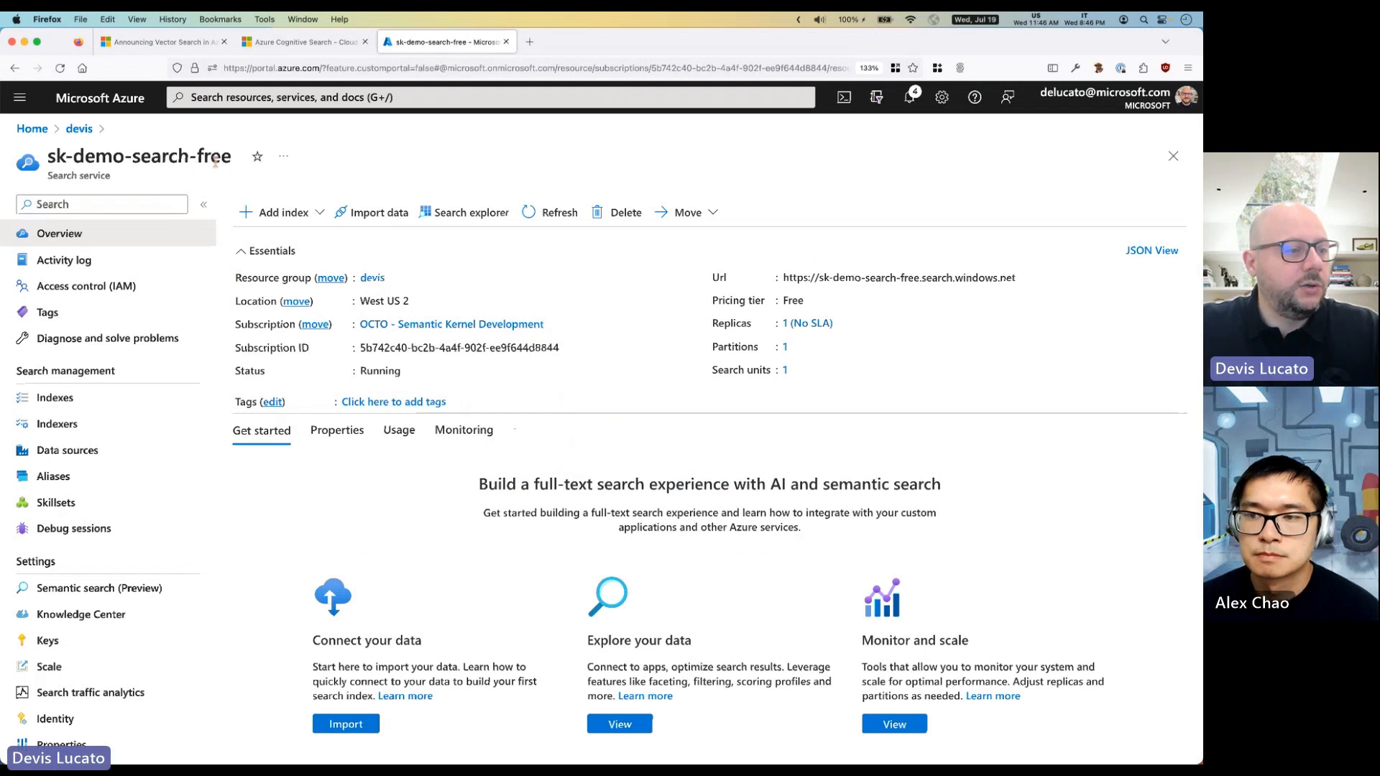
pyautogui.click(54, 396)
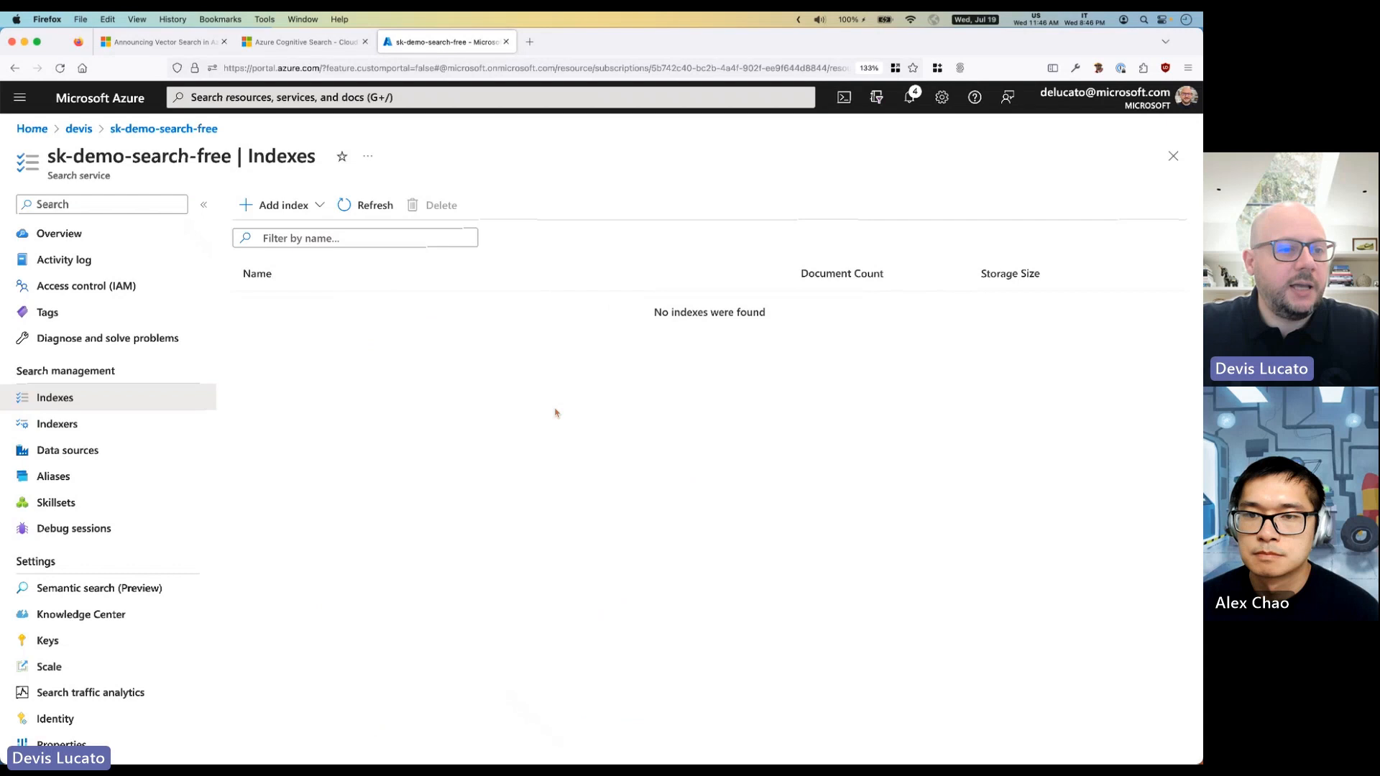
pyautogui.moveTo(554, 414)
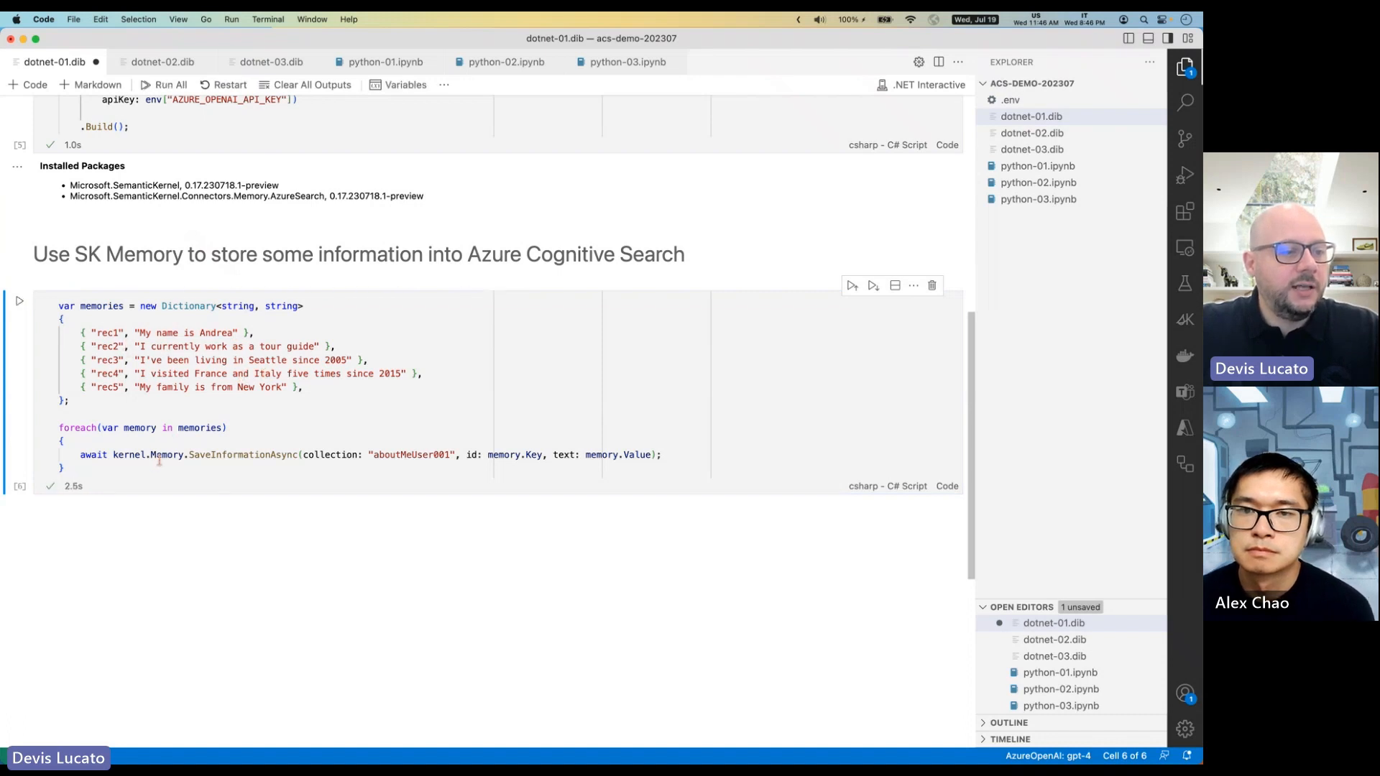
# Highlight the SaveInformationAsync call and the key and text being saved.
pyautogui.doubleClick(243, 455)
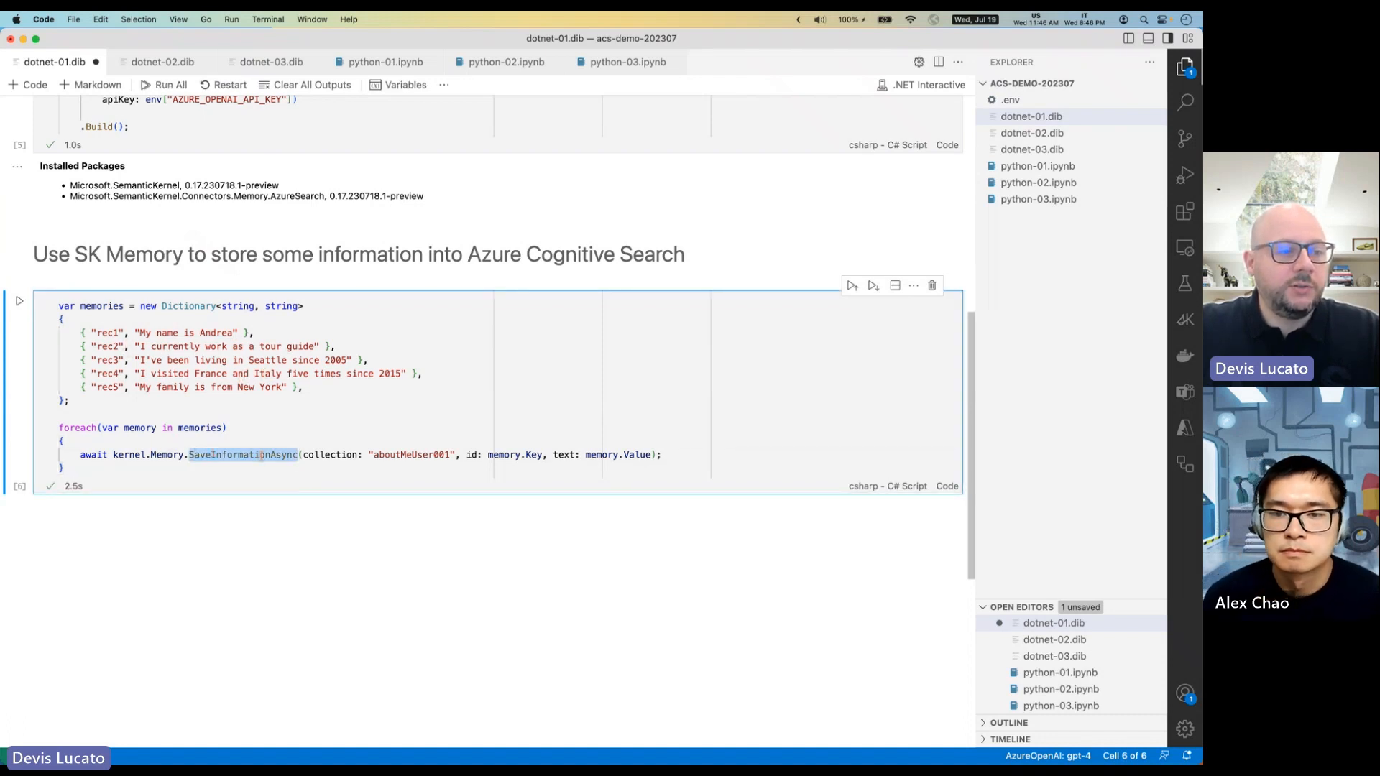
pyautogui.doubleClick(411, 455)
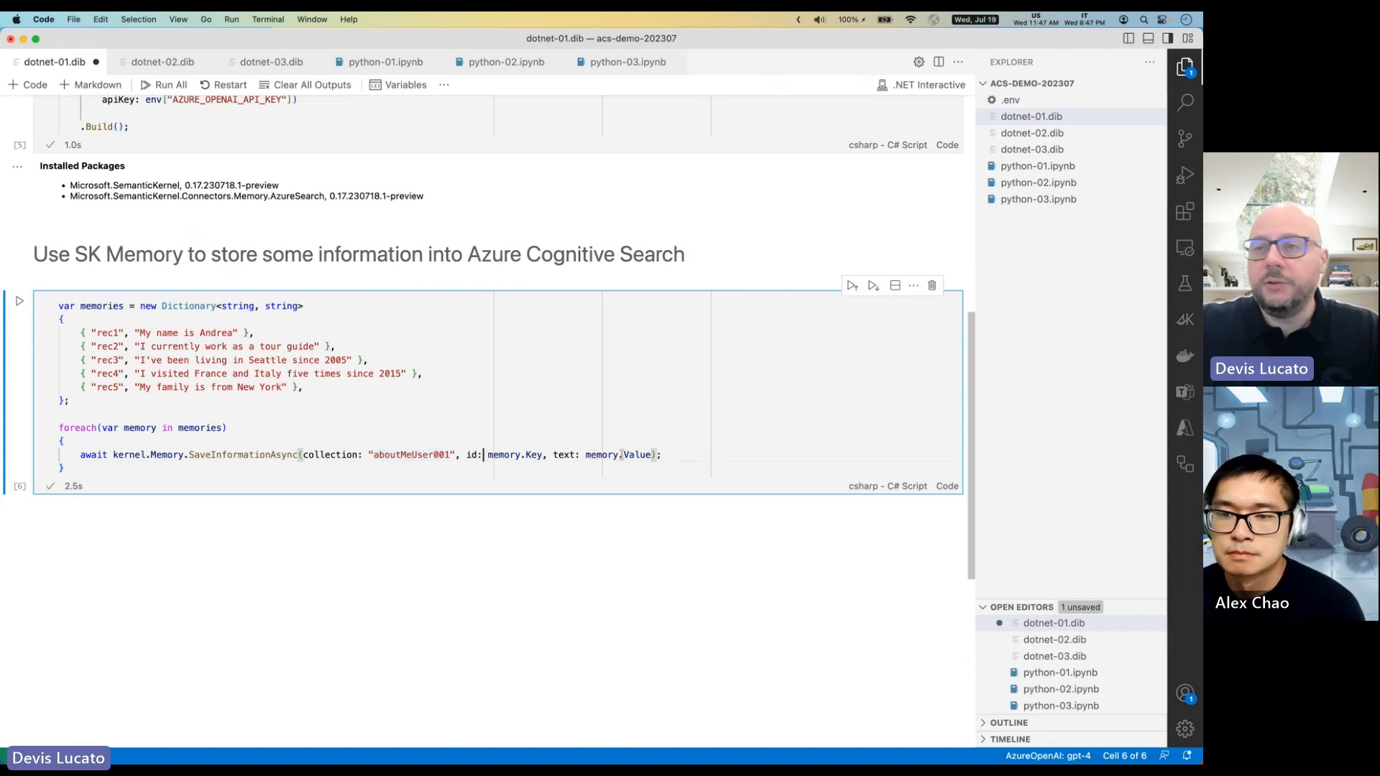
pyautogui.moveTo(635, 454)
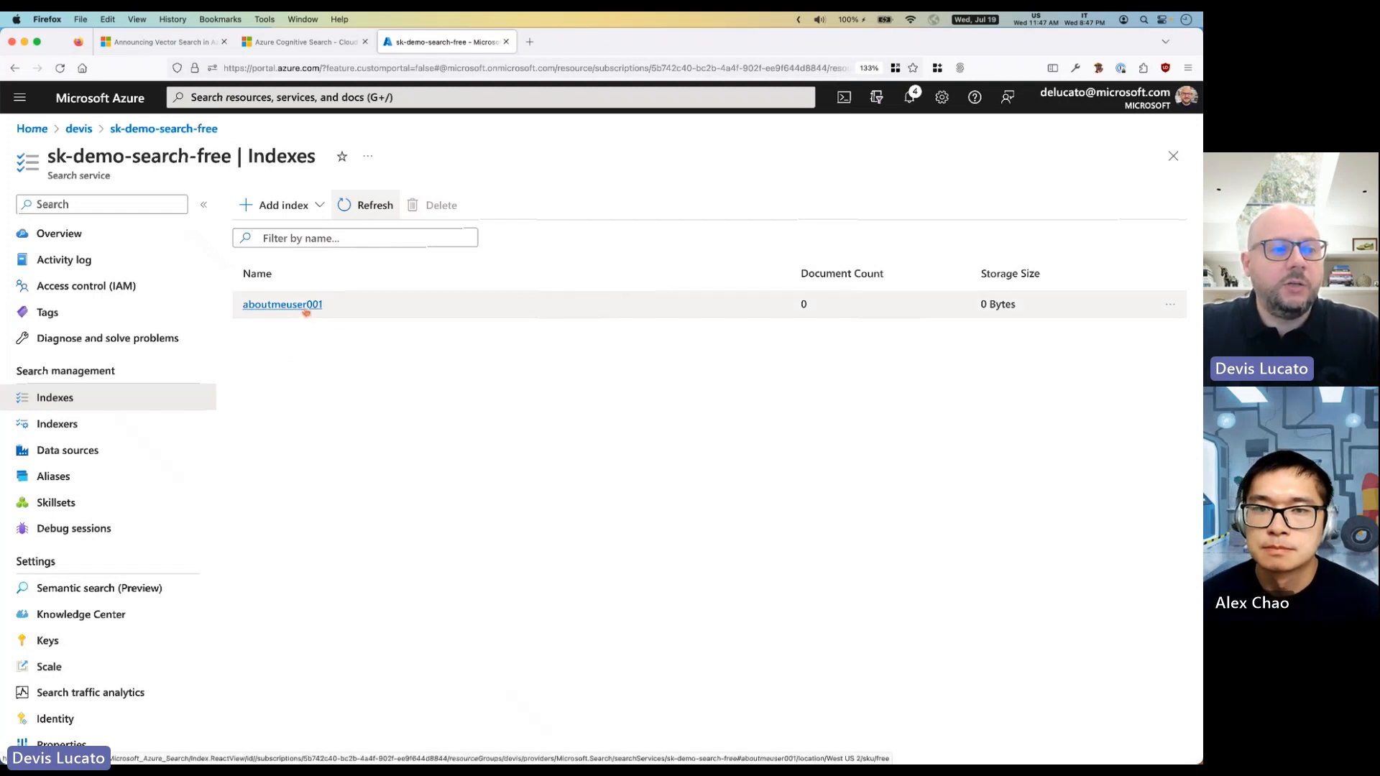
# Search the aboutmeuser001 index for all documents and scroll through embeddings and texts.
pyautogui.click(282, 304)
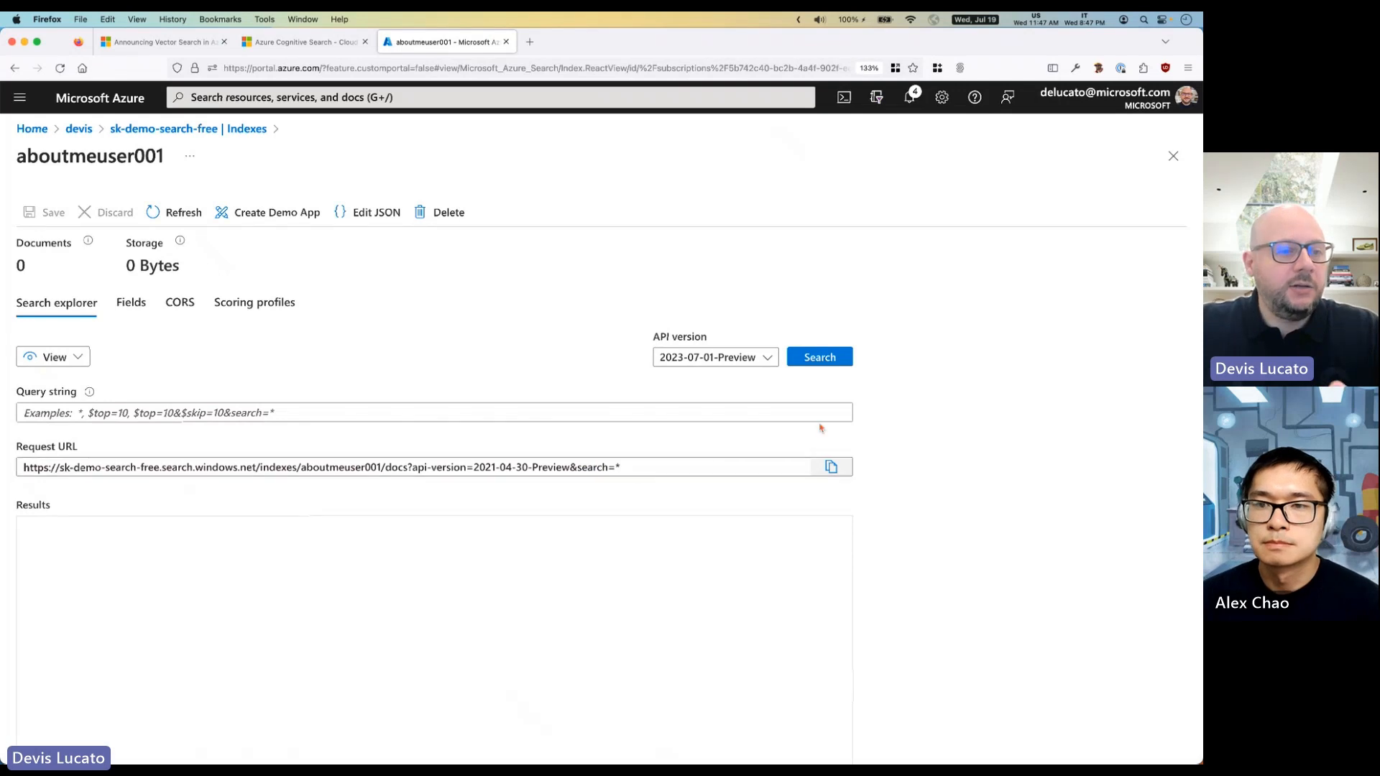
pyautogui.click(818, 356)
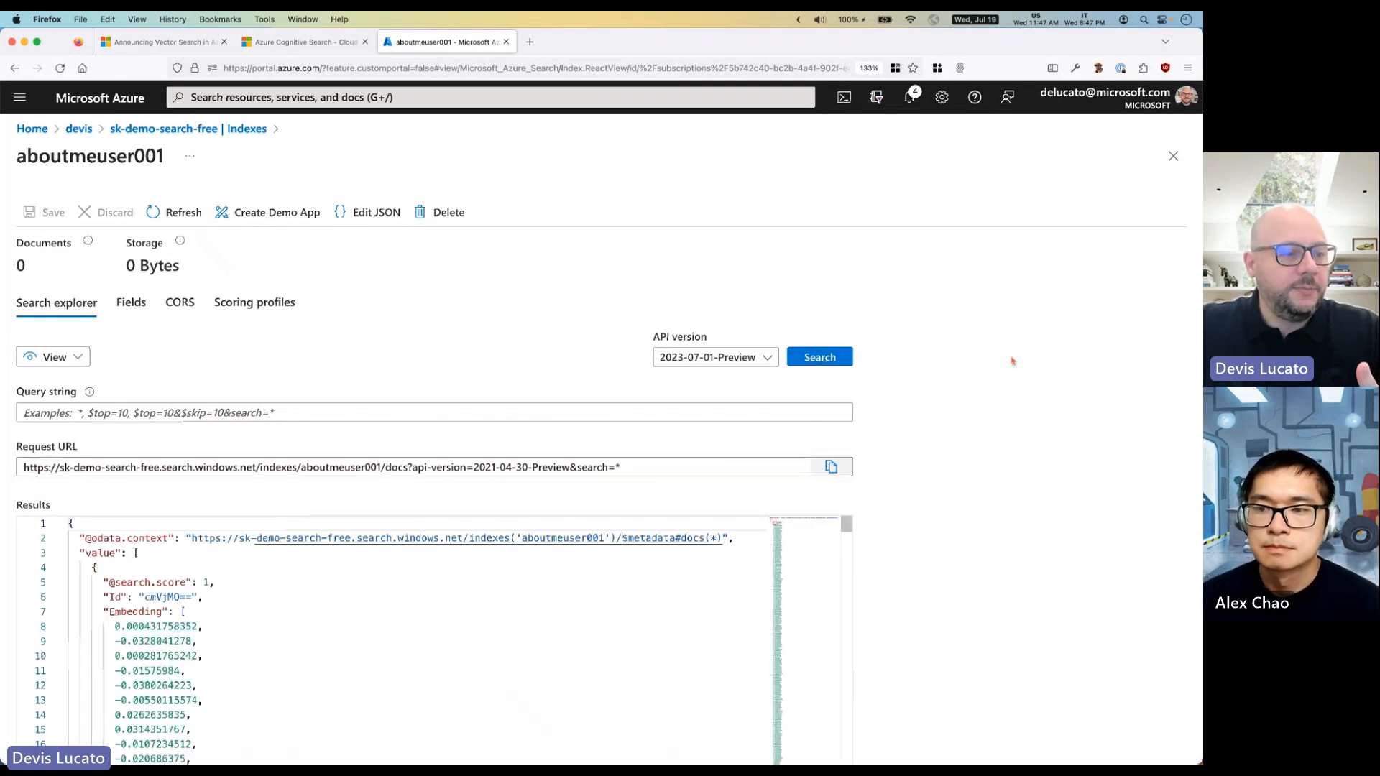
pyautogui.scroll(-3)
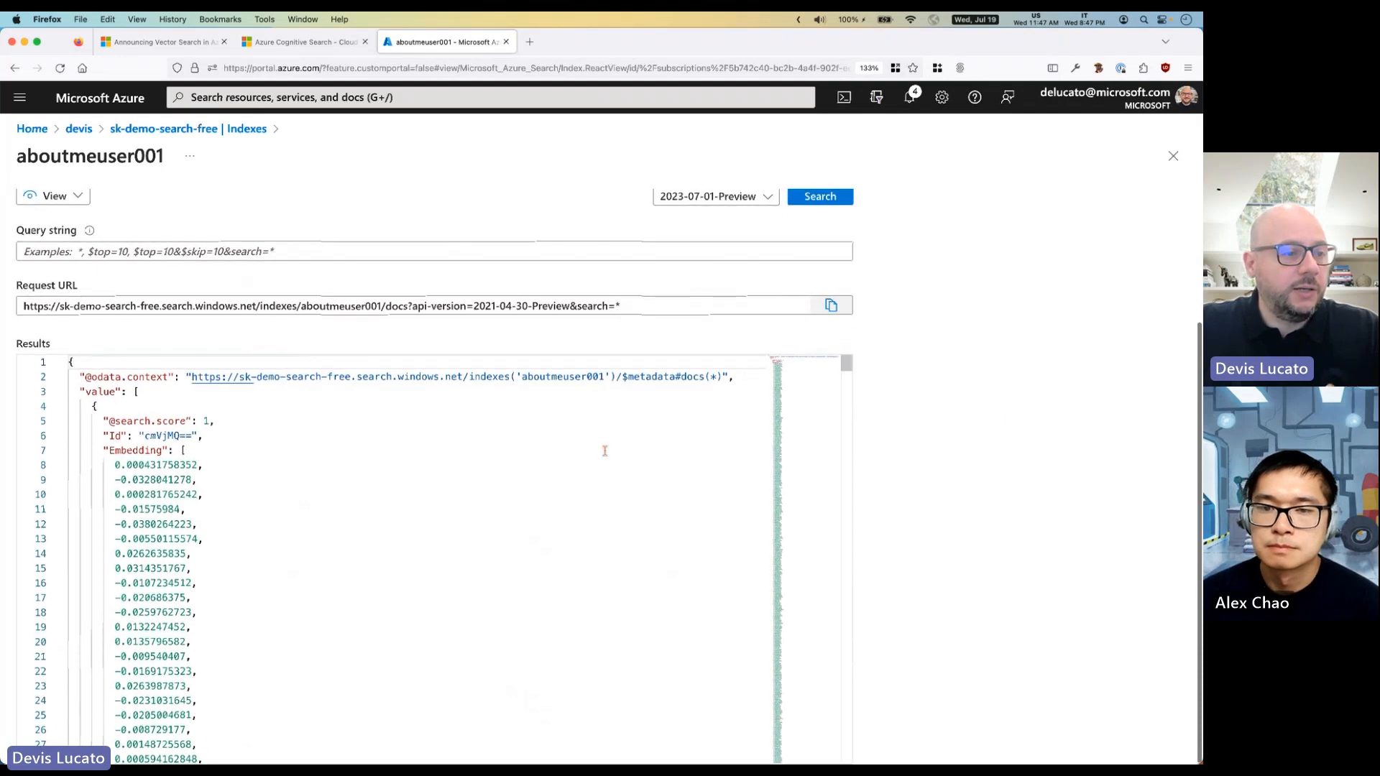
pyautogui.scroll(-3)
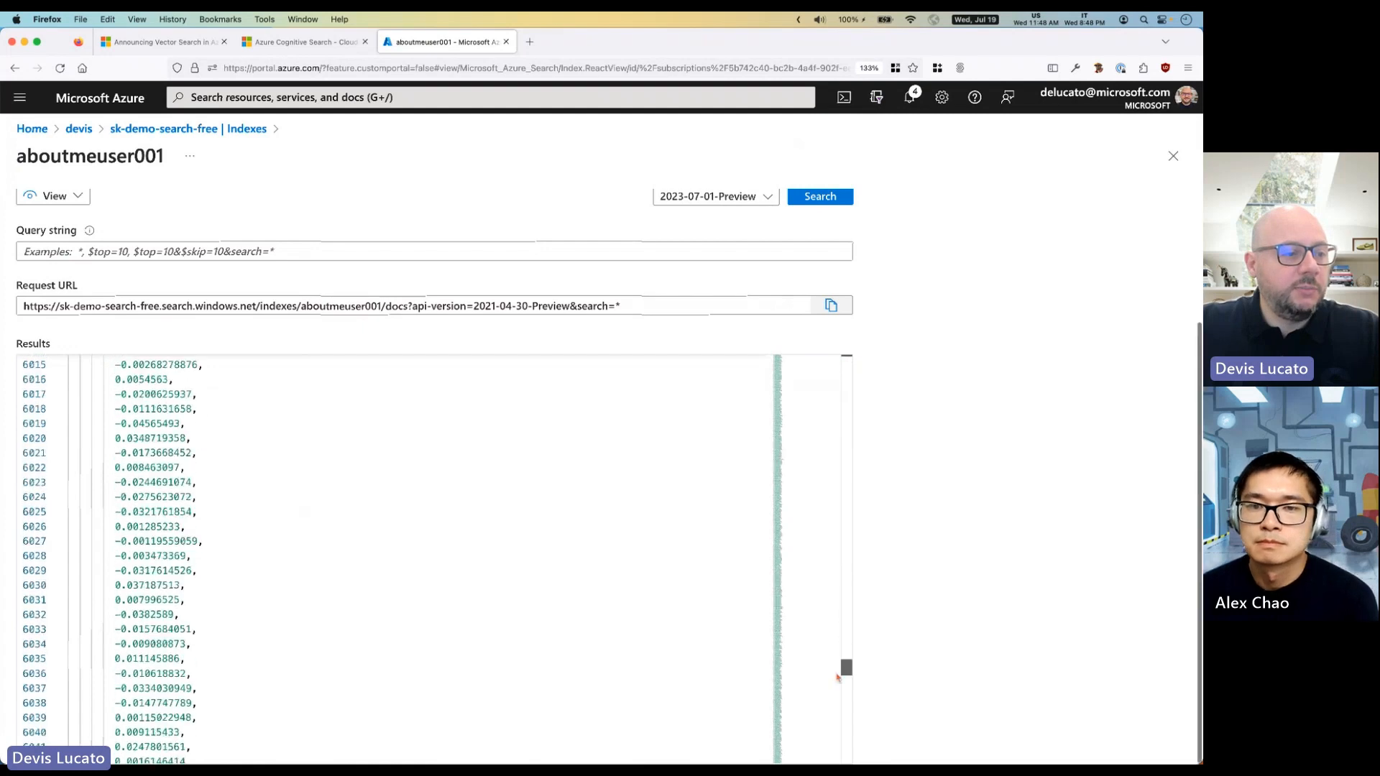
pyautogui.scroll(-3)
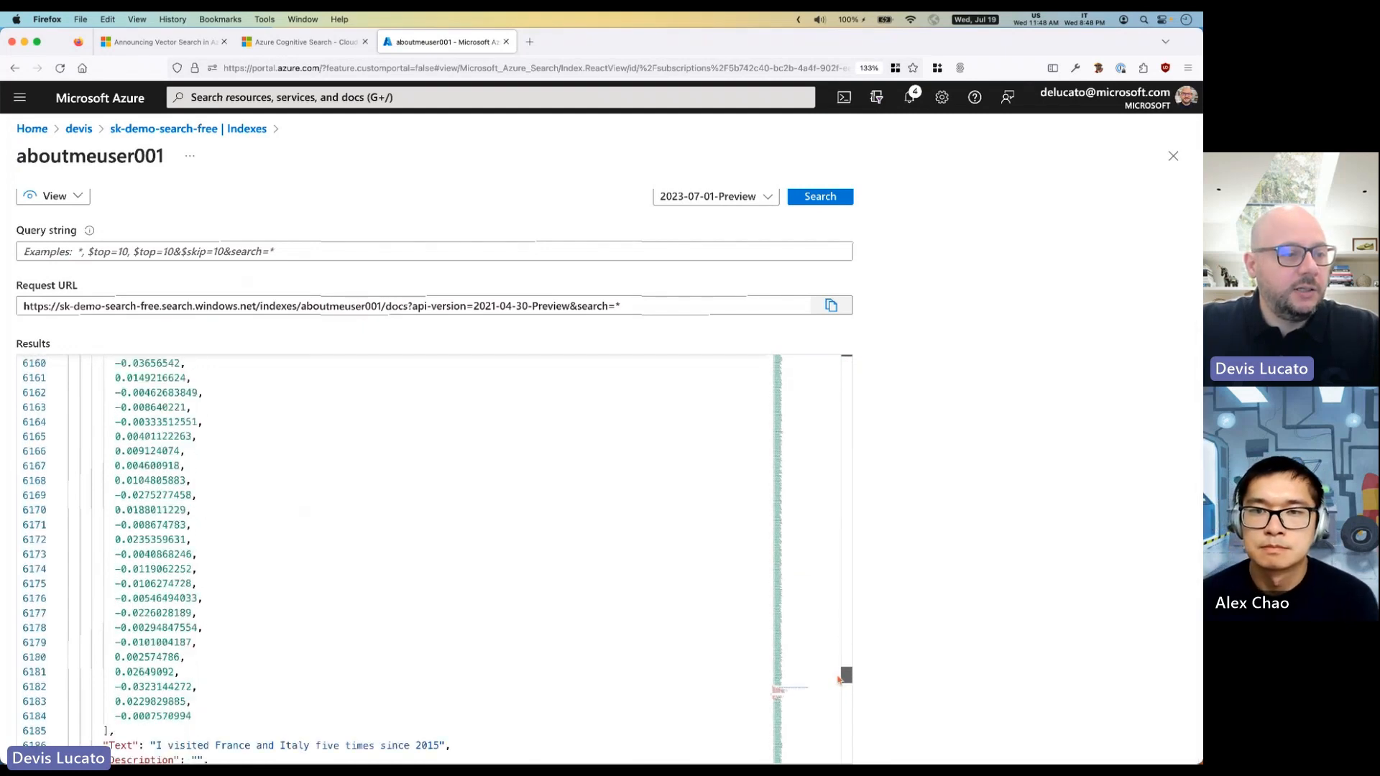
pyautogui.scroll(-3)
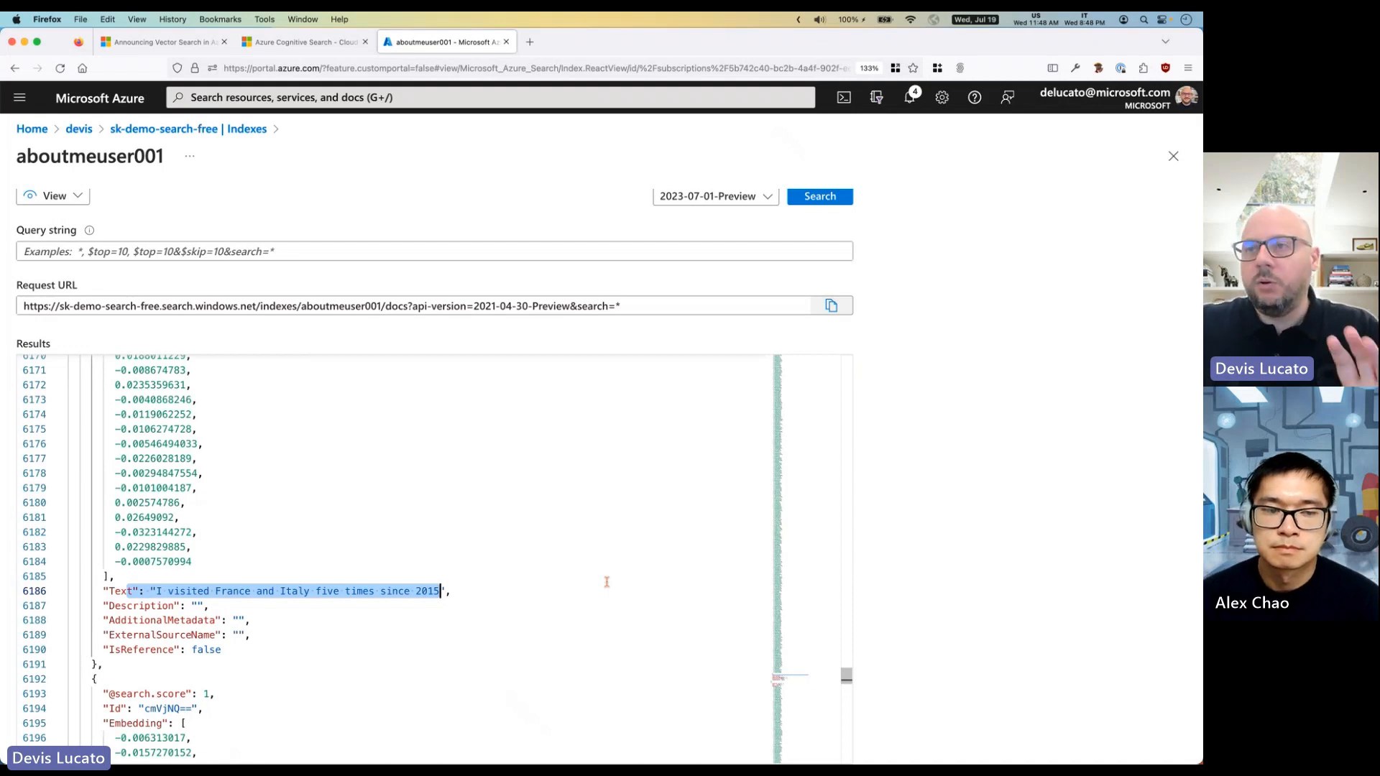
pyautogui.moveTo(654, 407)
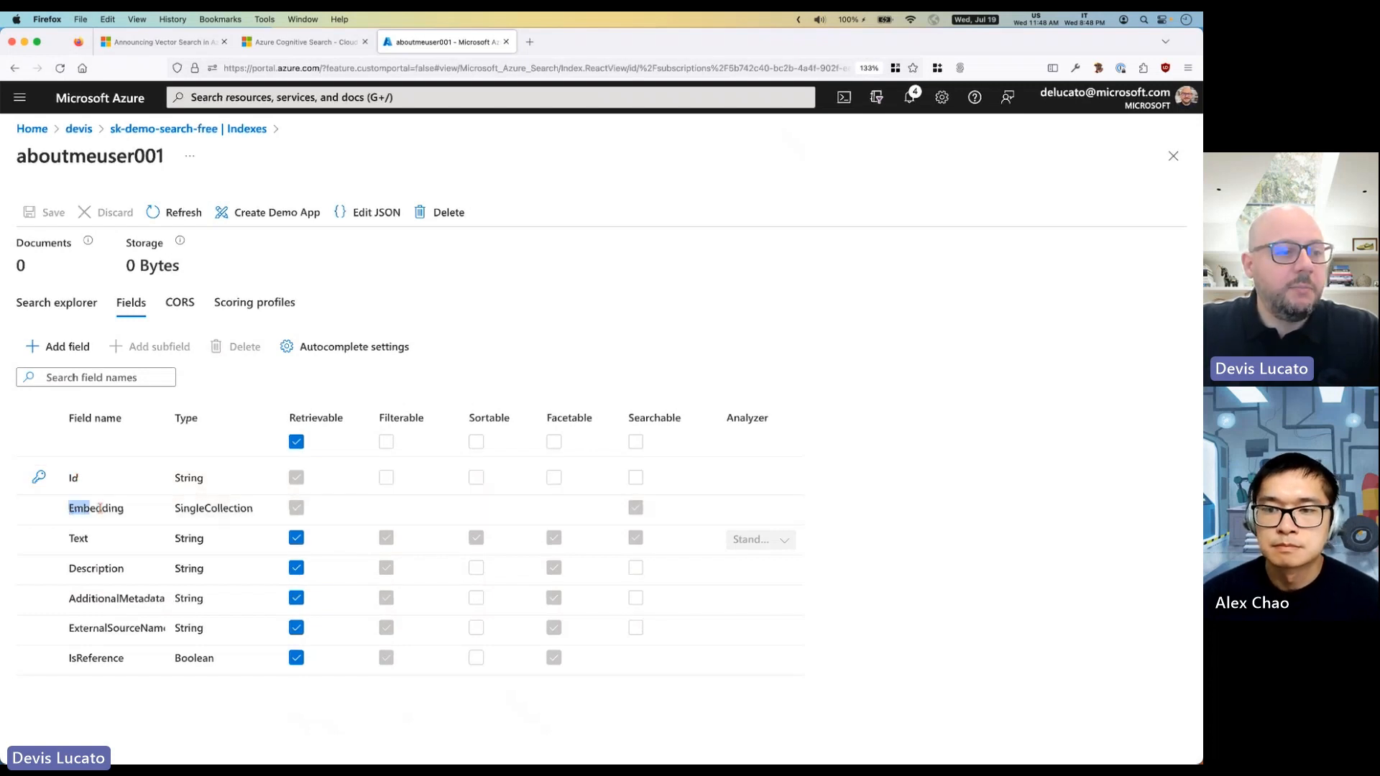
# Highlight the Embedding field's SingleCollection type in the aboutmeuser001 field list.
pyautogui.doubleClick(213, 508)
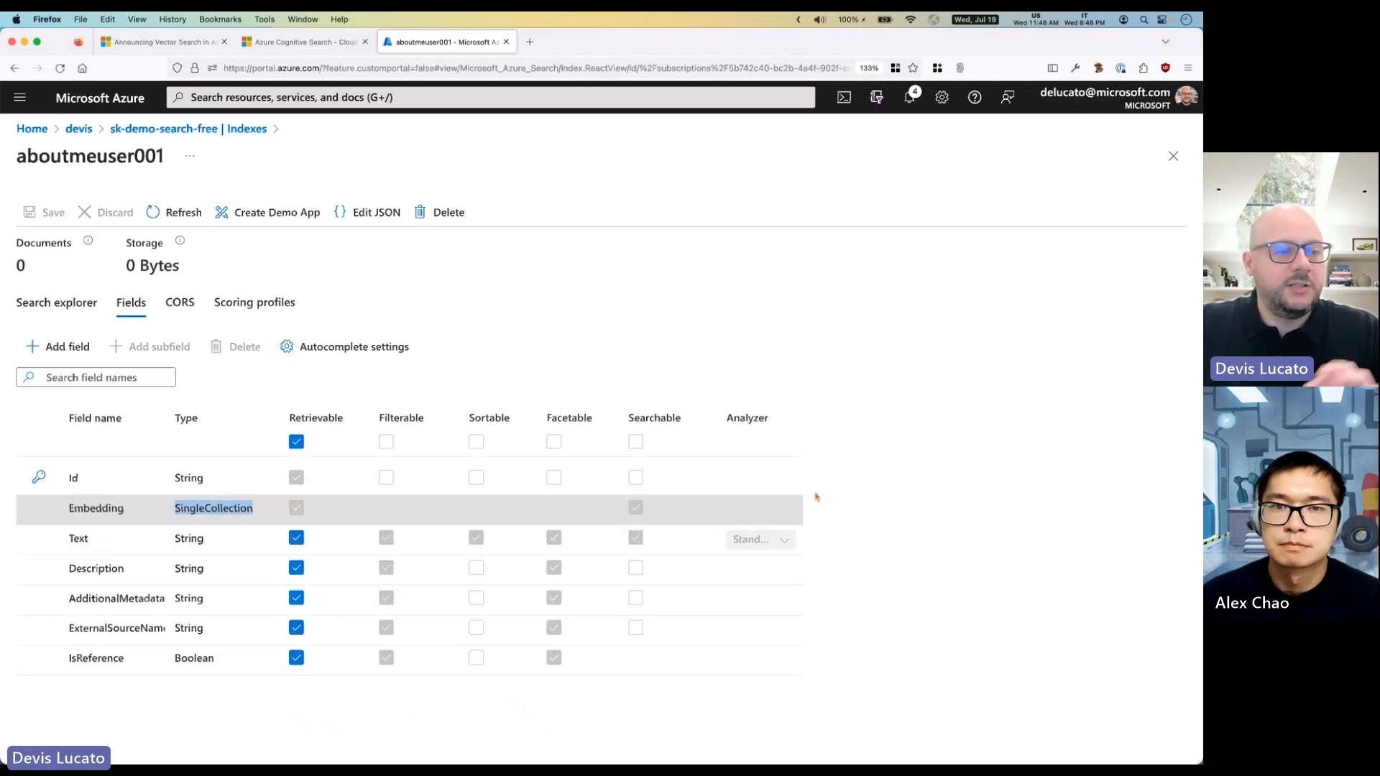
pyautogui.moveTo(114, 508)
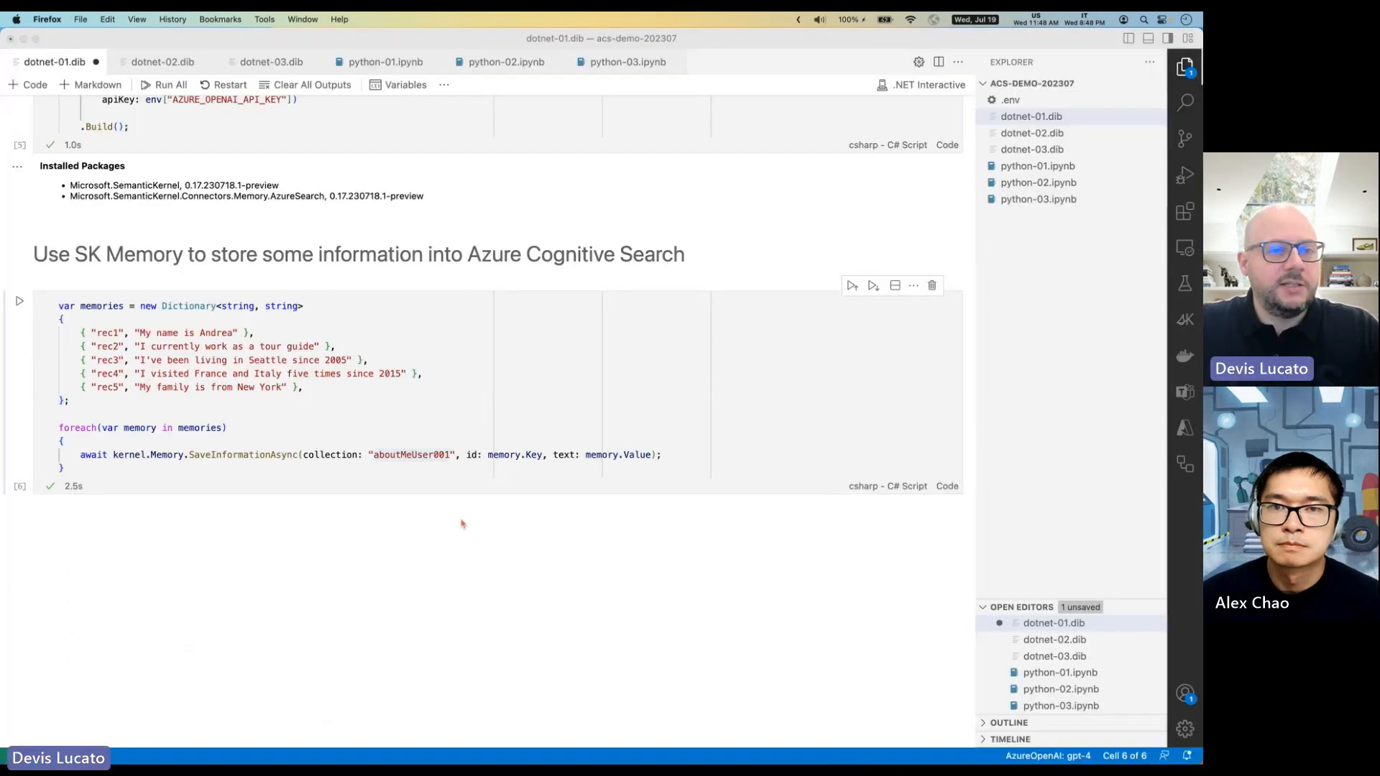
pyautogui.moveTo(588, 515)
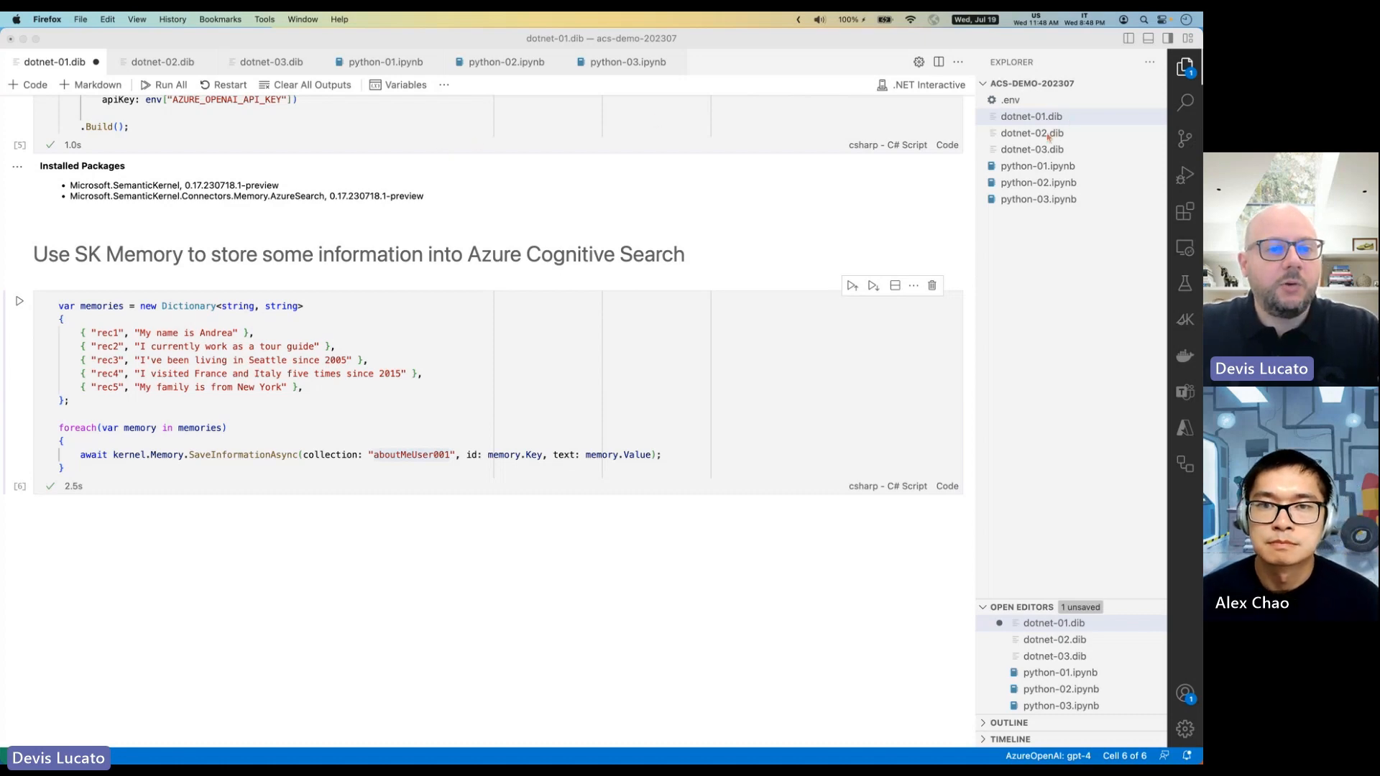
# Open the dotnet-02.dib notebook from the Explorer.
pyautogui.click(162, 62)
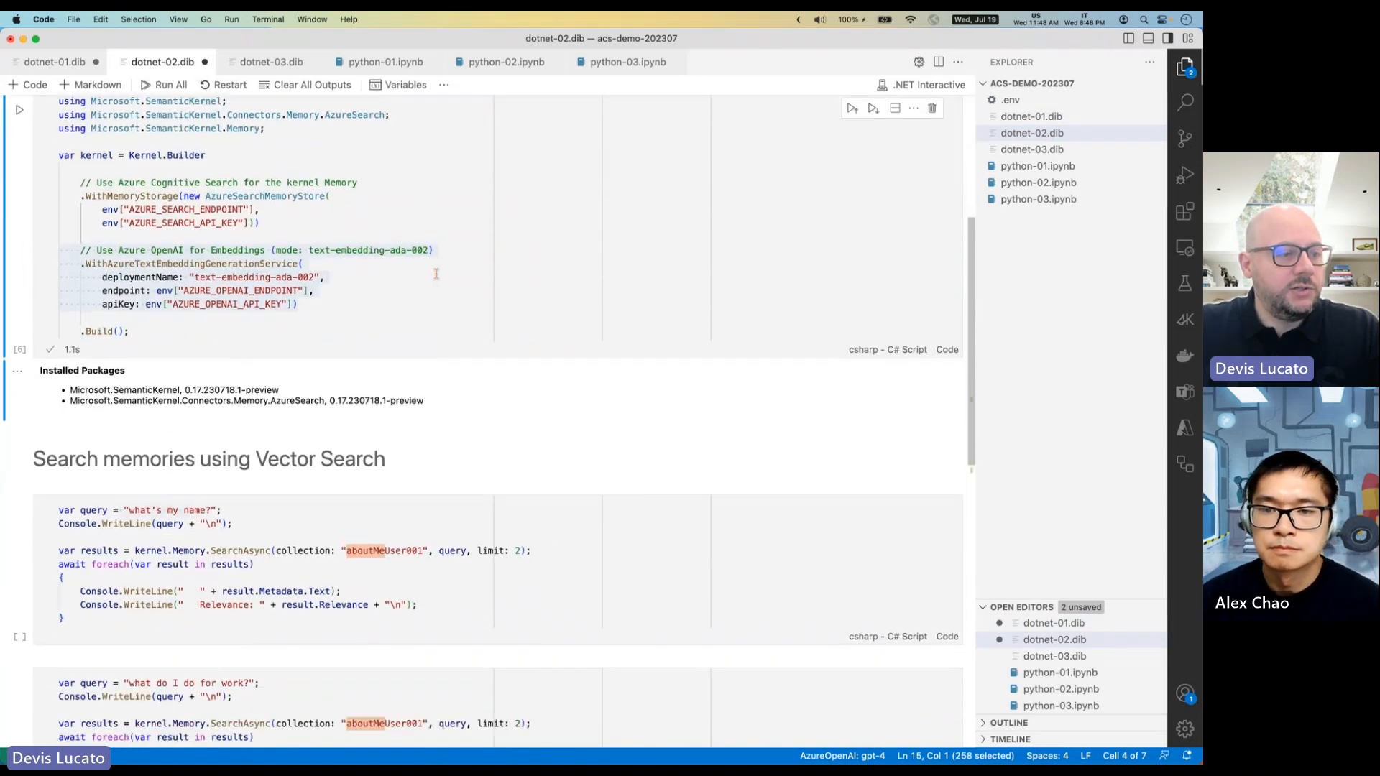
# Compare with dotnet-01.dib, then run the 'what's my name?' vector search query.
pyautogui.scroll(-3)
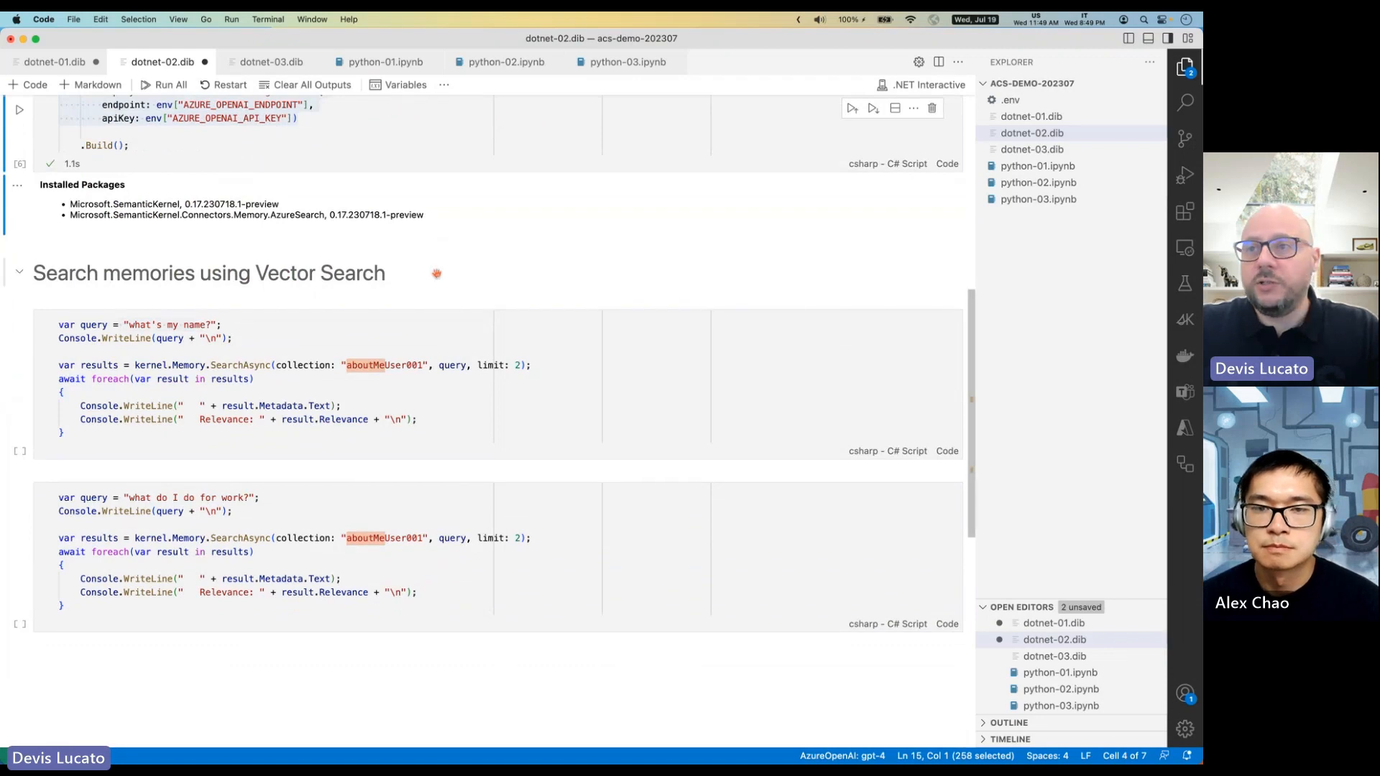
pyautogui.click(311, 325)
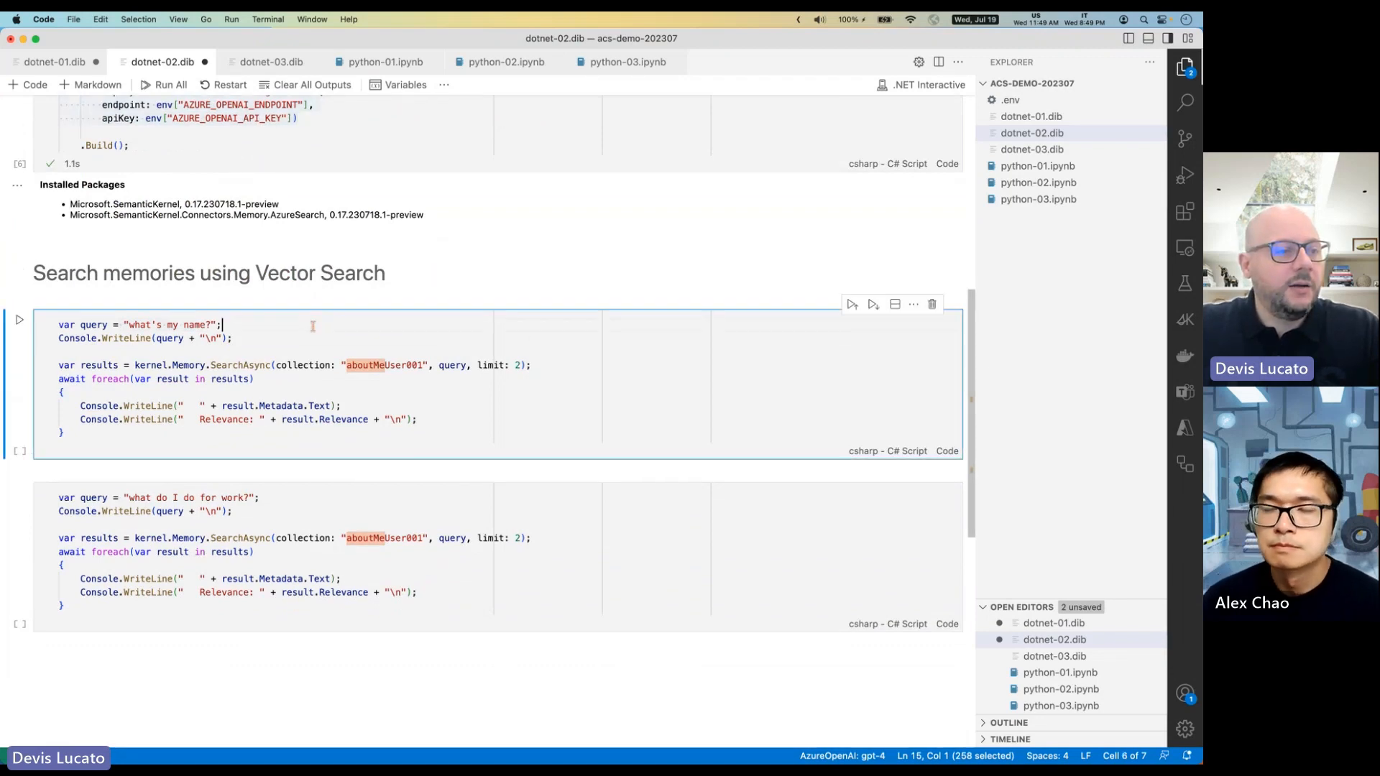
pyautogui.scroll(3)
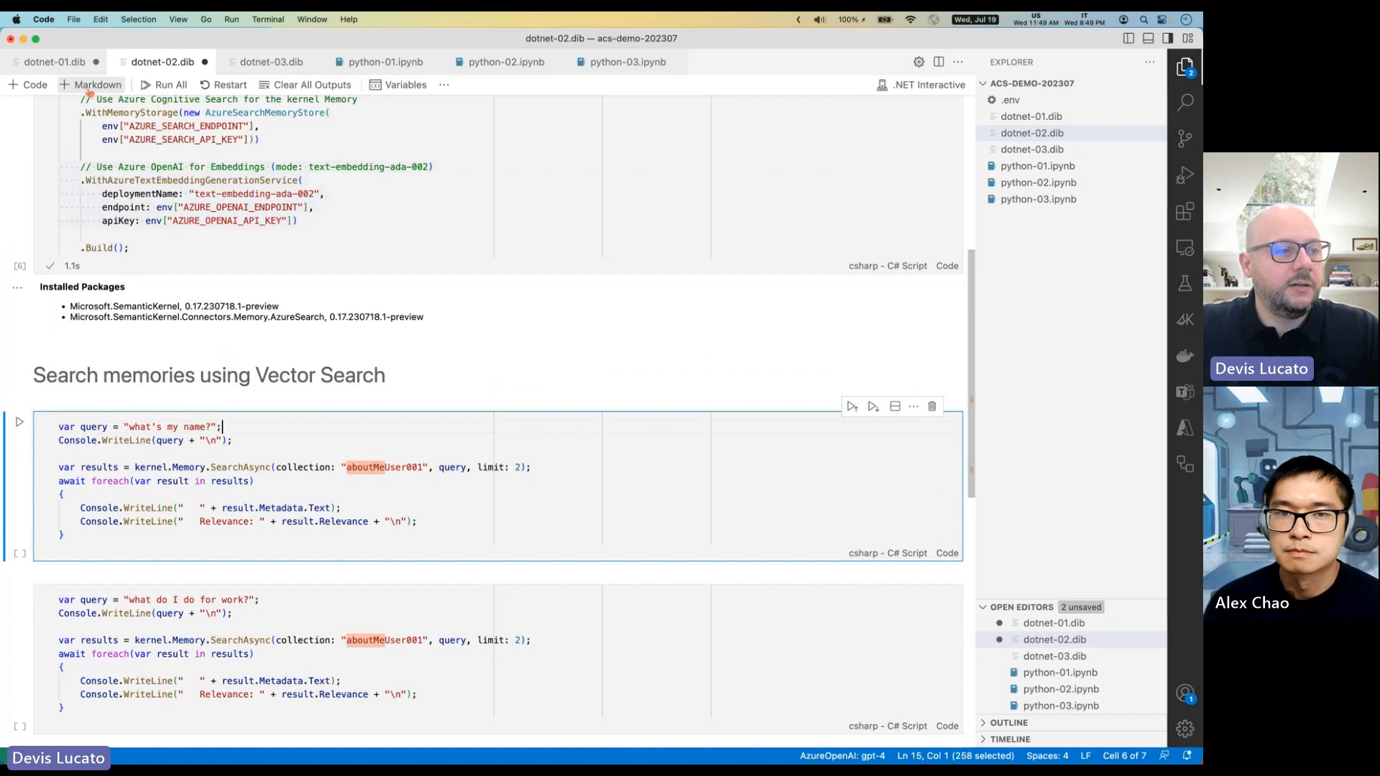
pyautogui.click(55, 62)
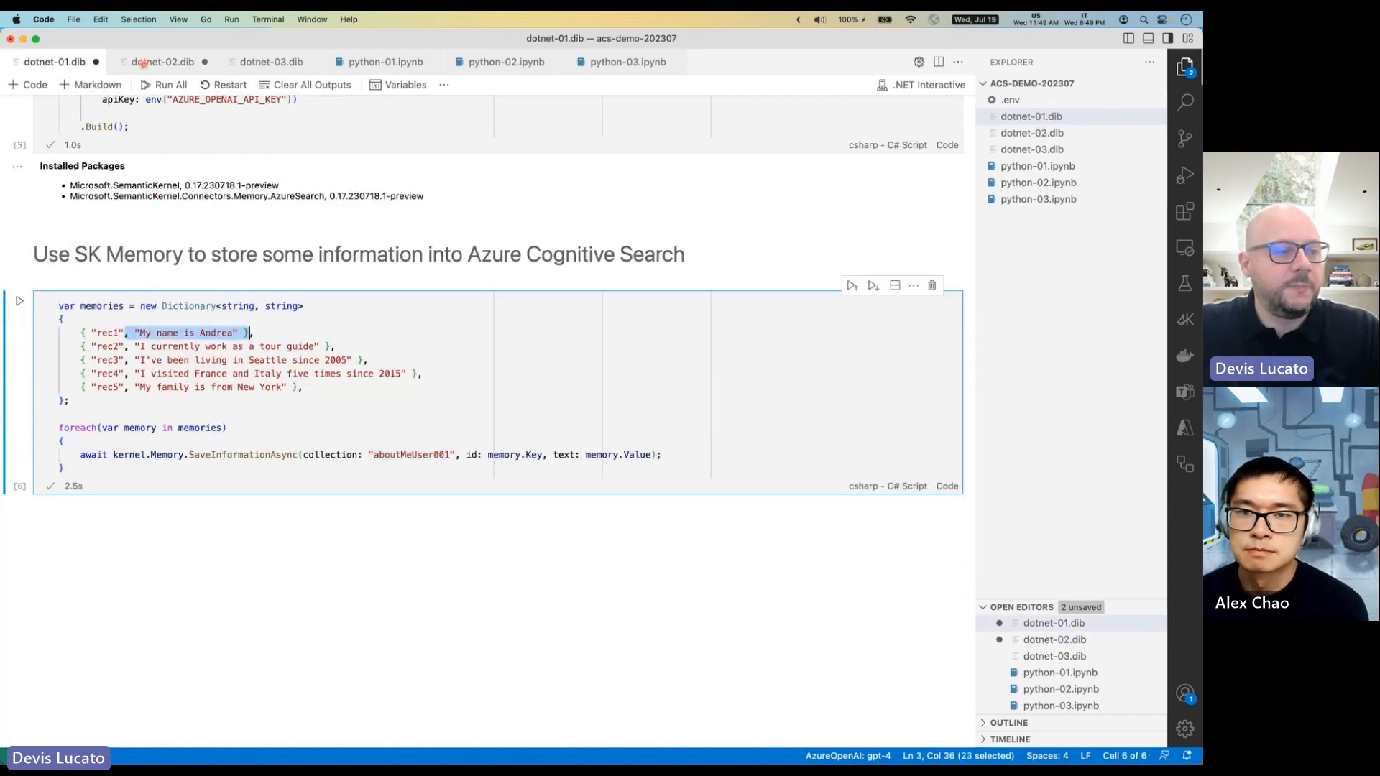
pyautogui.click(161, 62)
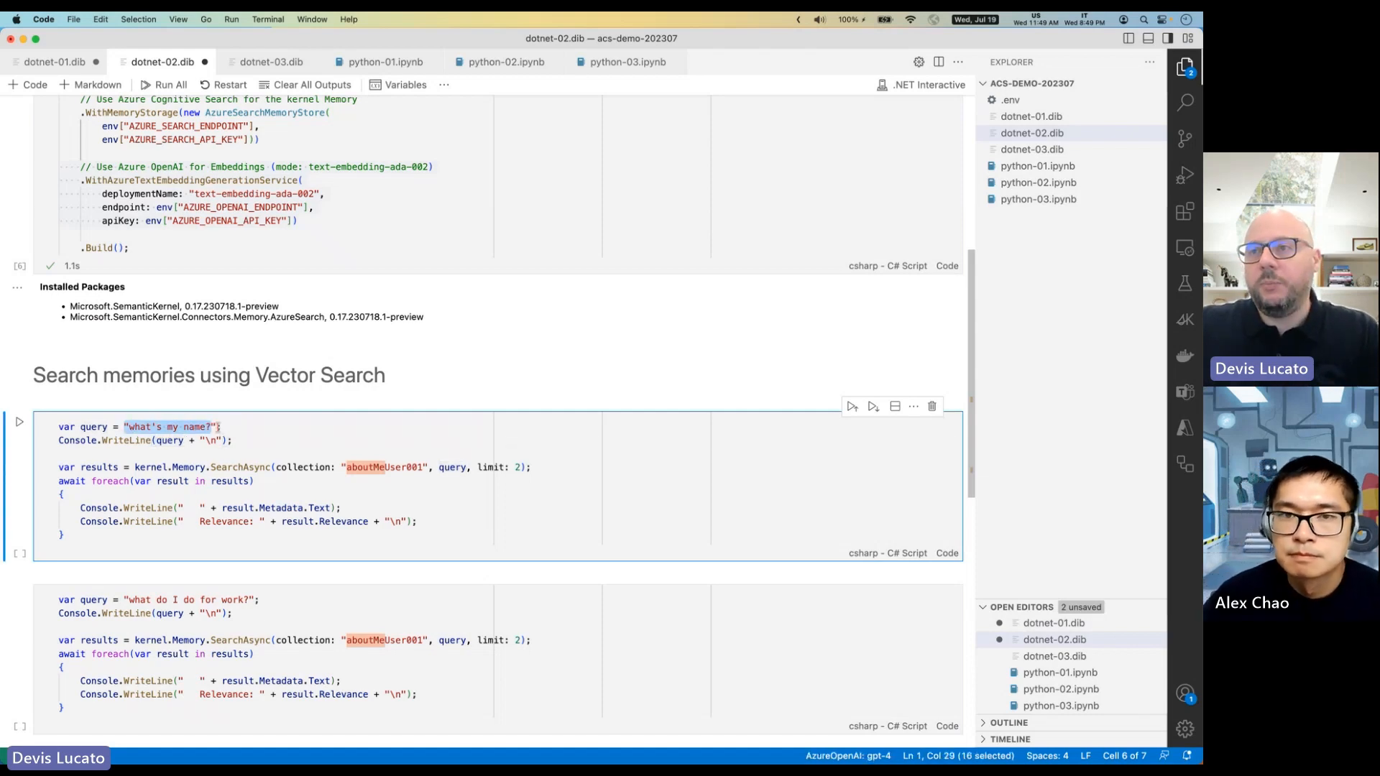
pyautogui.moveTo(158, 427)
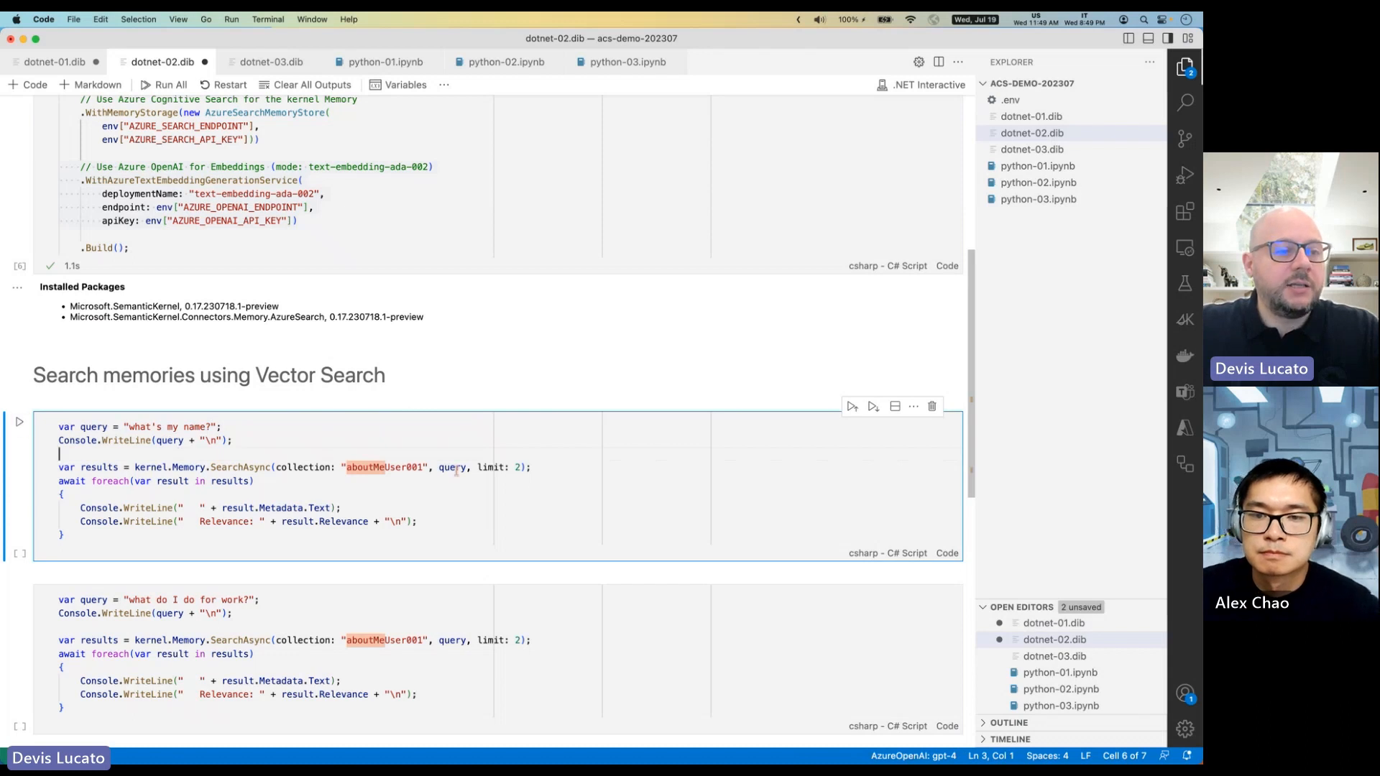
pyautogui.doubleClick(495, 467)
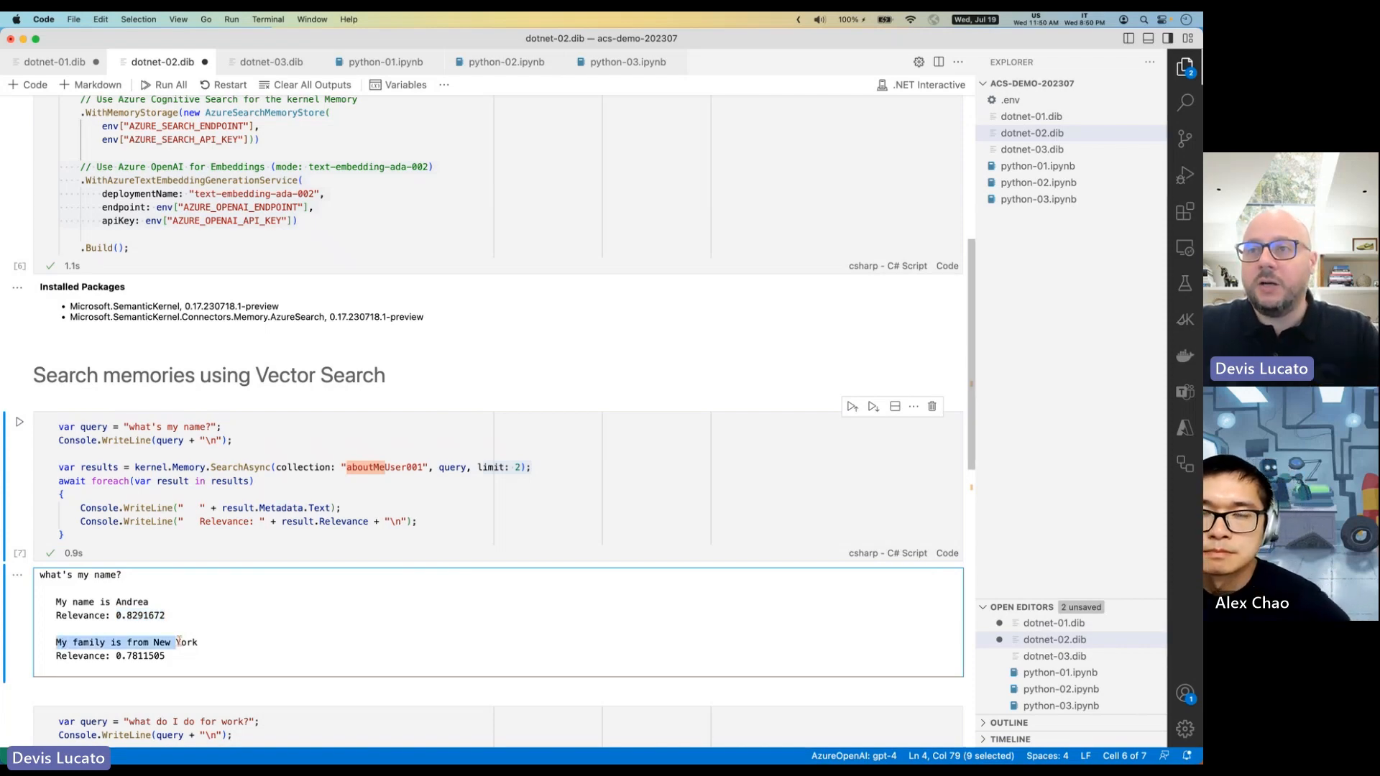
# Check the saved work memory in dotnet-01.dib and run 'what do I do for work?'.
pyautogui.scroll(-3)
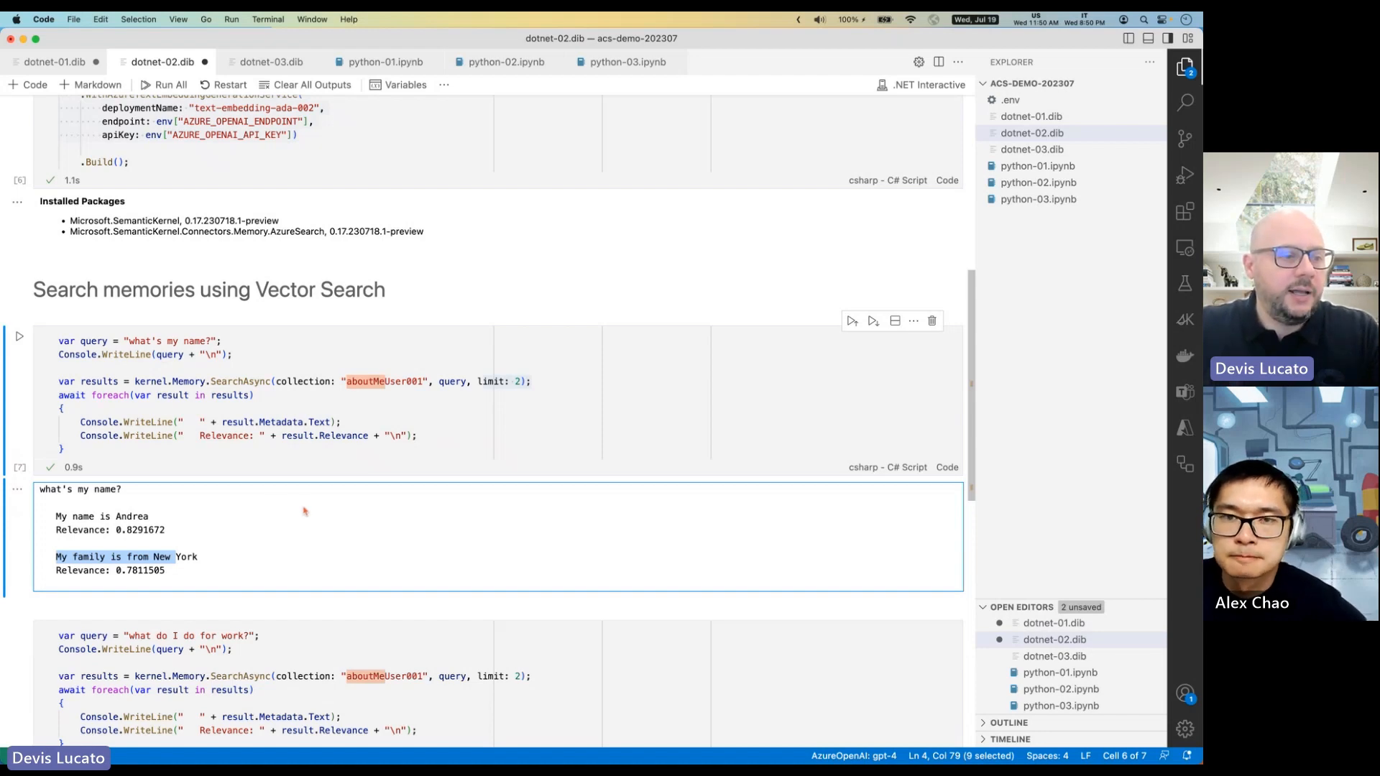
pyautogui.scroll(-3)
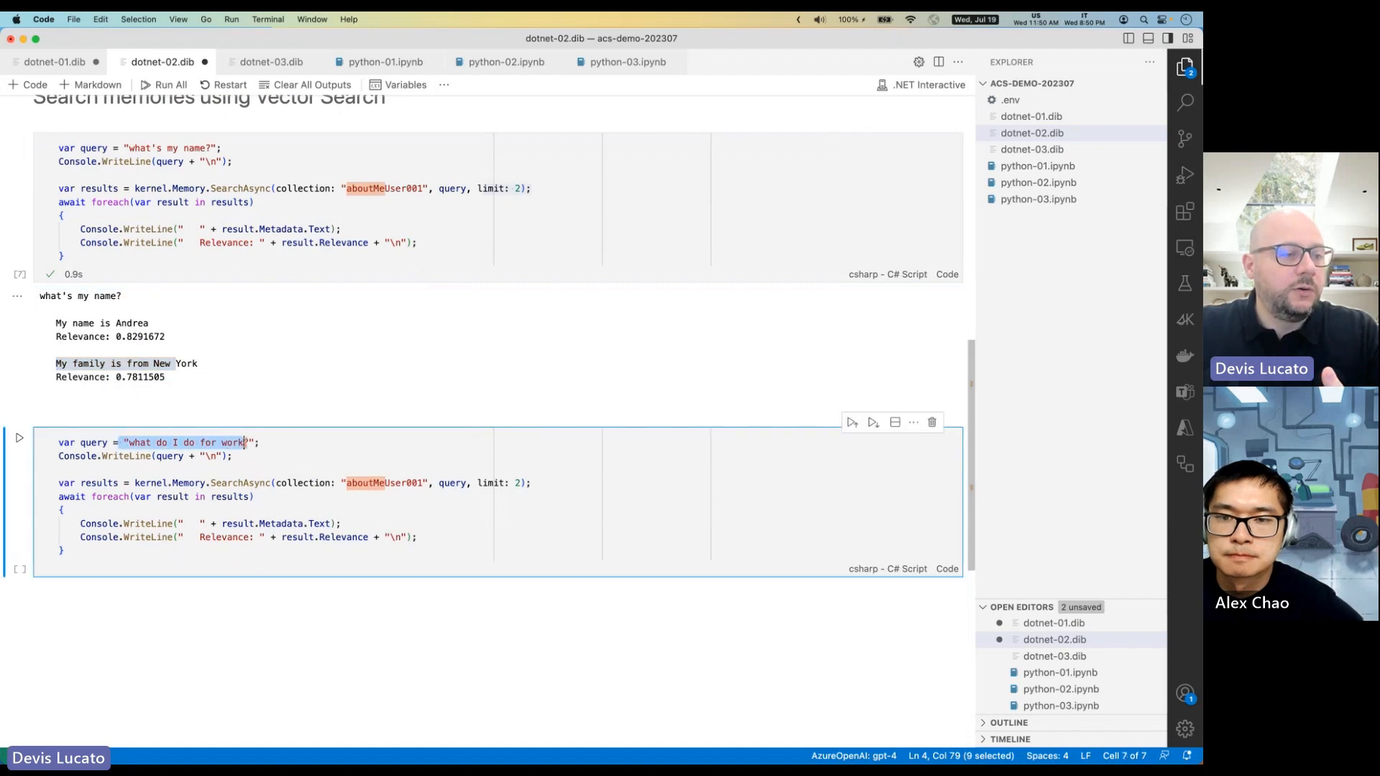
pyautogui.click(55, 62)
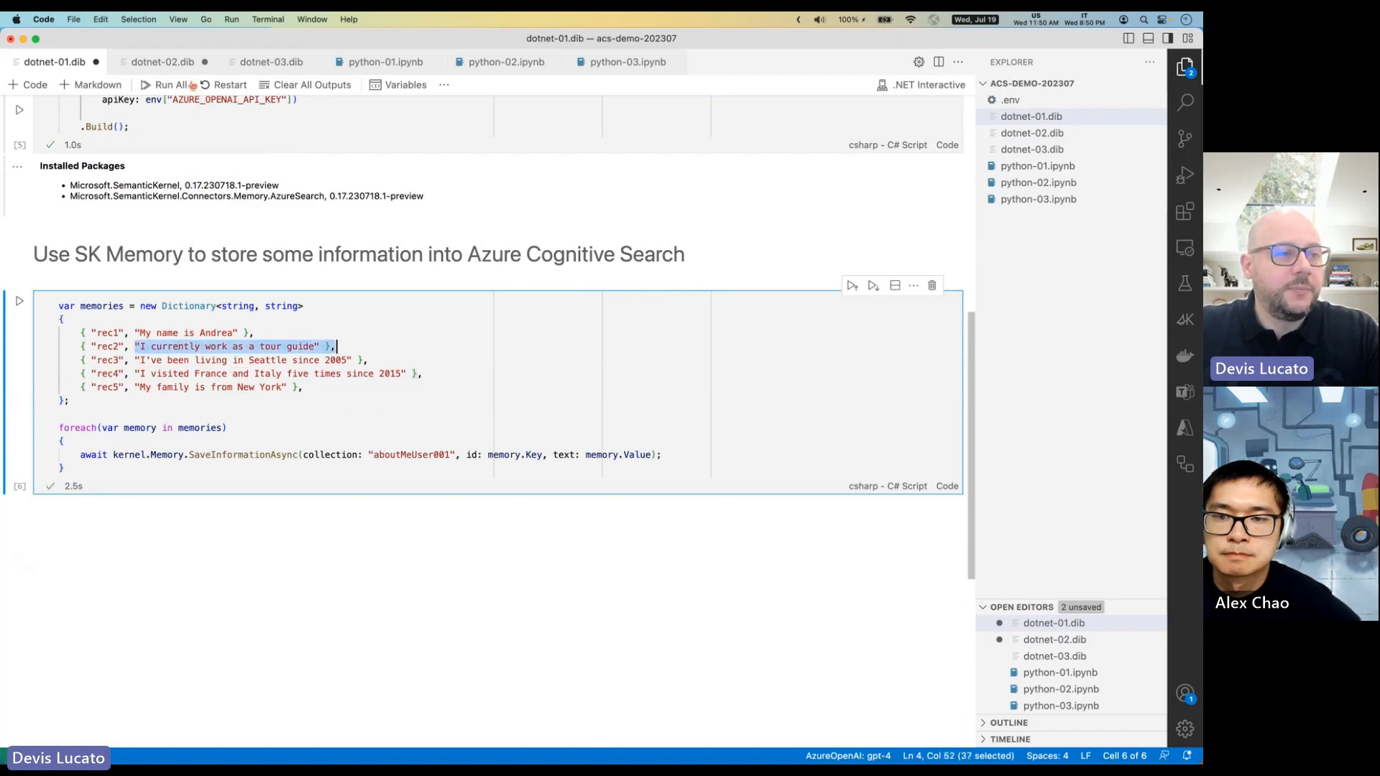
pyautogui.click(164, 61)
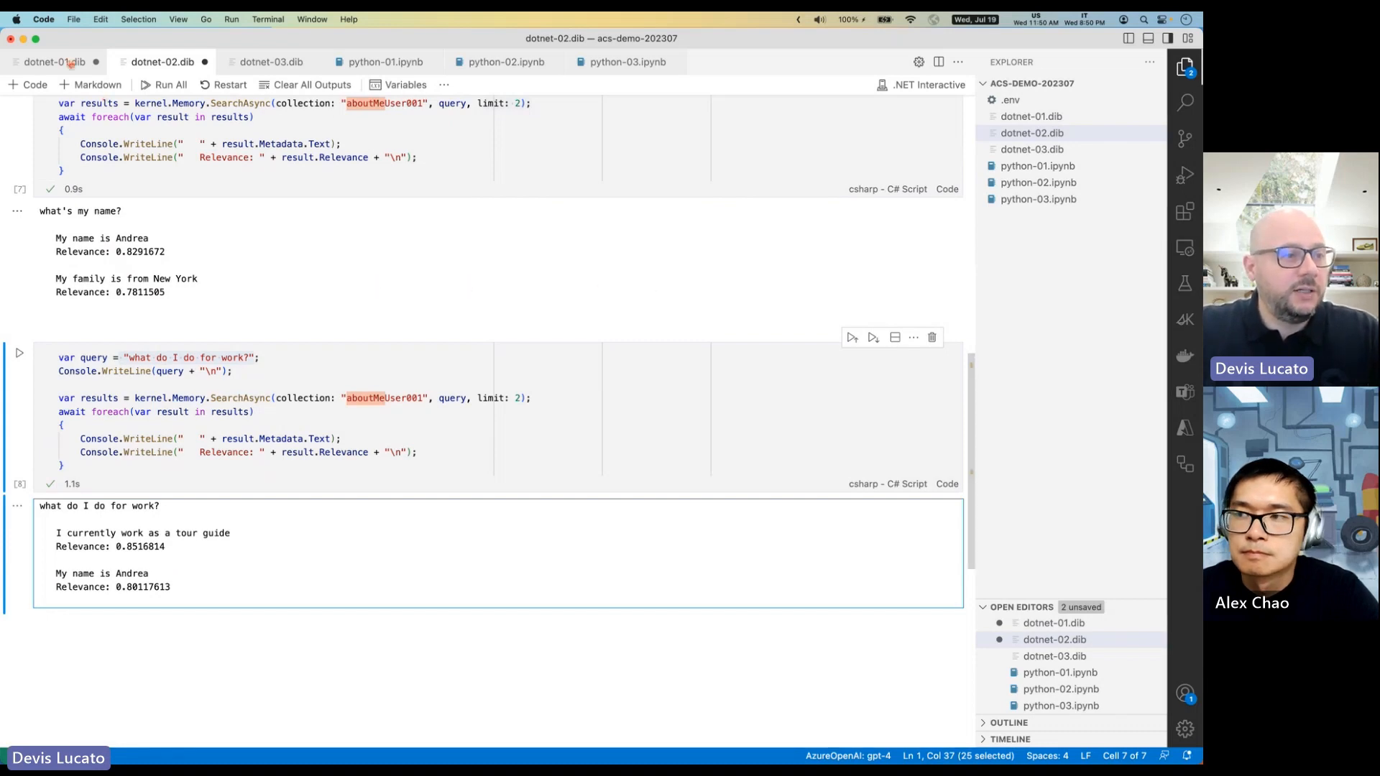
pyautogui.click(55, 62)
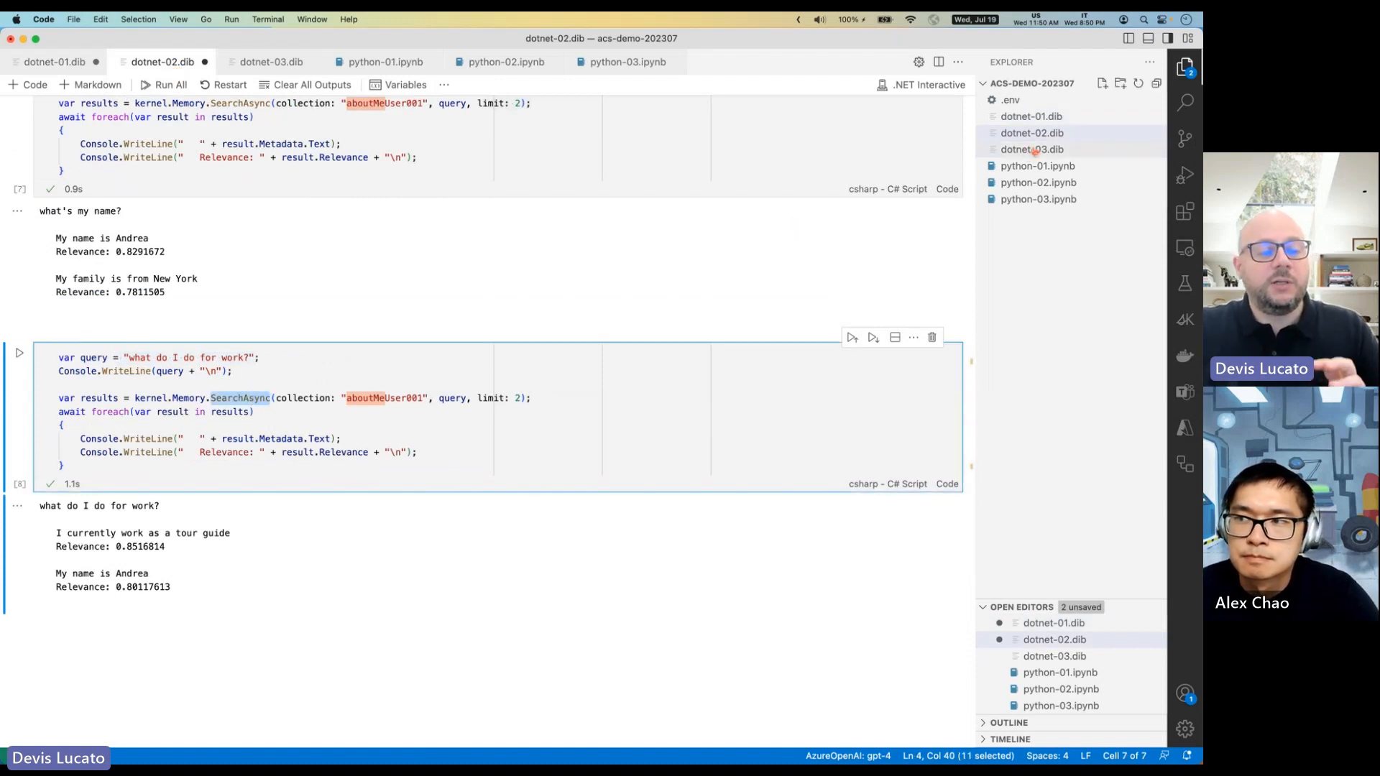
pyautogui.moveTo(1031, 149)
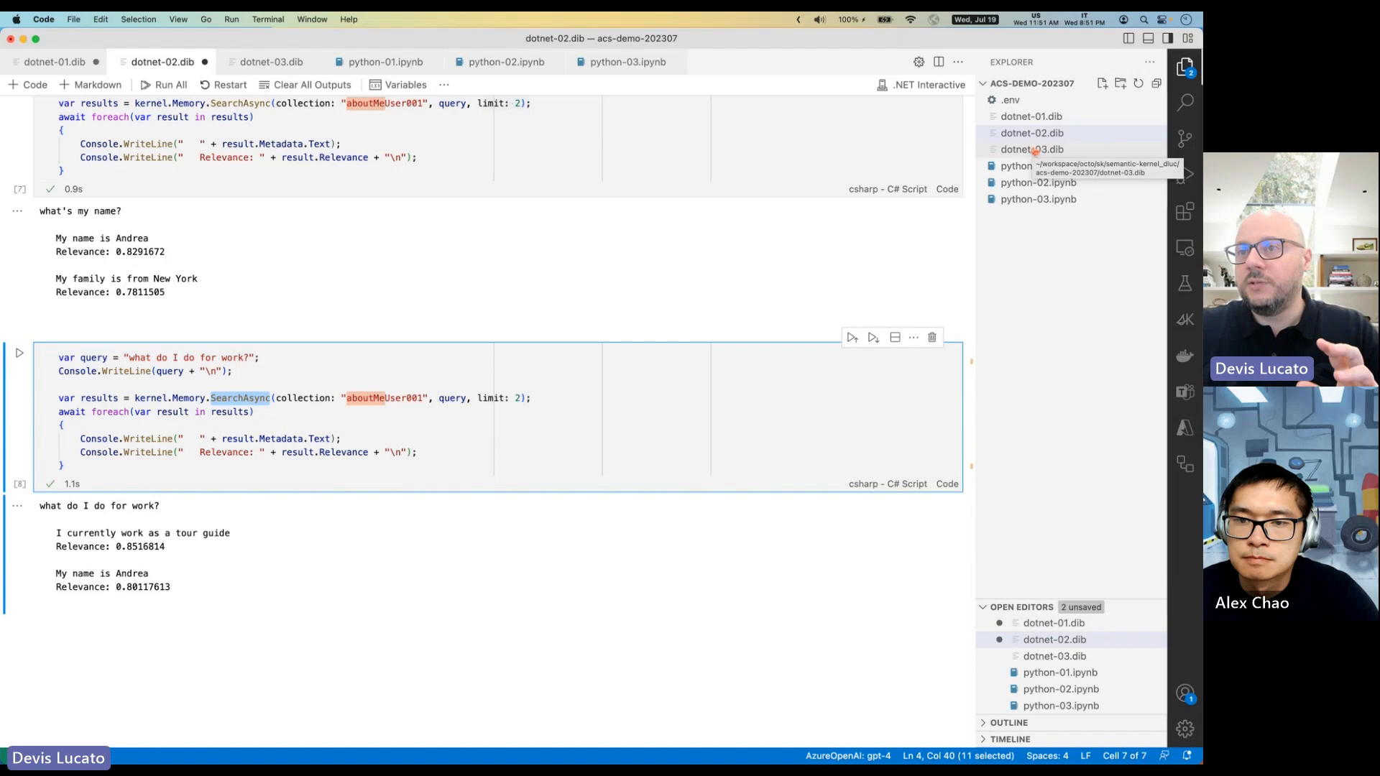
# Open dotnet-03.dib, highlight the gpt-35-turbo deployment name, and scroll to Grounding prompts.
pyautogui.click(271, 61)
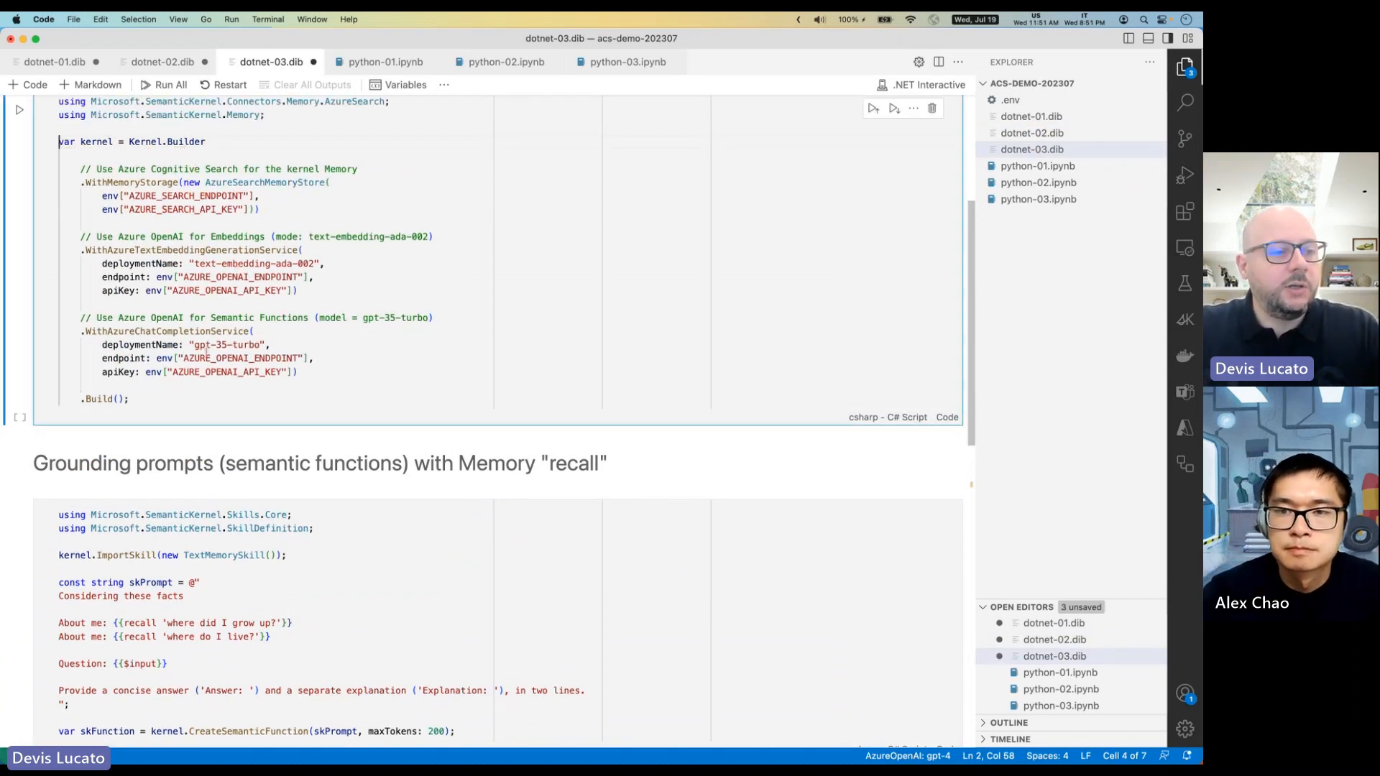
pyautogui.doubleClick(227, 344)
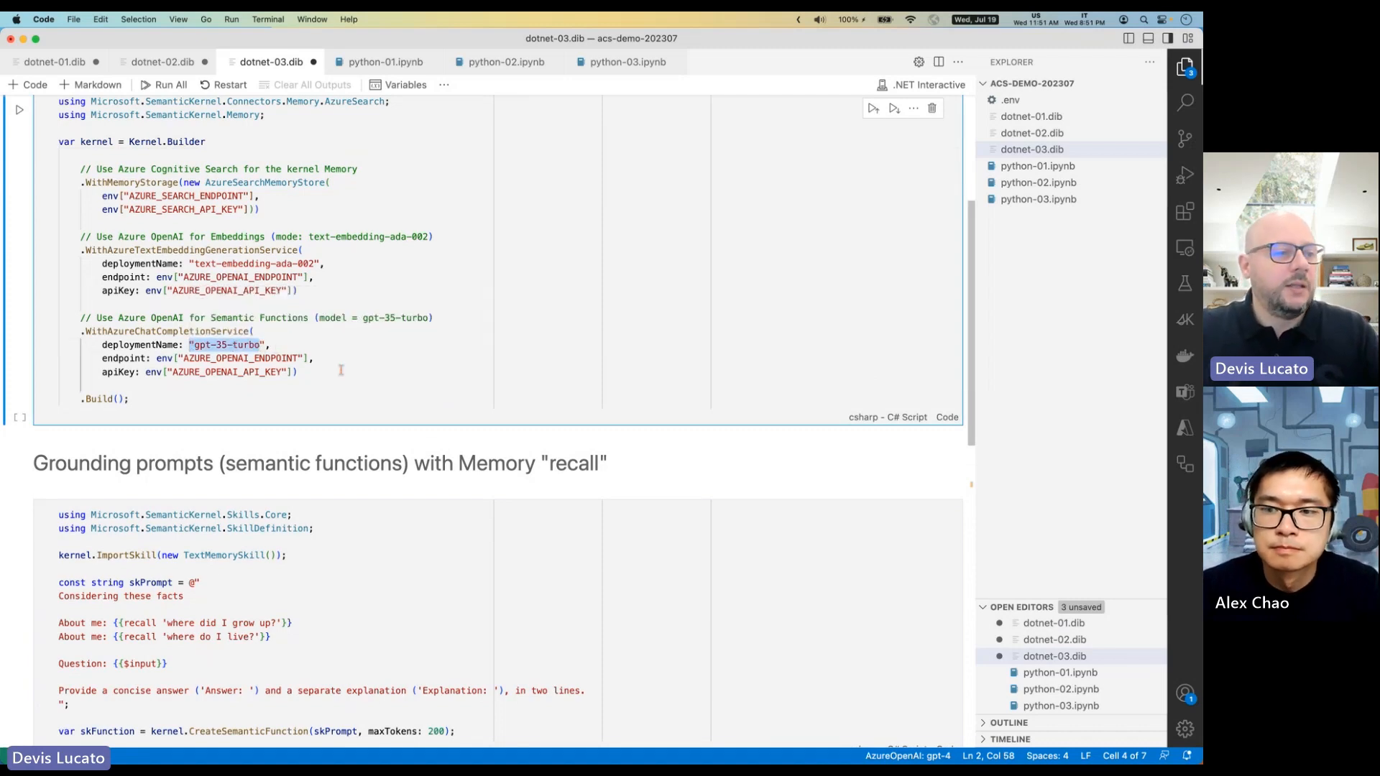
pyautogui.scroll(-3)
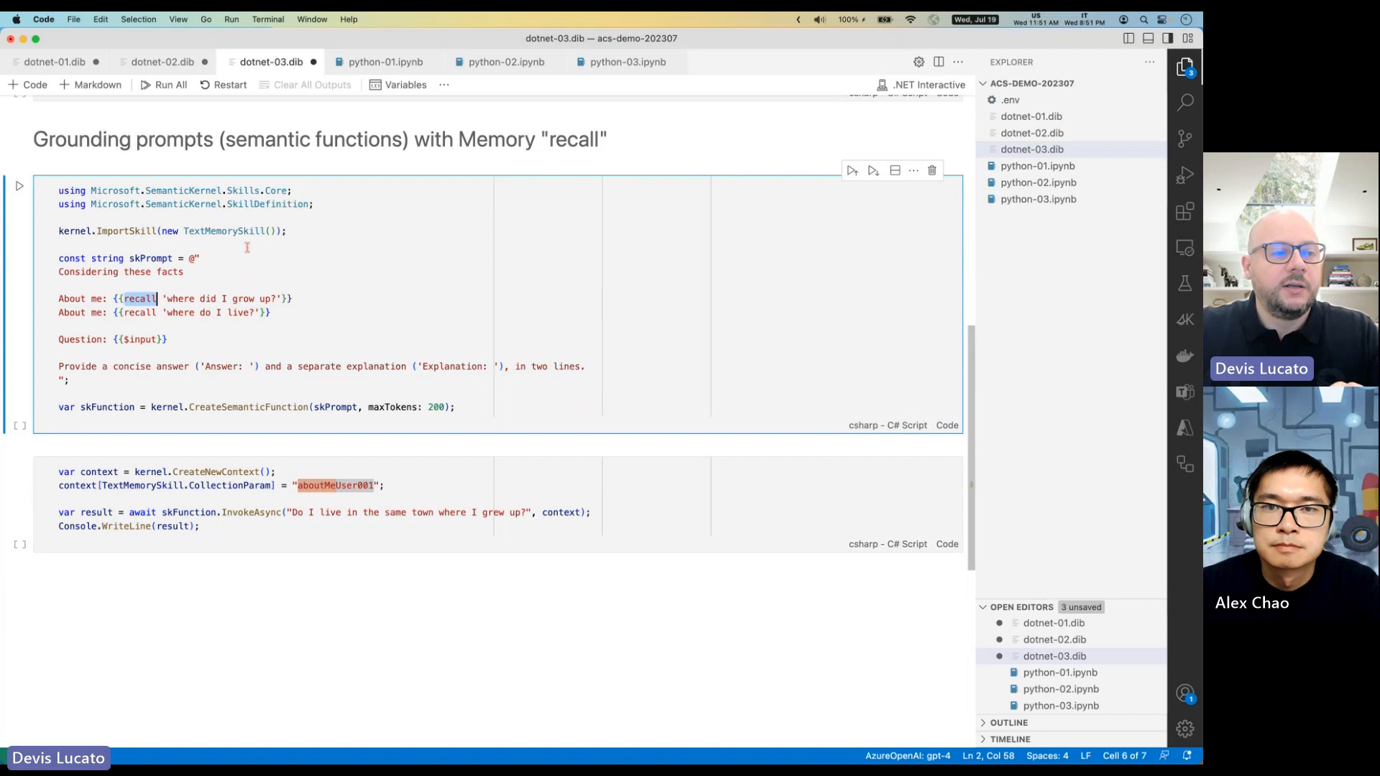
# Highlight 'recall' in the prompt and run the grounded semantic function cell.
pyautogui.doubleClick(224, 231)
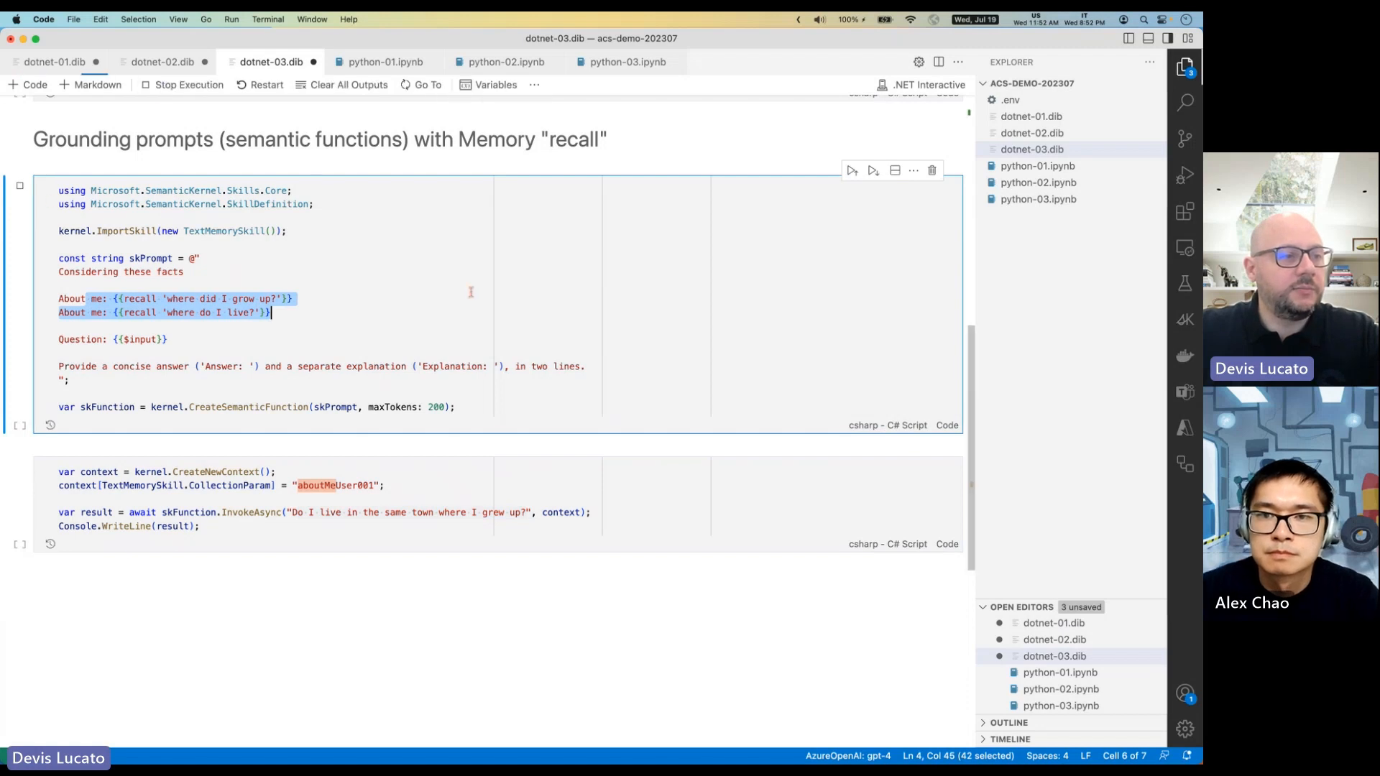
pyautogui.click(850, 170)
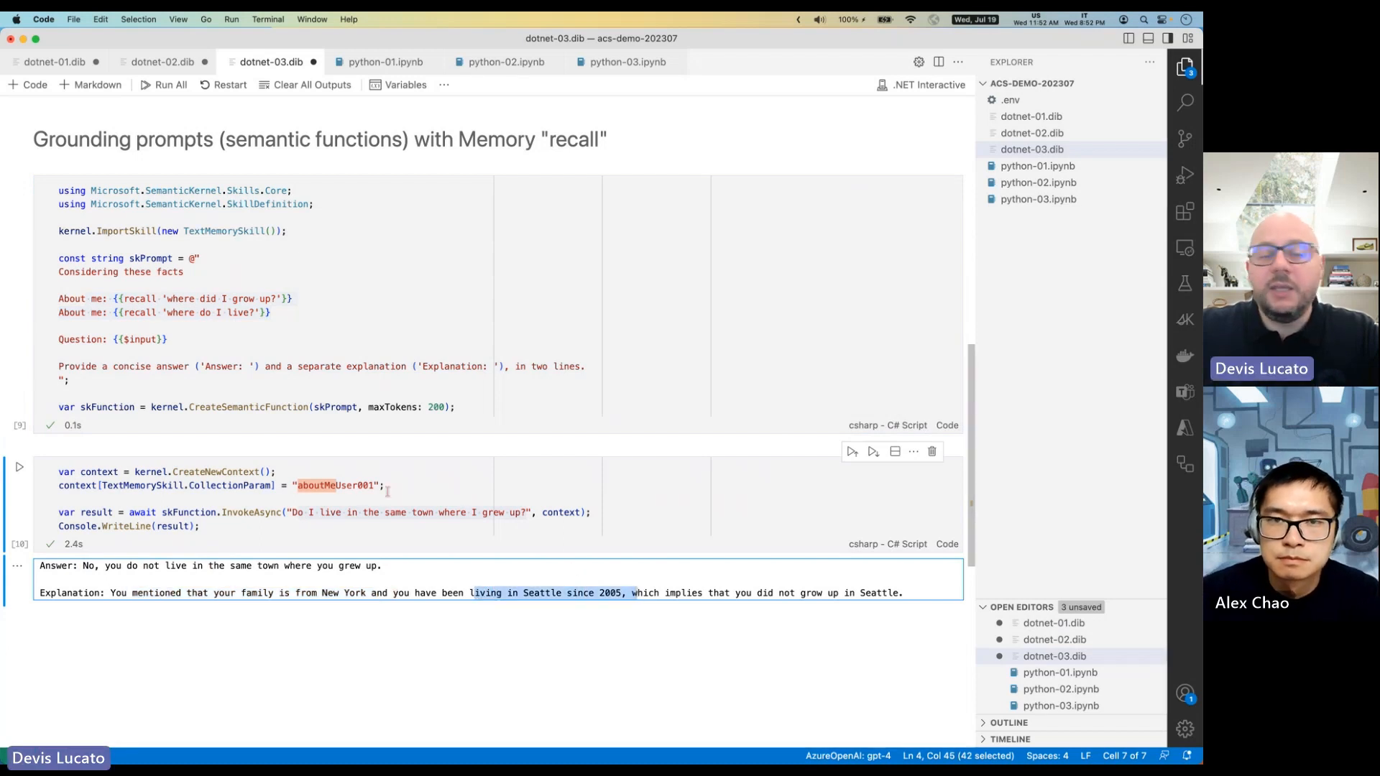
pyautogui.moveTo(339, 485)
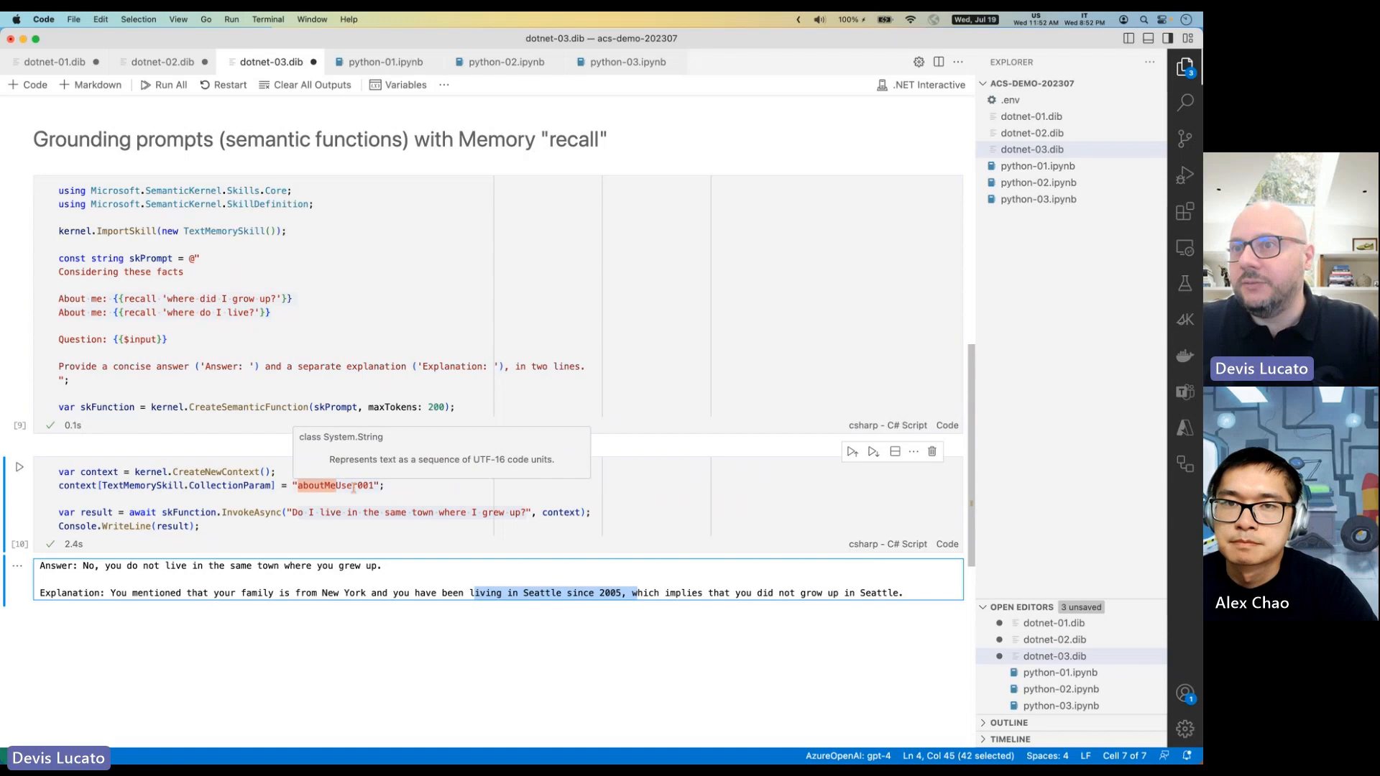
pyautogui.moveTo(459, 352)
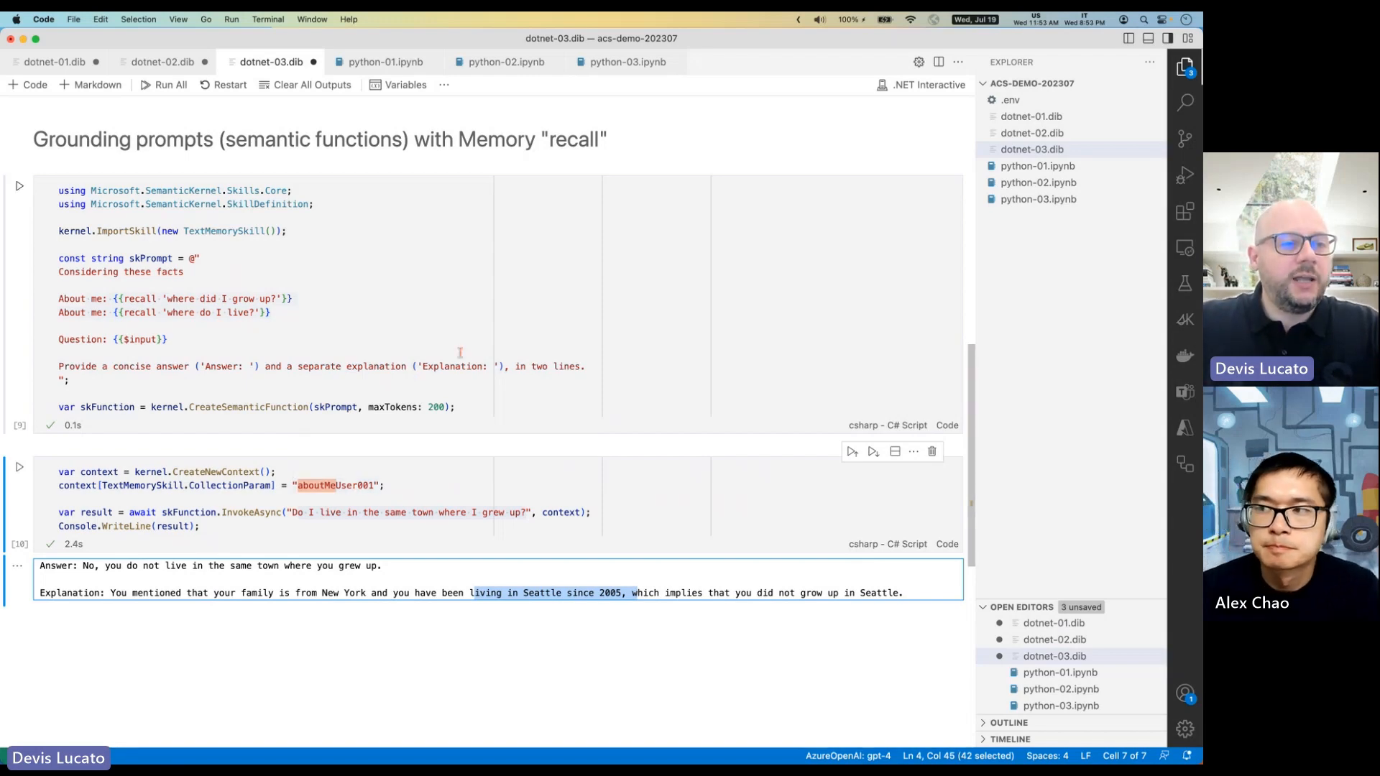
pyautogui.moveTo(475, 354)
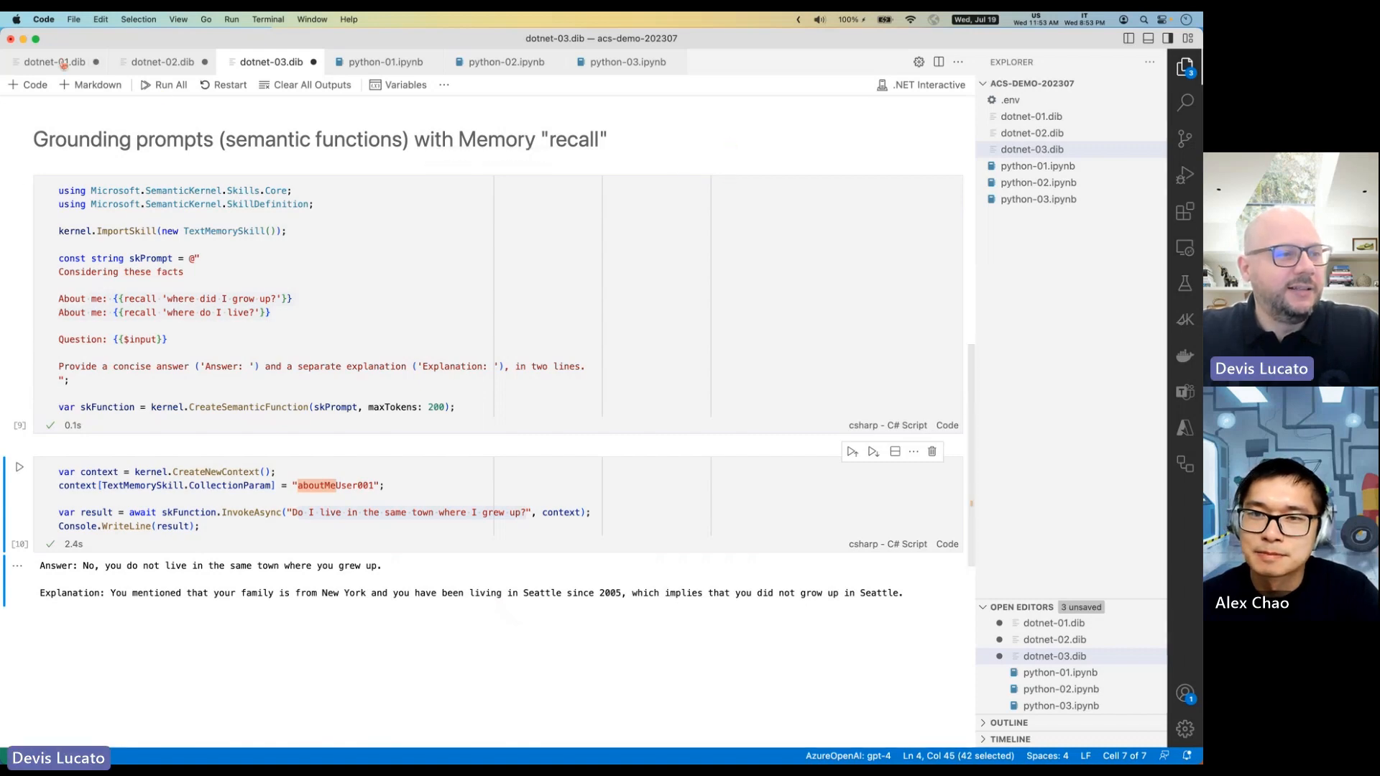
# Switch to the dotnet-01.dib notebook and scroll back to its top.
pyautogui.click(55, 62)
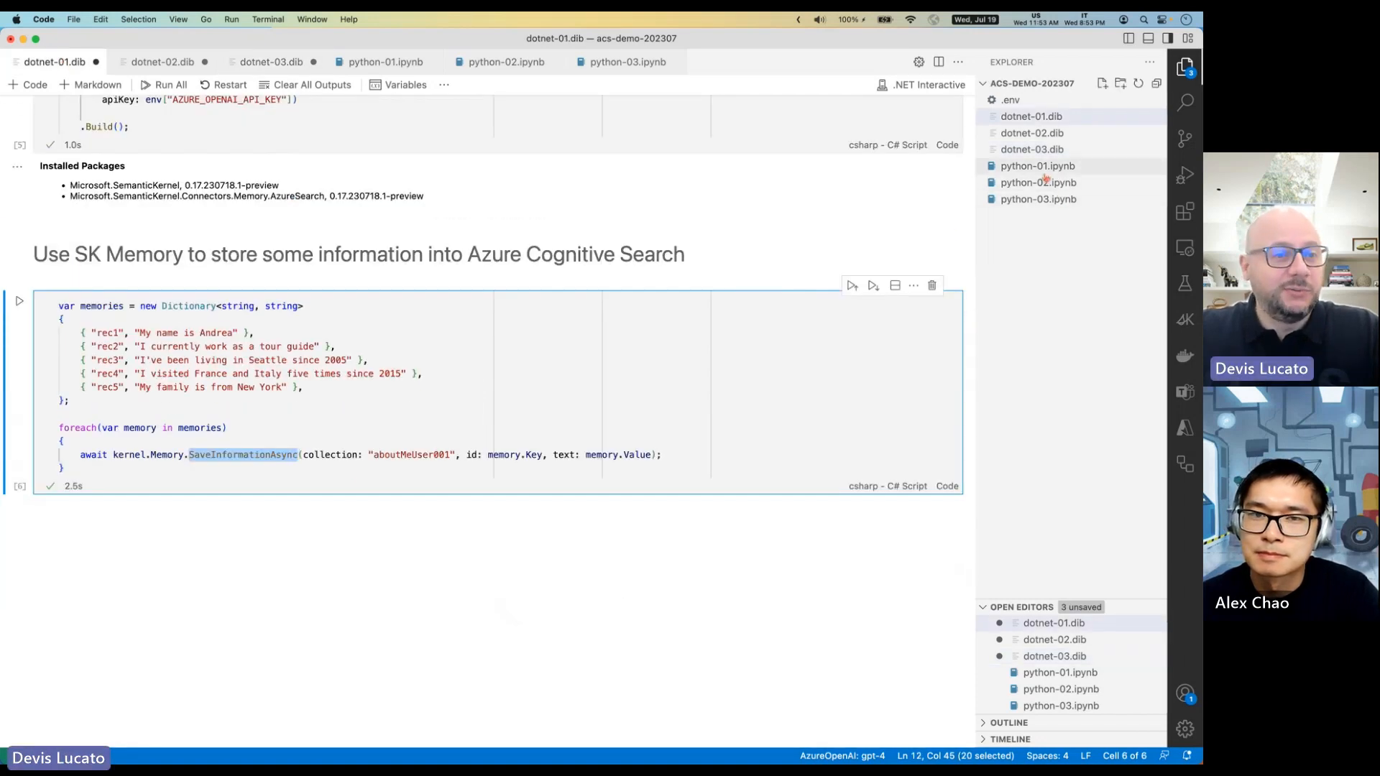
pyautogui.scroll(3)
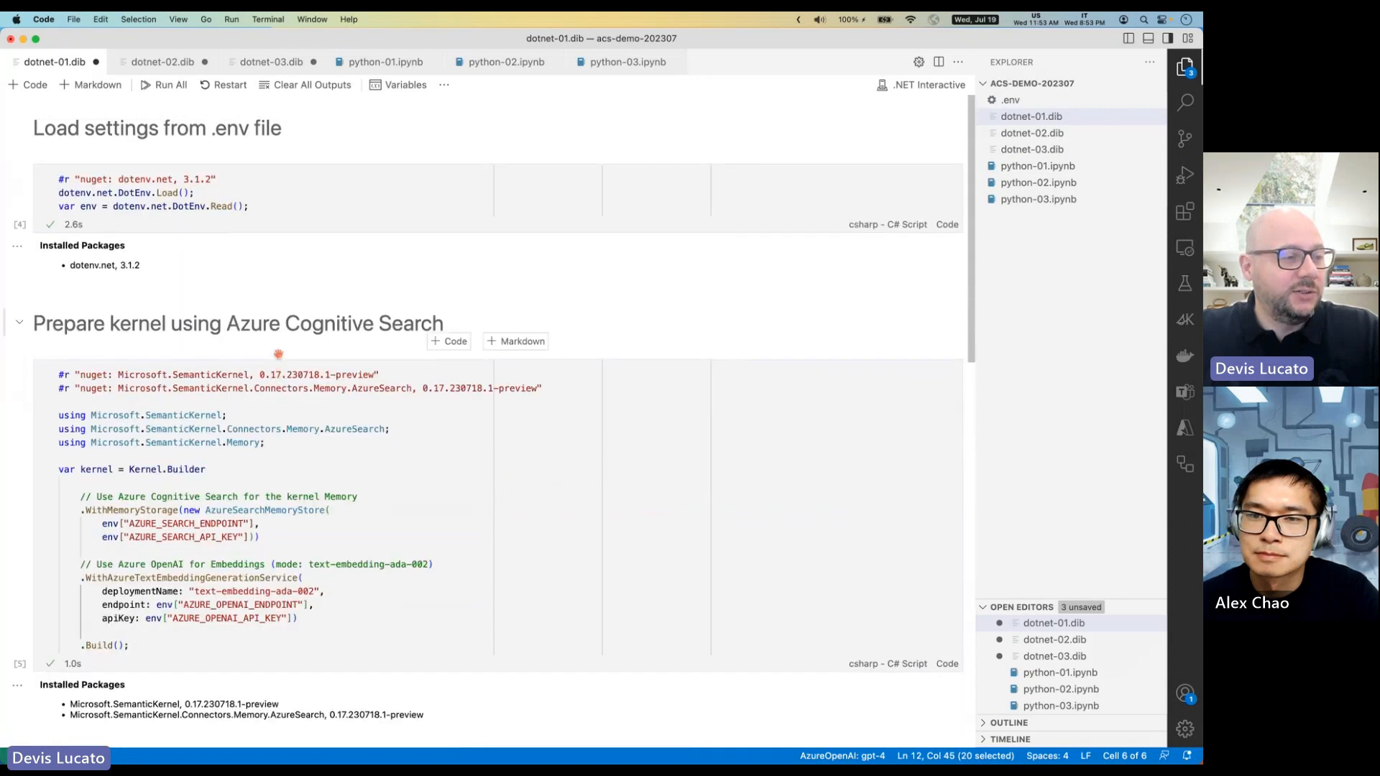
pyautogui.scroll(-3)
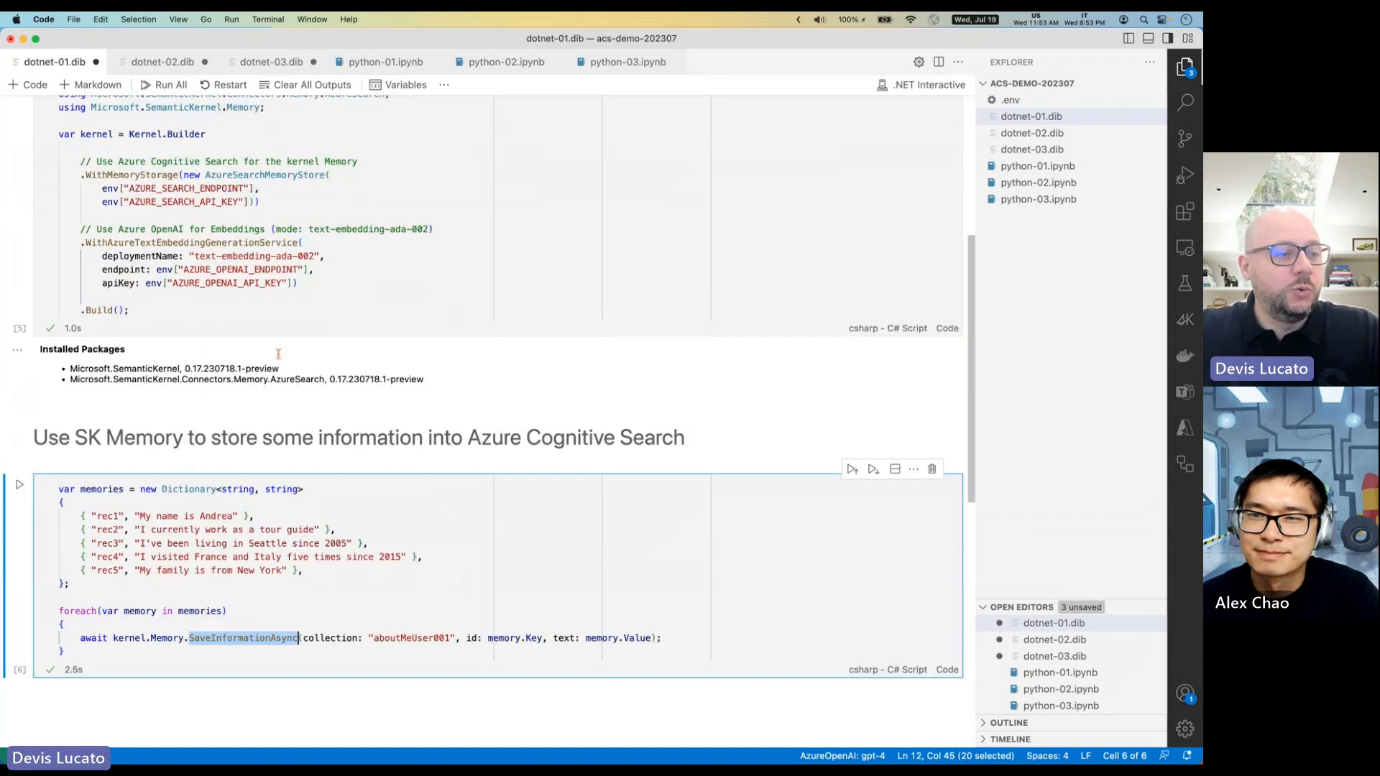
pyautogui.scroll(3)
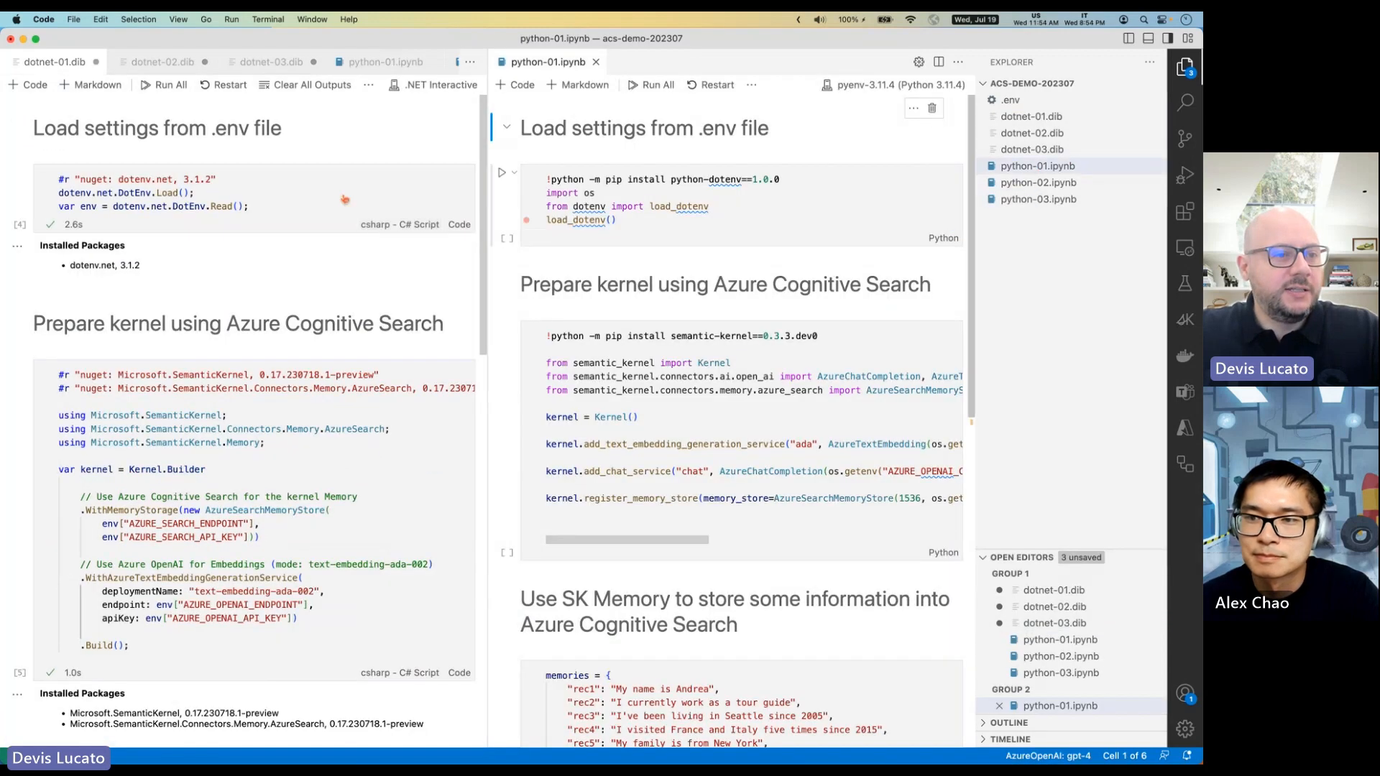
# Review python-01's kernel setup and memory cells, then bring up dotnet-02.dib.
pyautogui.scroll(-3)
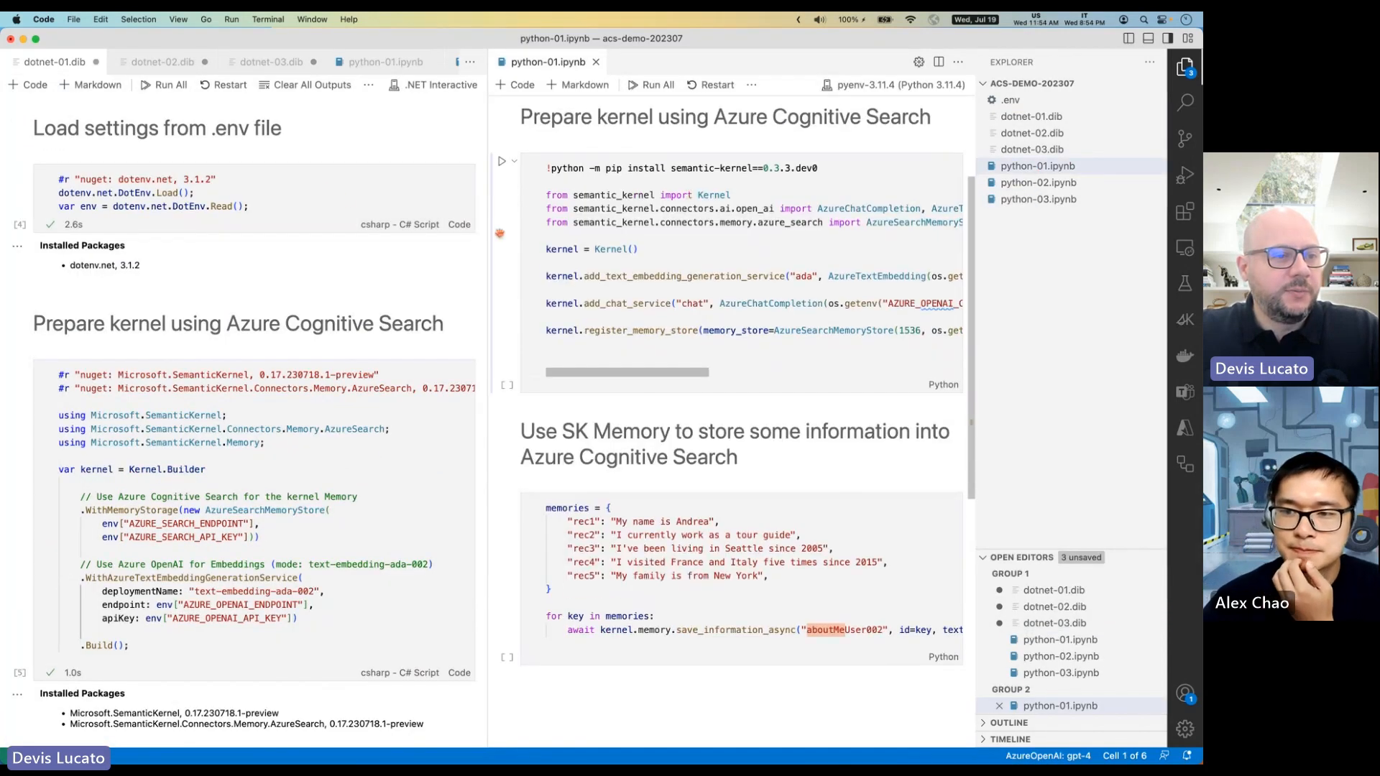
pyautogui.scroll(-3)
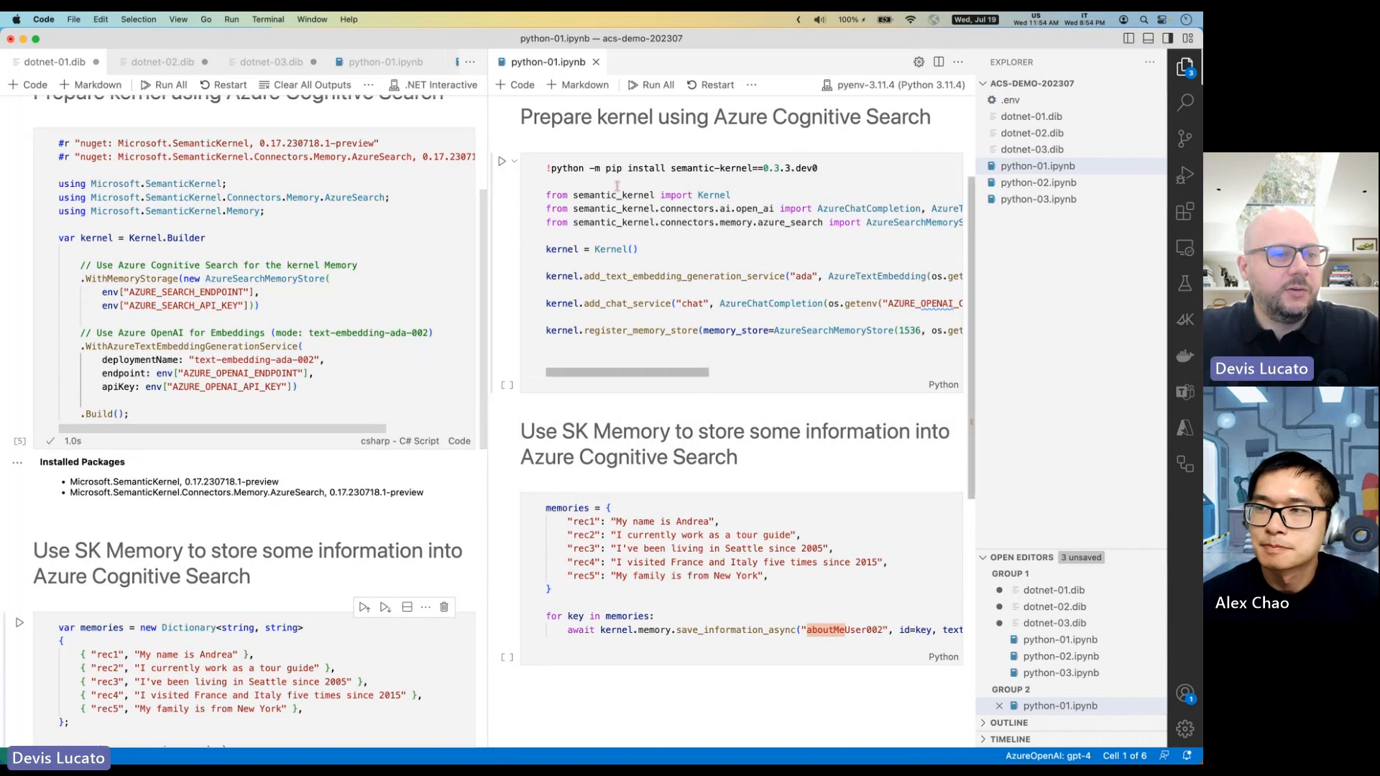
pyautogui.click(619, 195)
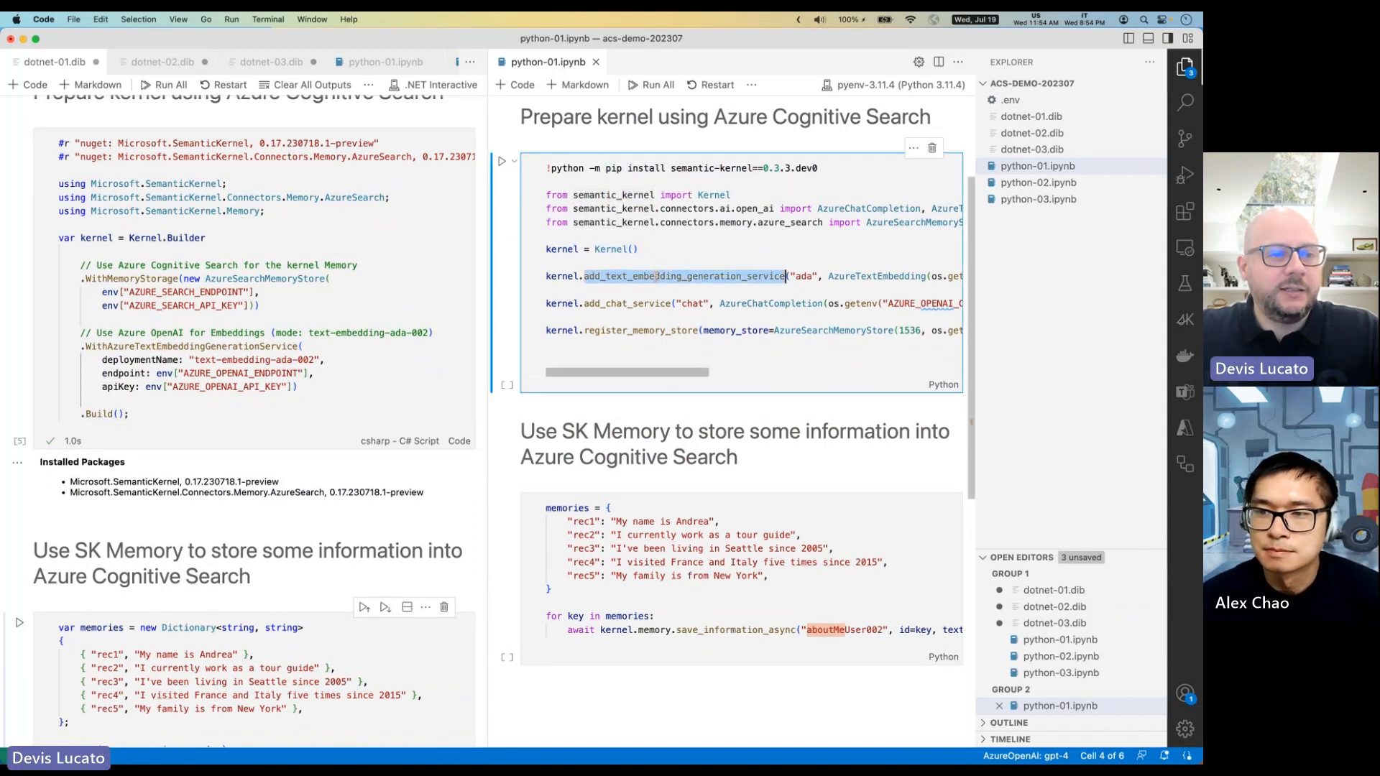
pyautogui.hscroll(3)
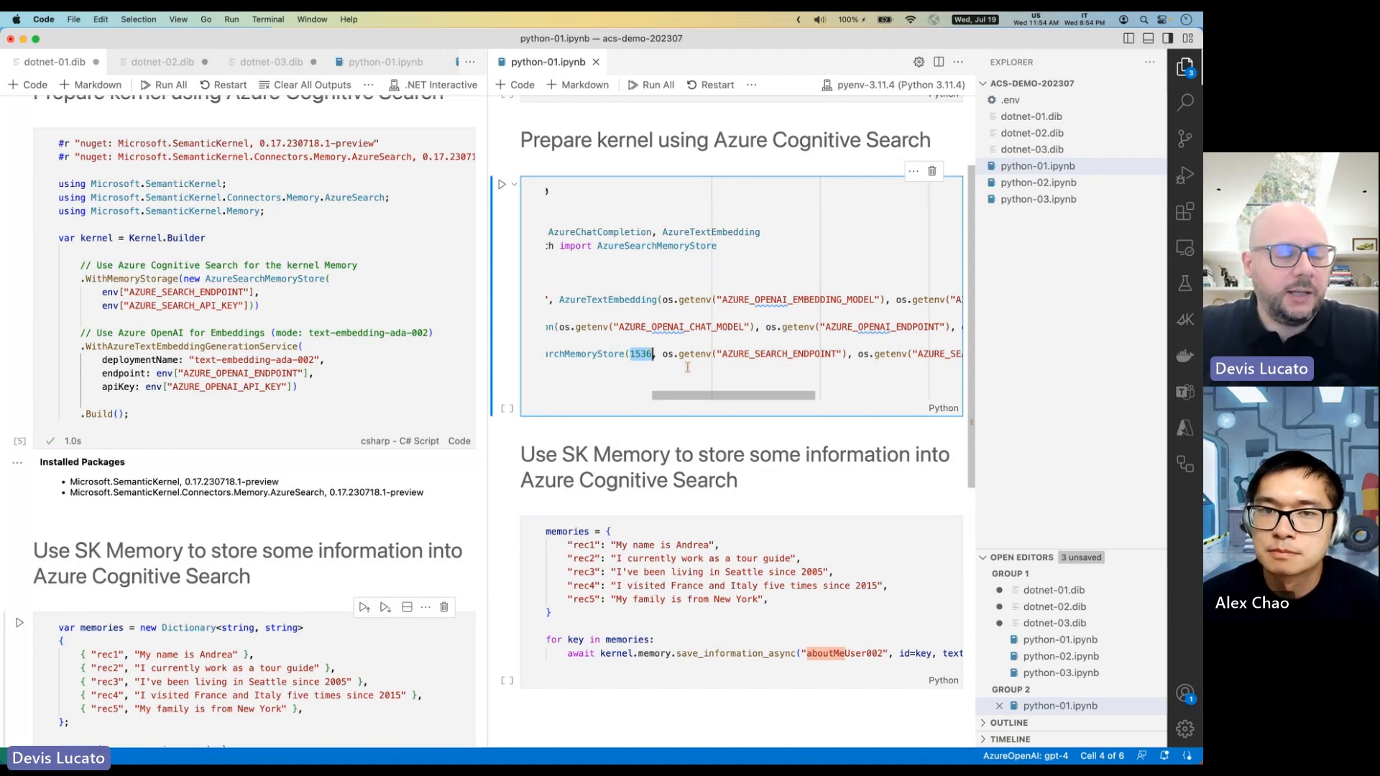
pyautogui.hscroll(-3)
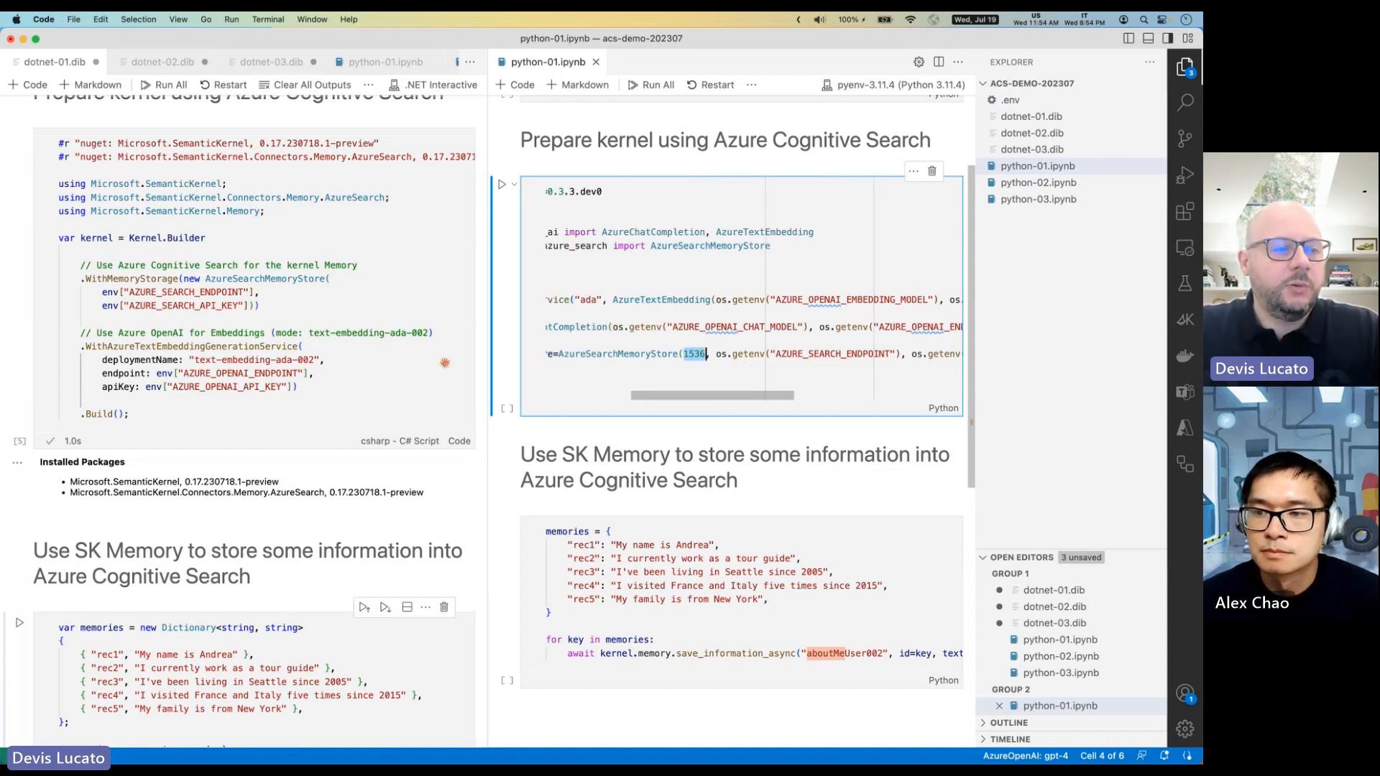
pyautogui.scroll(-3)
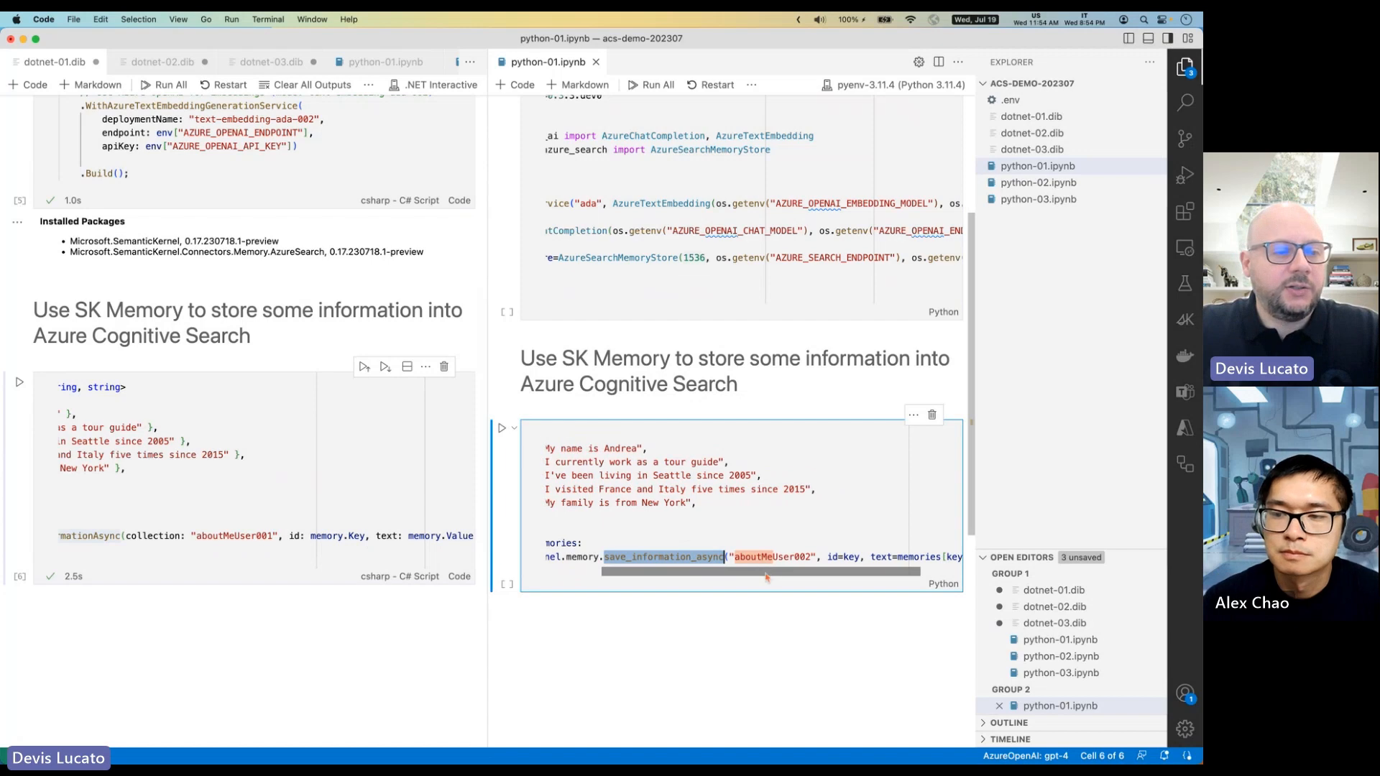
pyautogui.hscroll(-3)
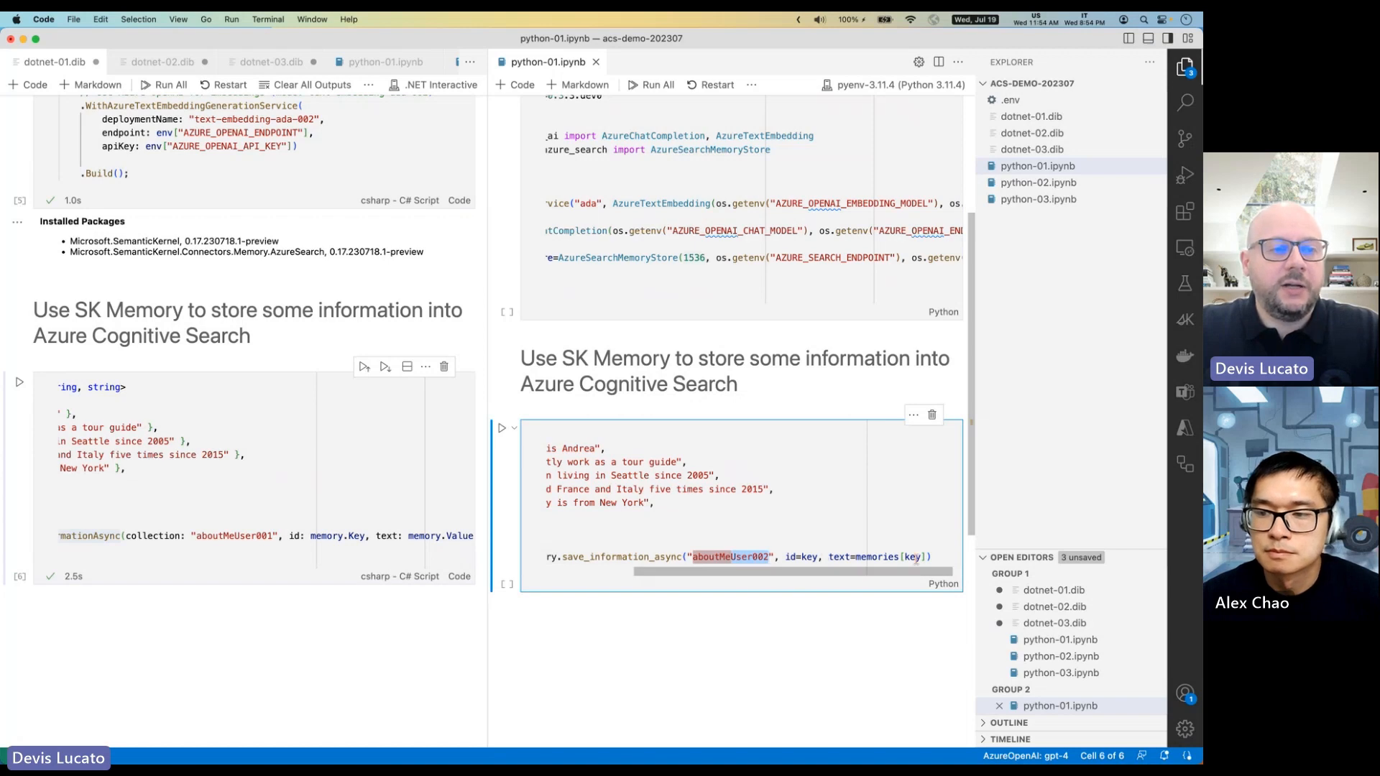
pyautogui.click(162, 62)
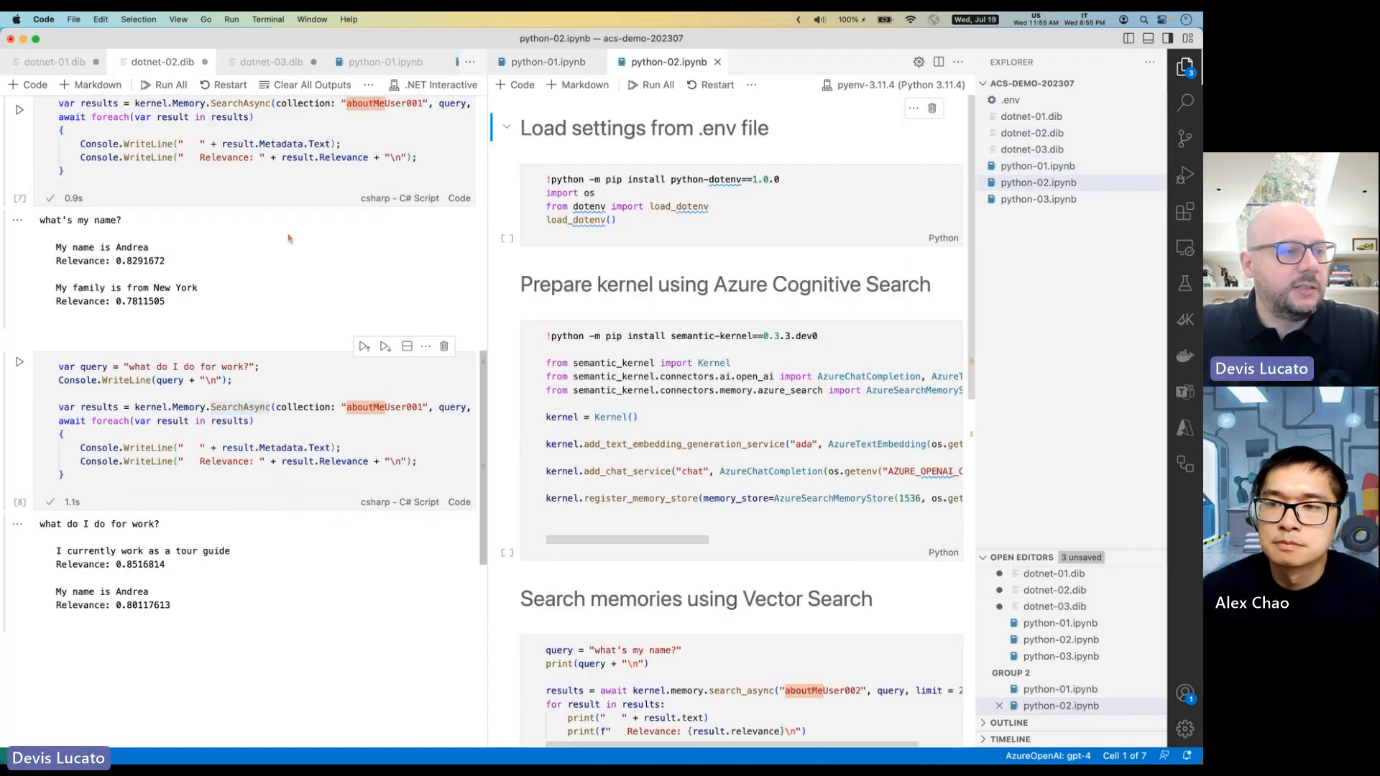
# Align both notebooks at 'Search memories using Vector Search', then switch left to dotnet-03.dib.
pyautogui.scroll(3)
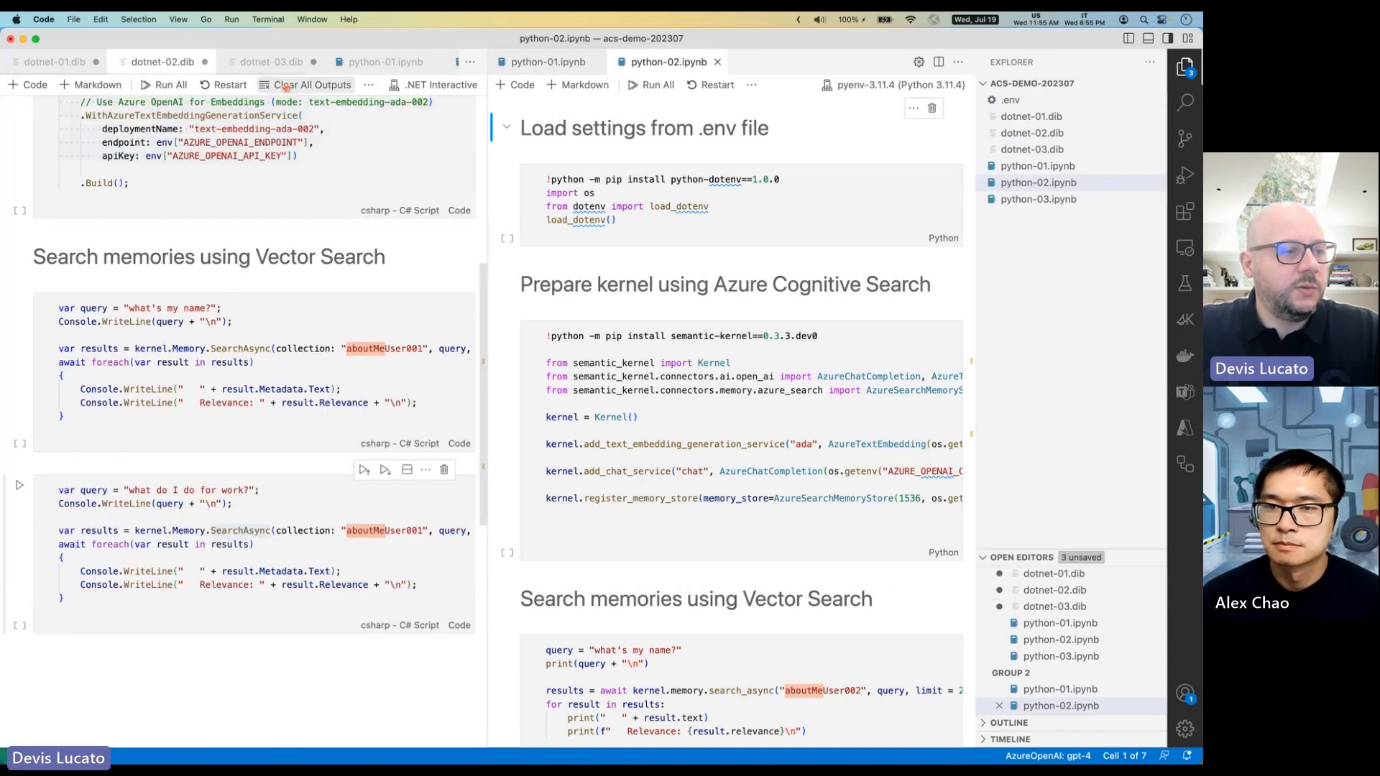
pyautogui.scroll(3)
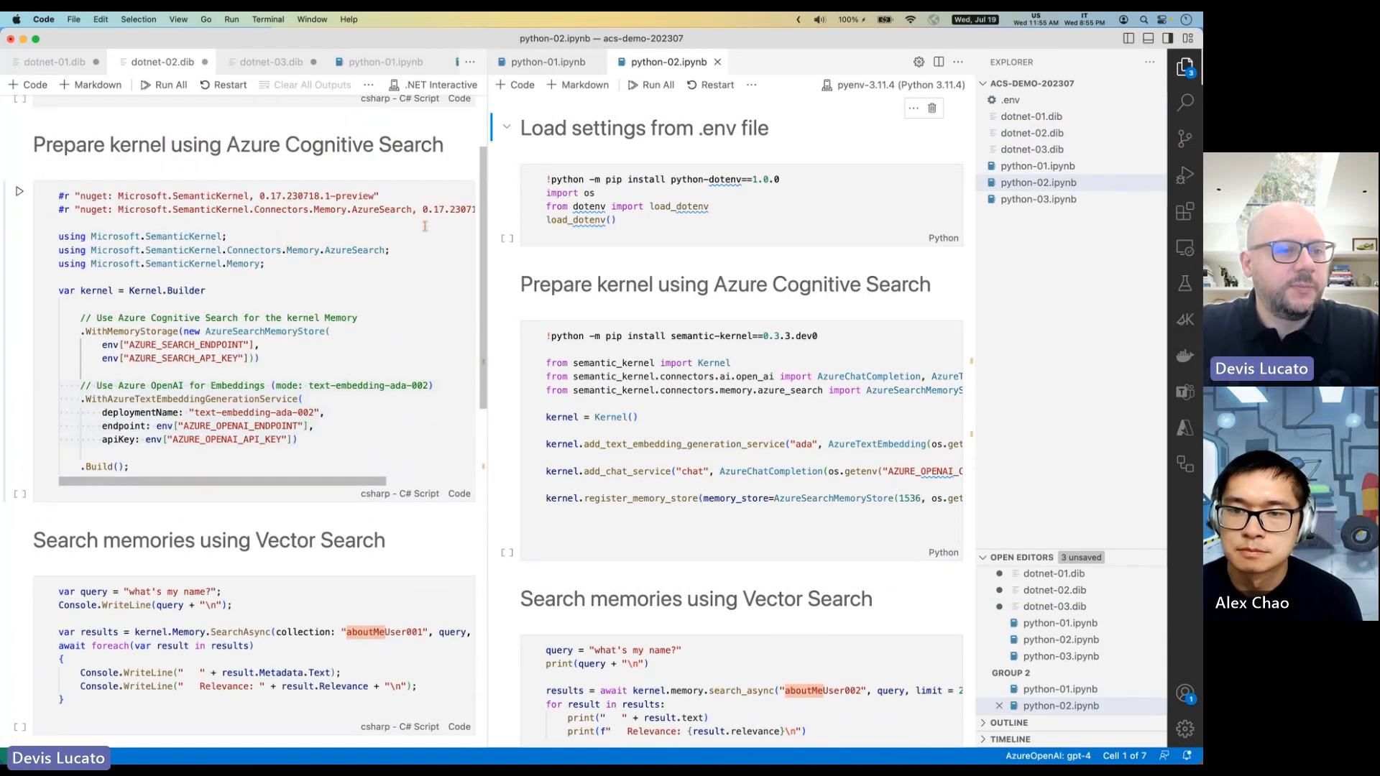
pyautogui.scroll(-3)
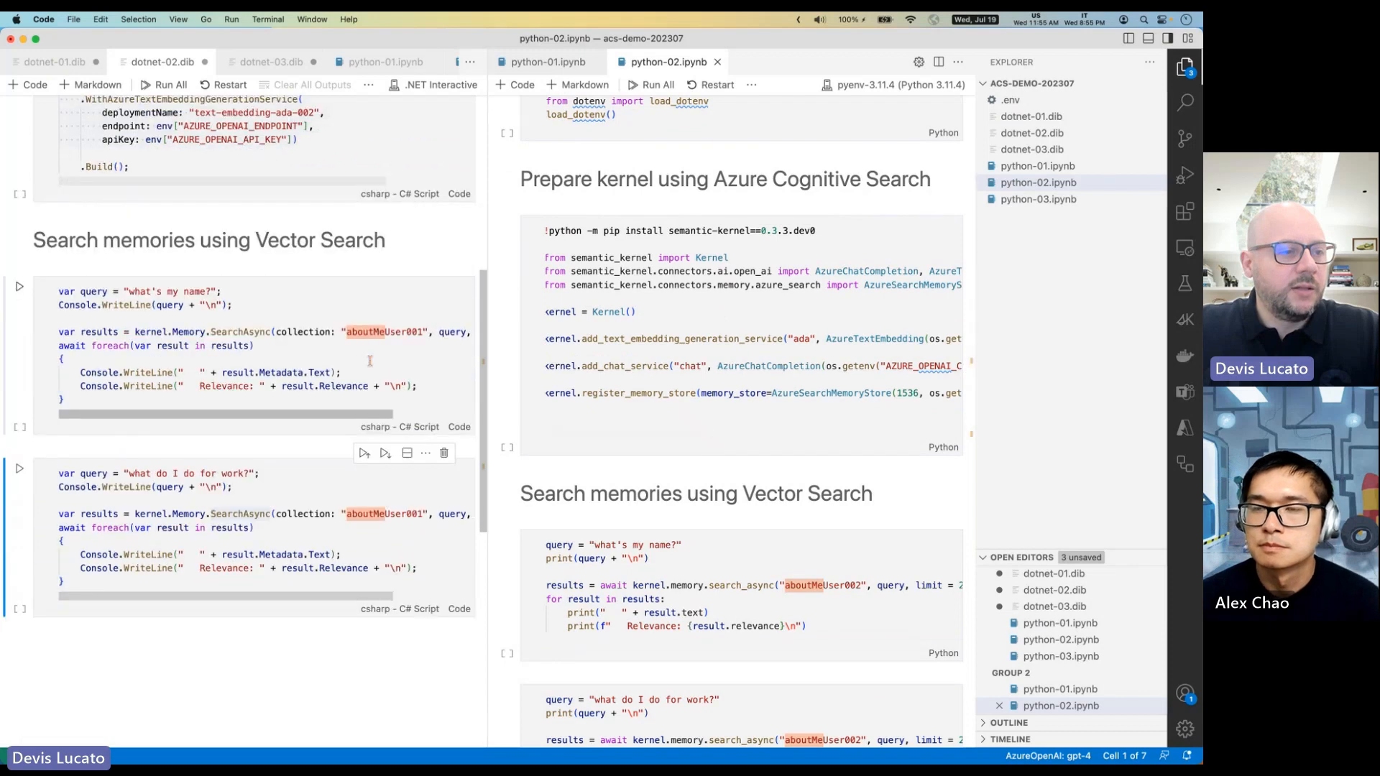
pyautogui.scroll(-3)
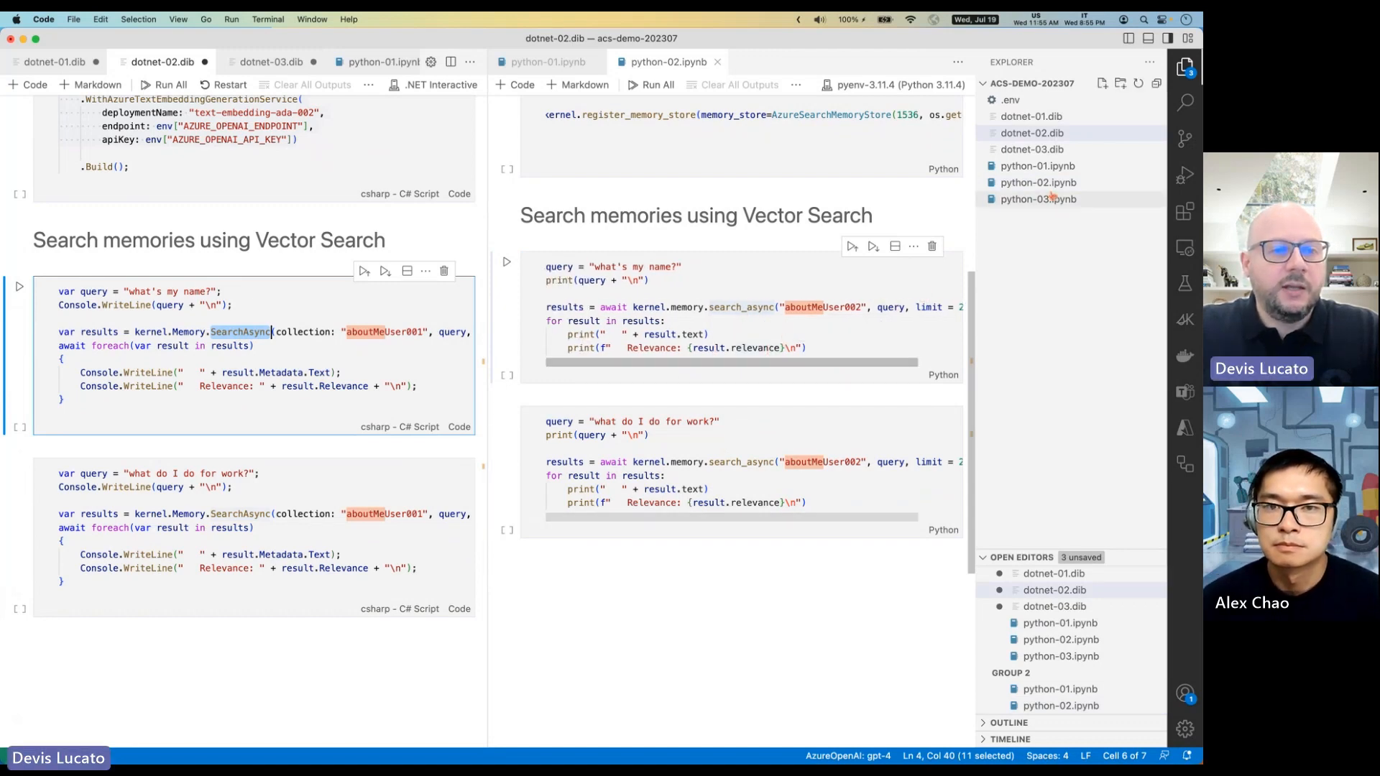
pyautogui.click(270, 62)
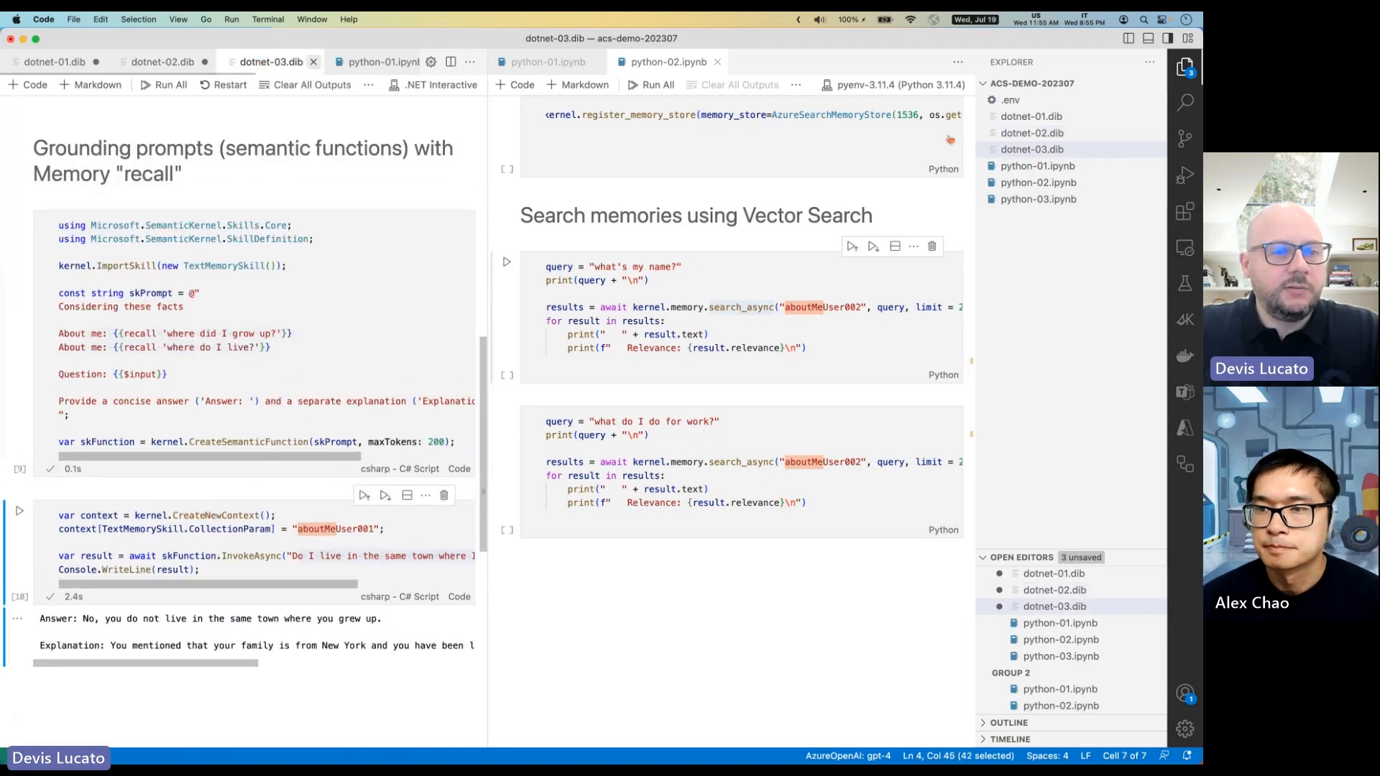
# Show python-03.ipynb on the right, scrolled to the invoke_async cell's context argument.
pyautogui.click(789, 62)
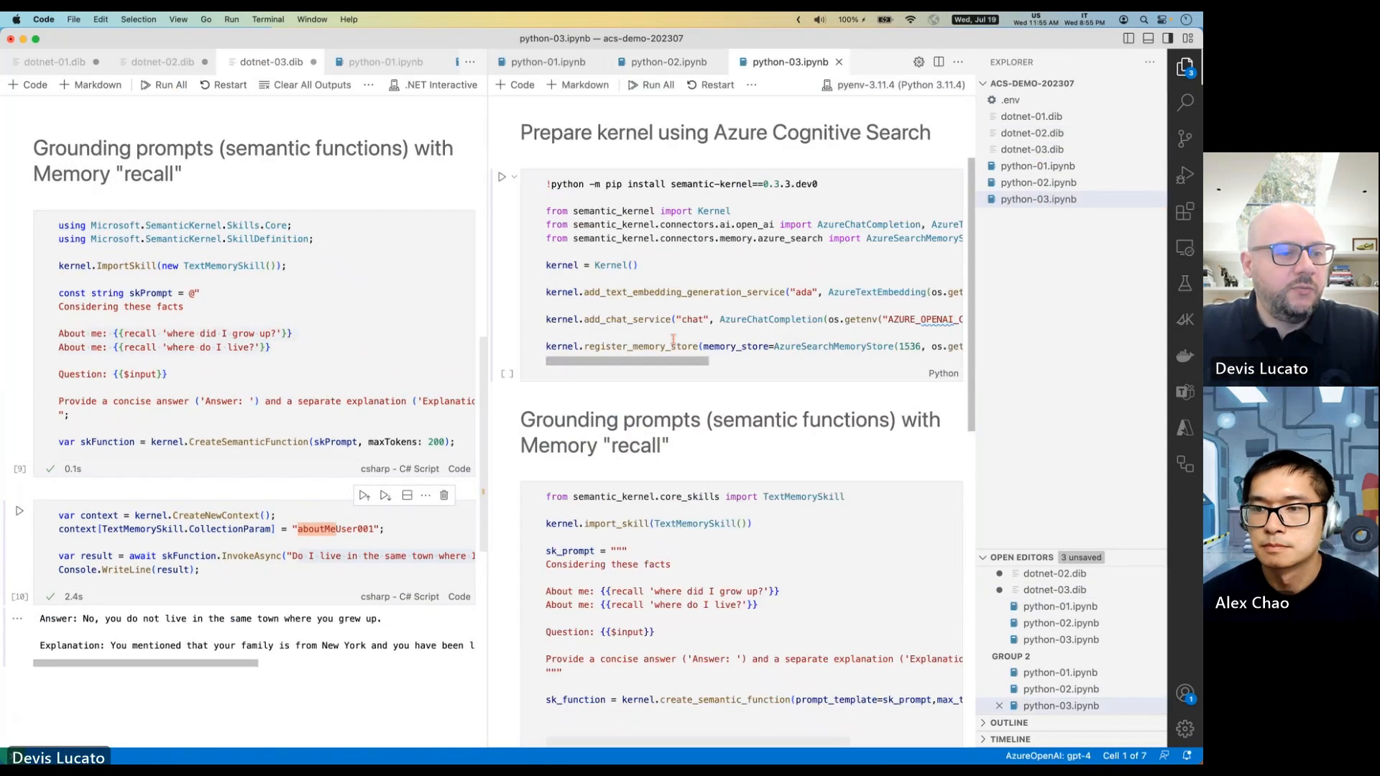
pyautogui.scroll(-3)
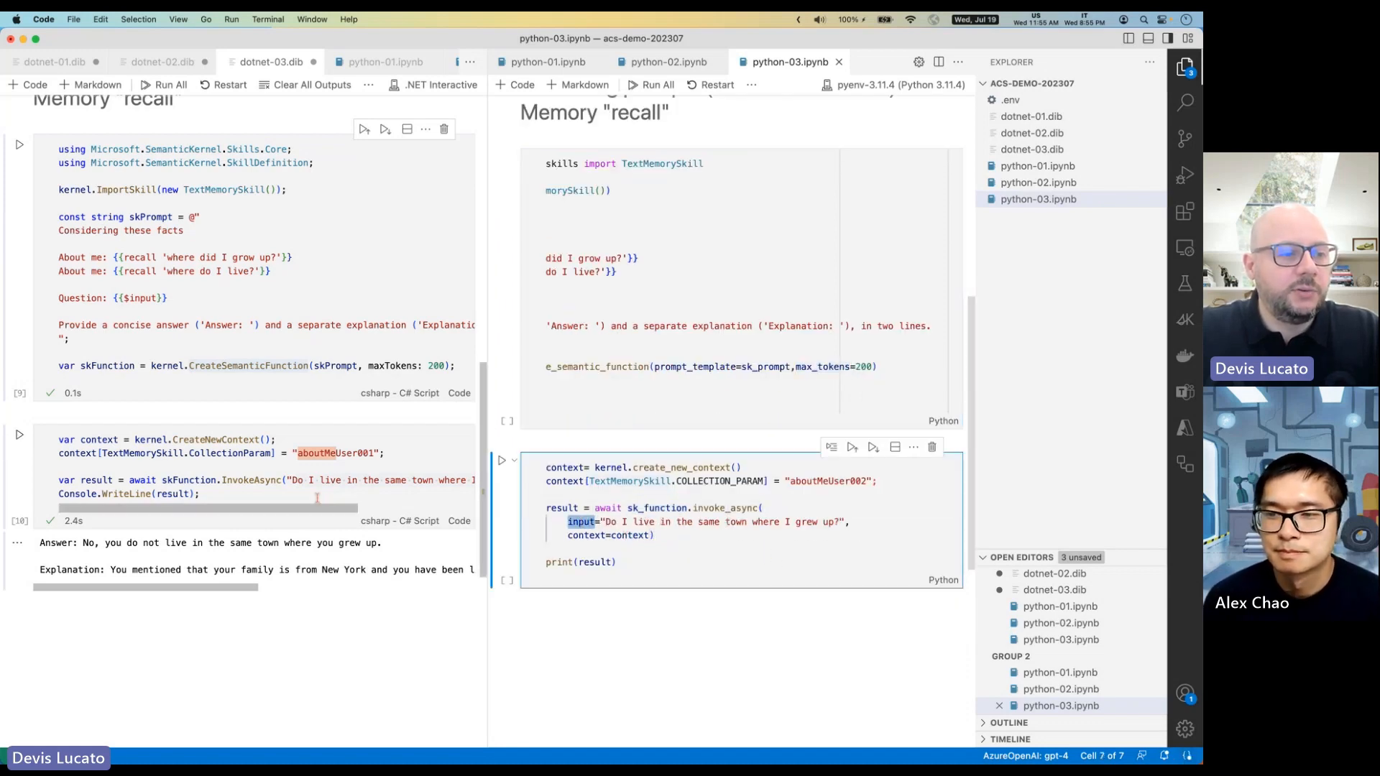
pyautogui.click(627, 534)
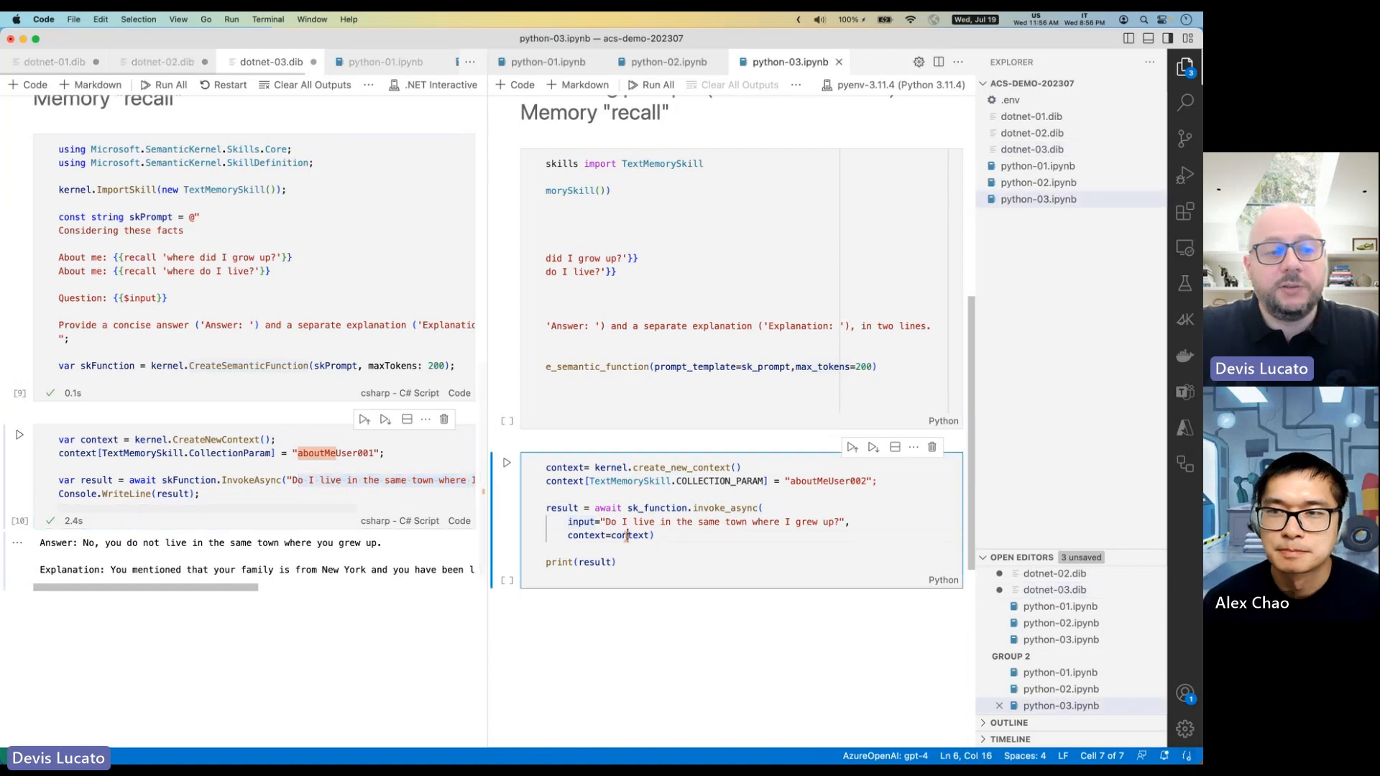